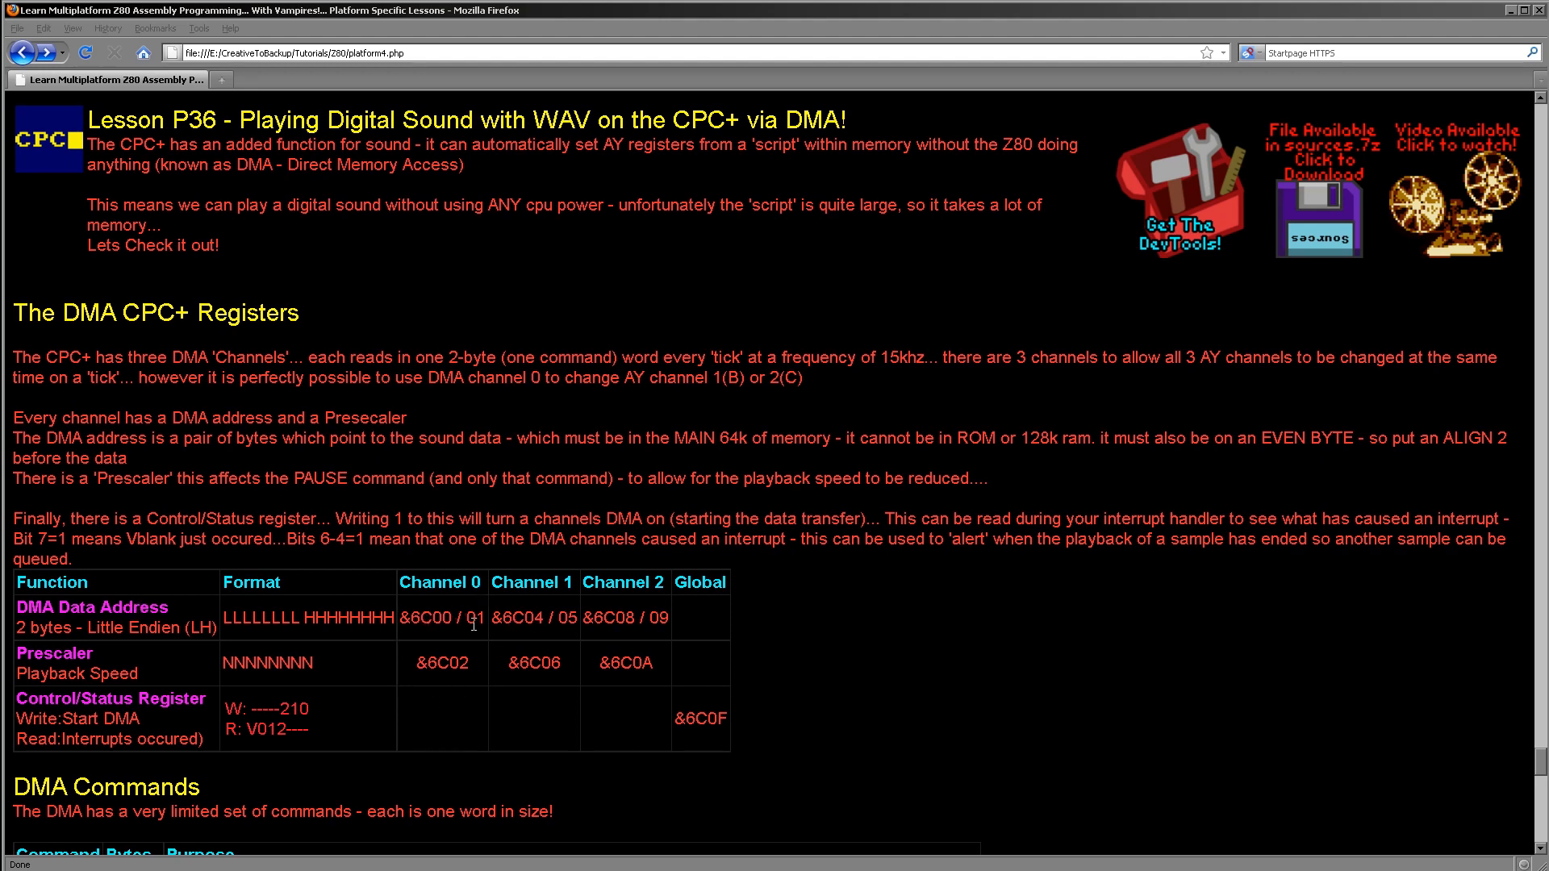
pyautogui.moveTo(665, 641)
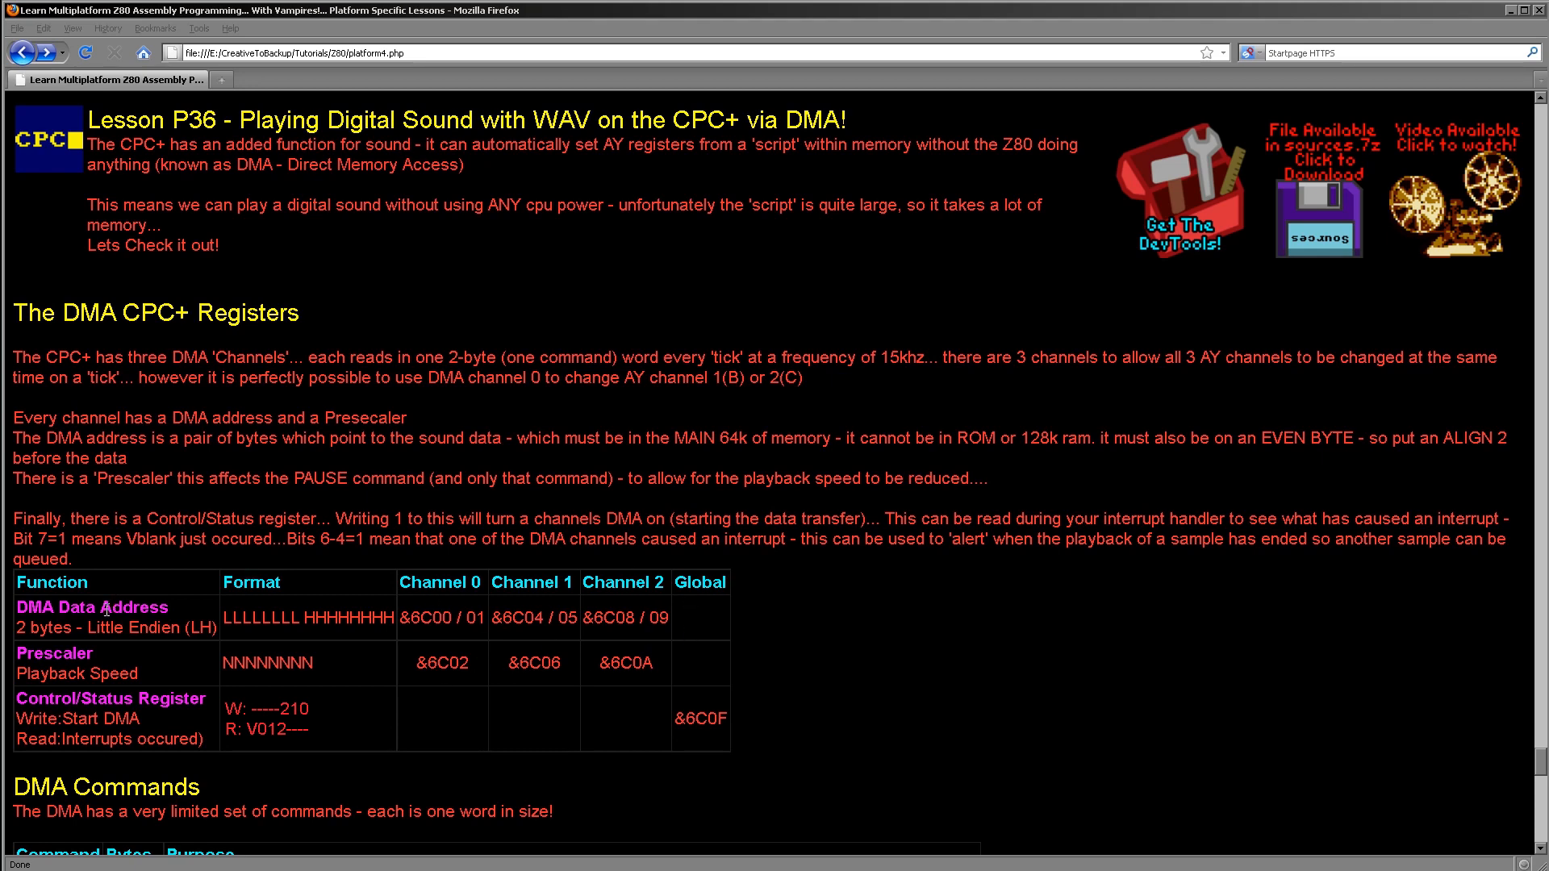
# - Highlight the DMA Data Address name, the &6C0A prescaler address and the &6C0F global control register
pyautogui.doubleClick(91, 607)
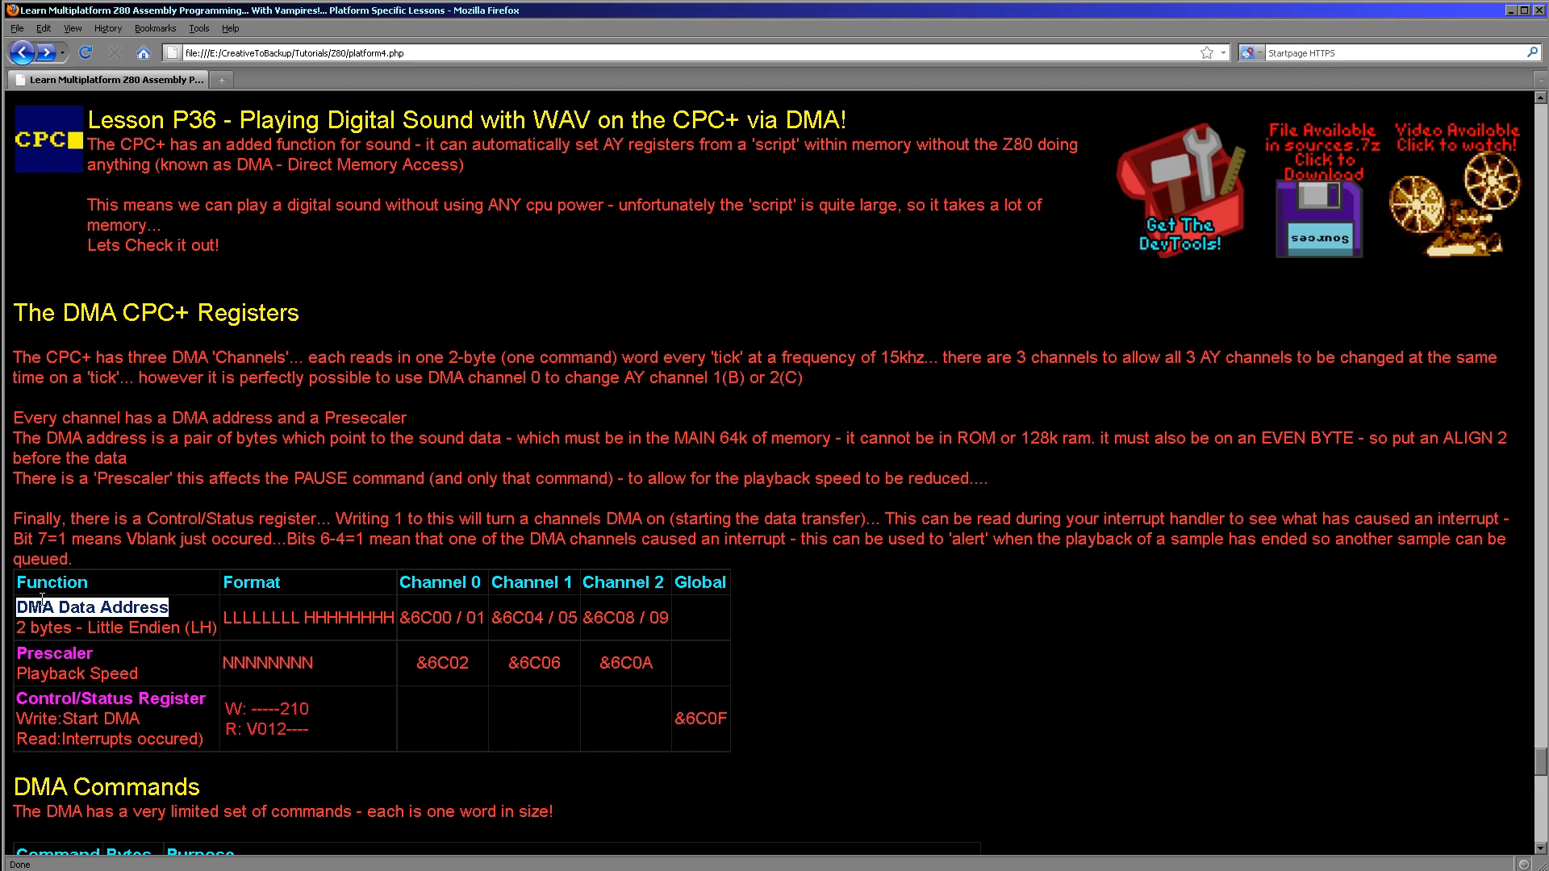
pyautogui.moveTo(340, 545)
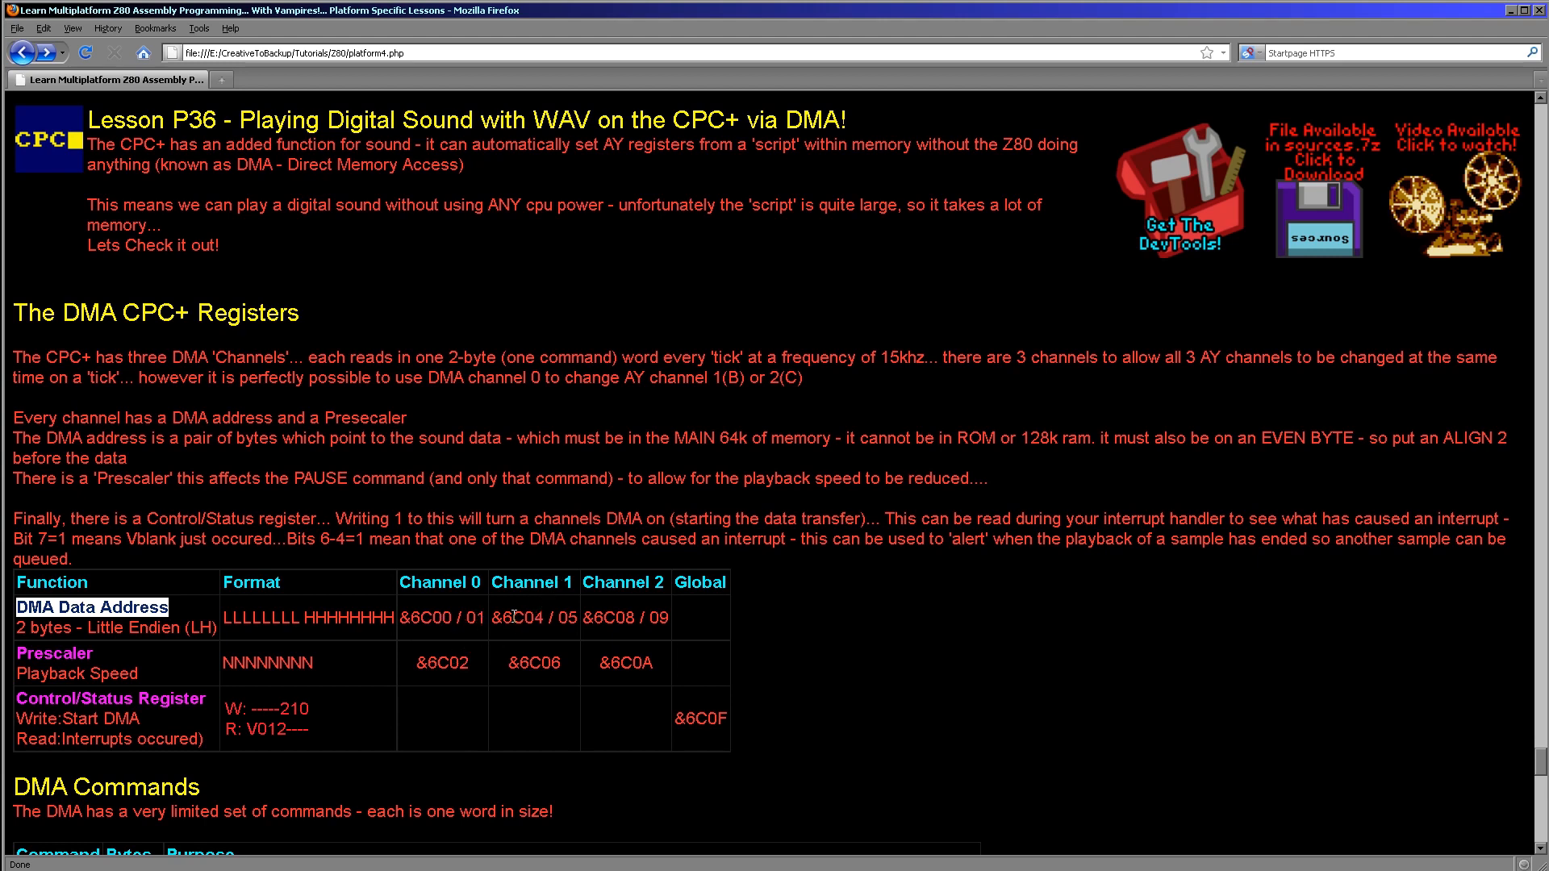
pyautogui.moveTo(627, 582)
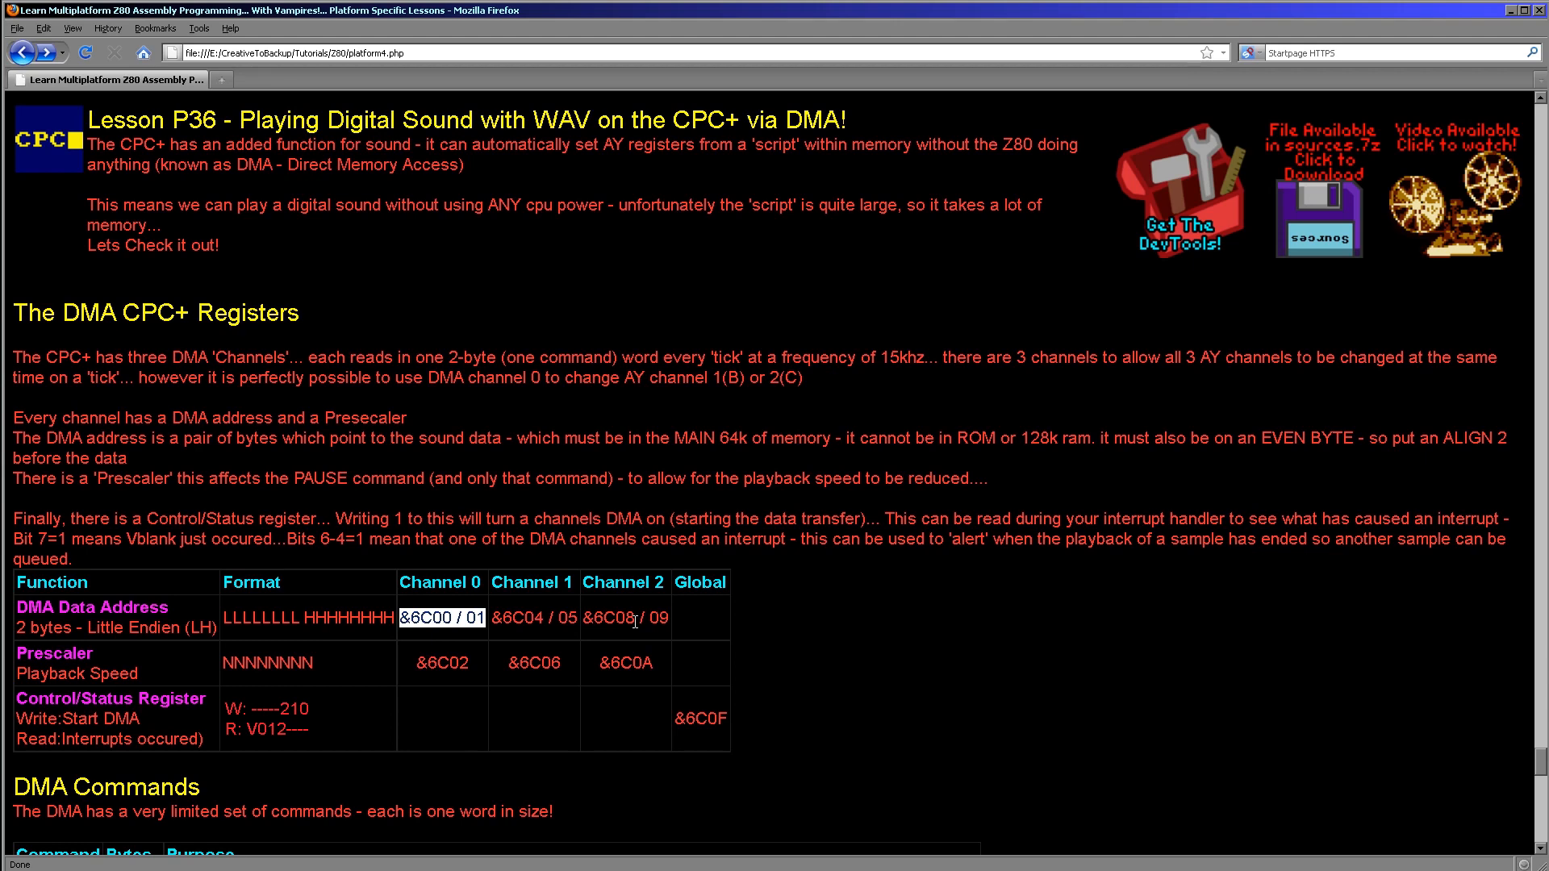
pyautogui.moveTo(622, 659)
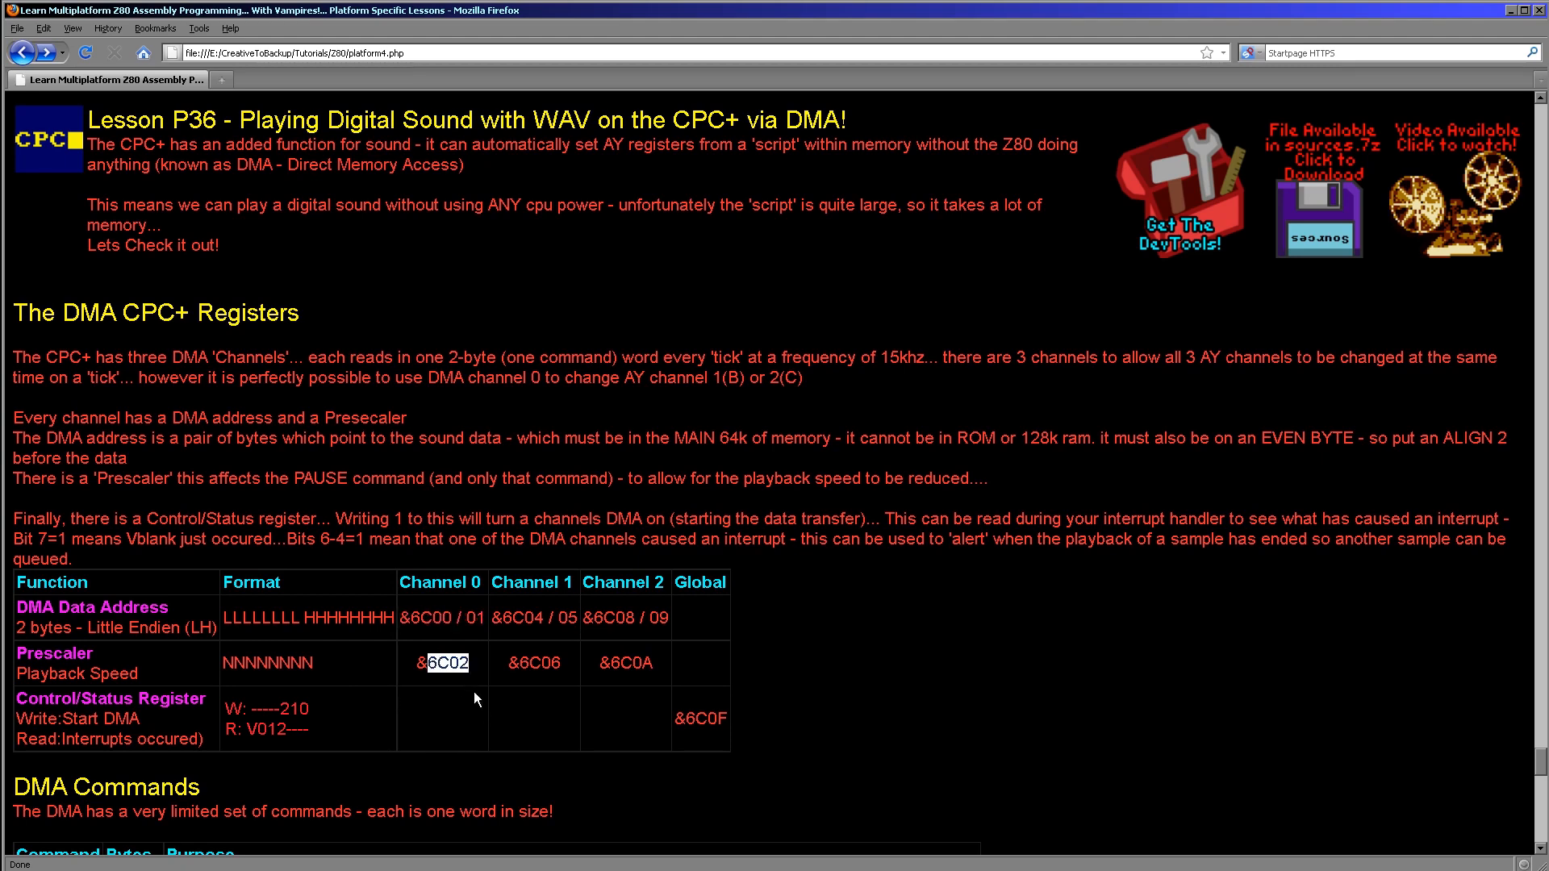
pyautogui.moveTo(459, 685)
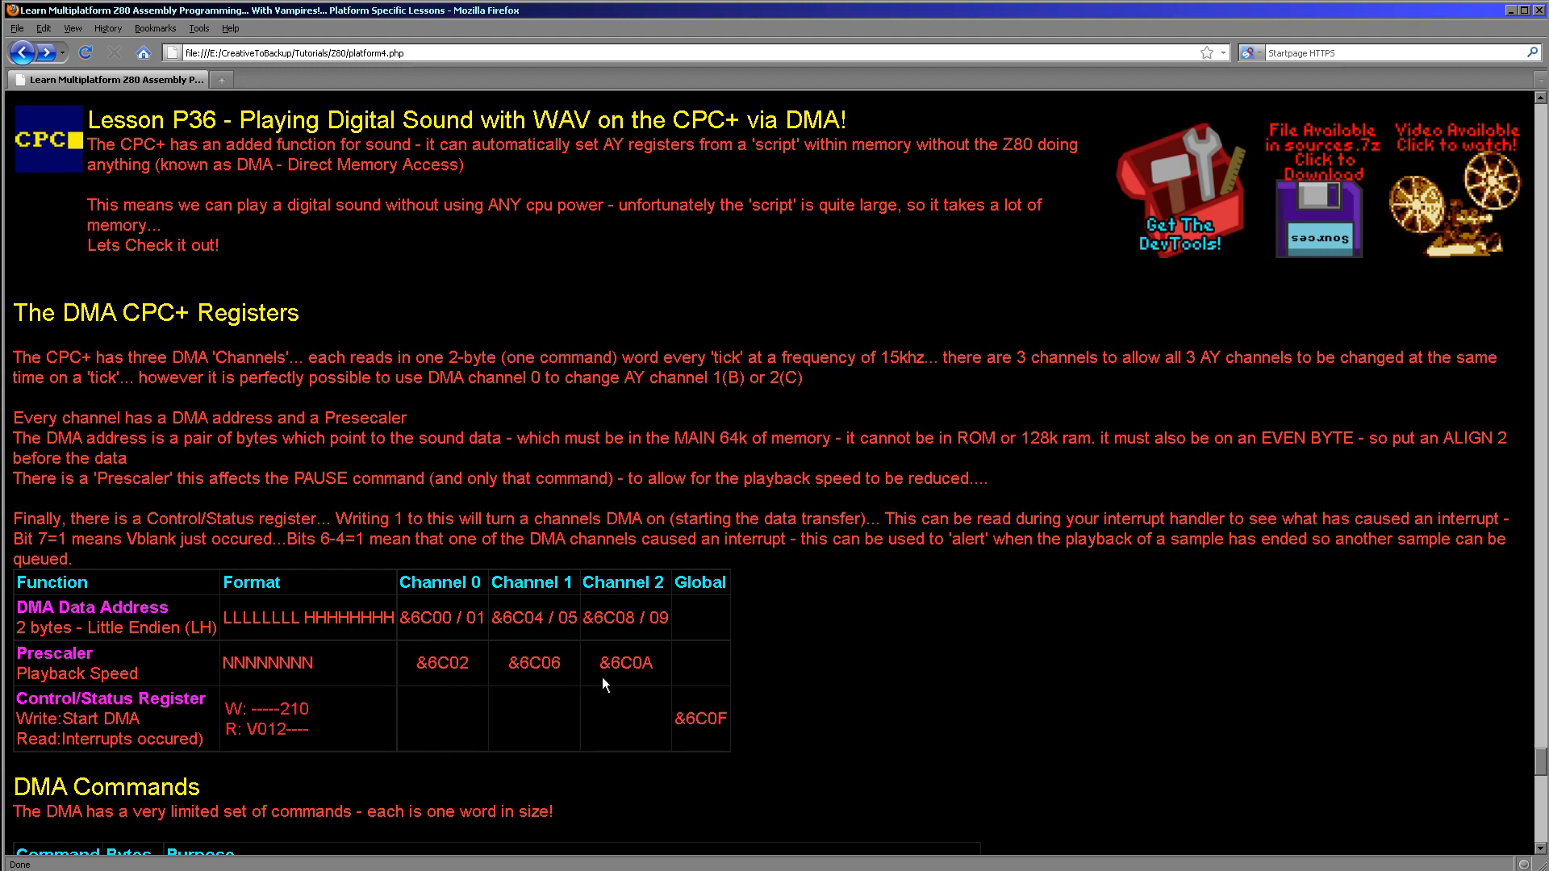
pyautogui.doubleClick(630, 663)
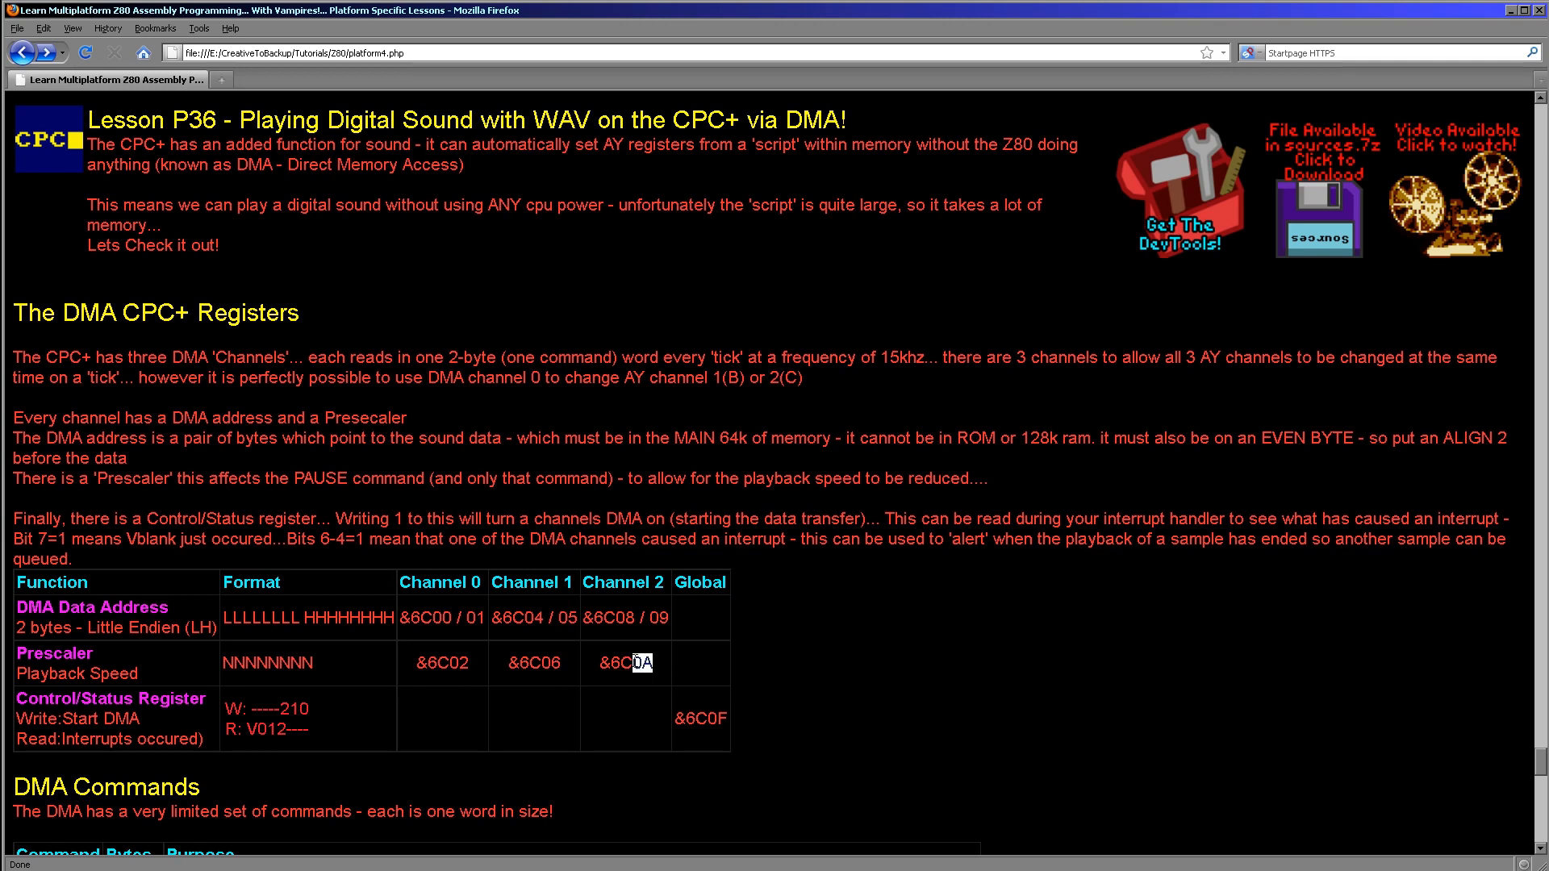
pyautogui.doubleClick(622, 663)
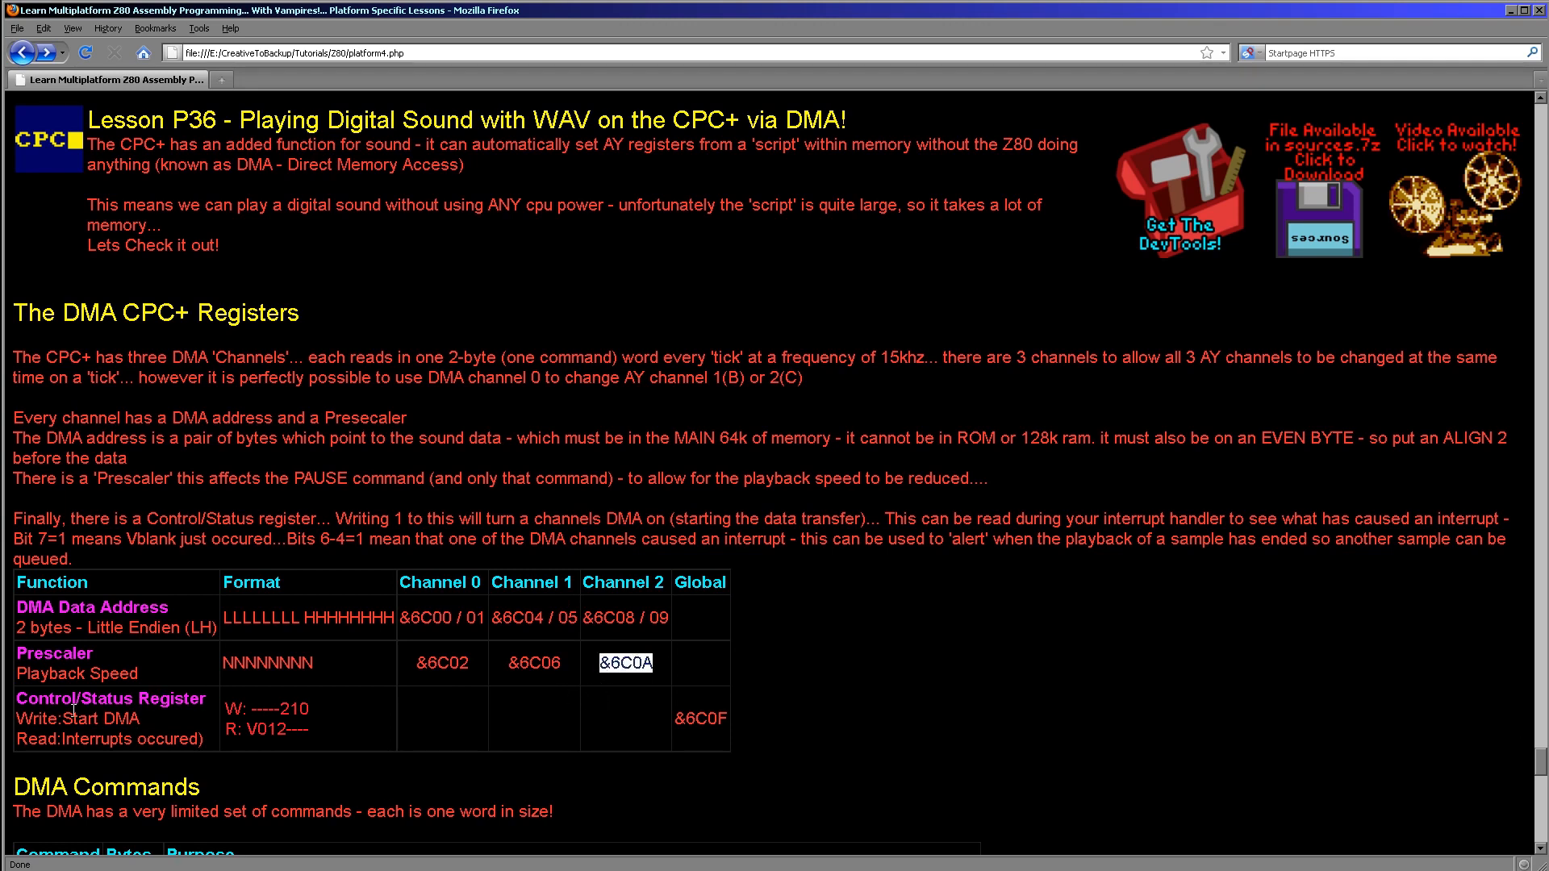
pyautogui.moveTo(137, 708)
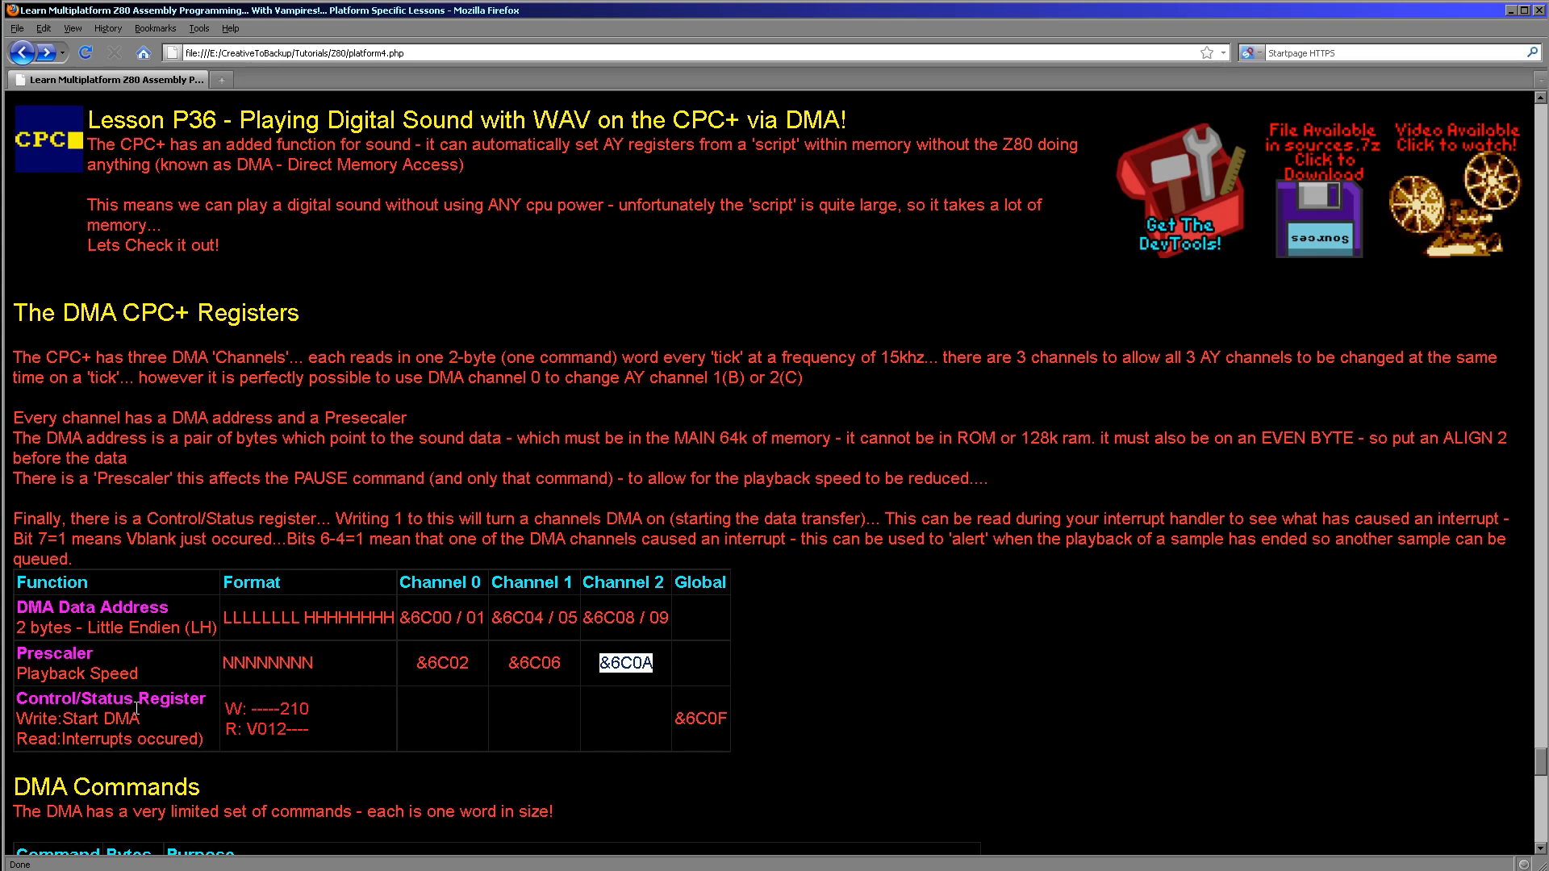
pyautogui.moveTo(104, 696)
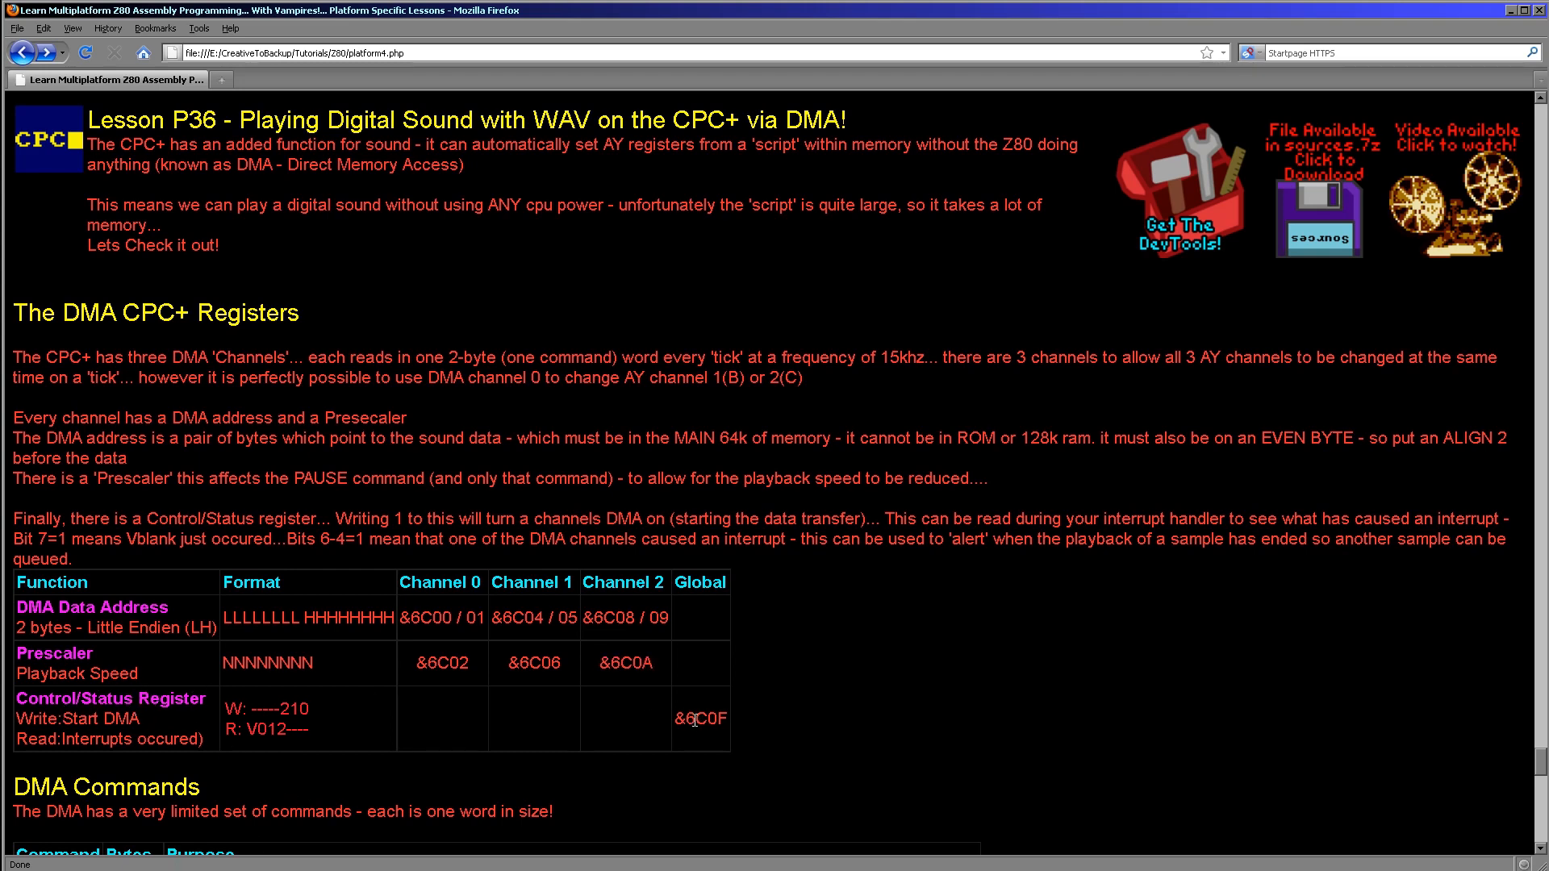
pyautogui.doubleClick(704, 718)
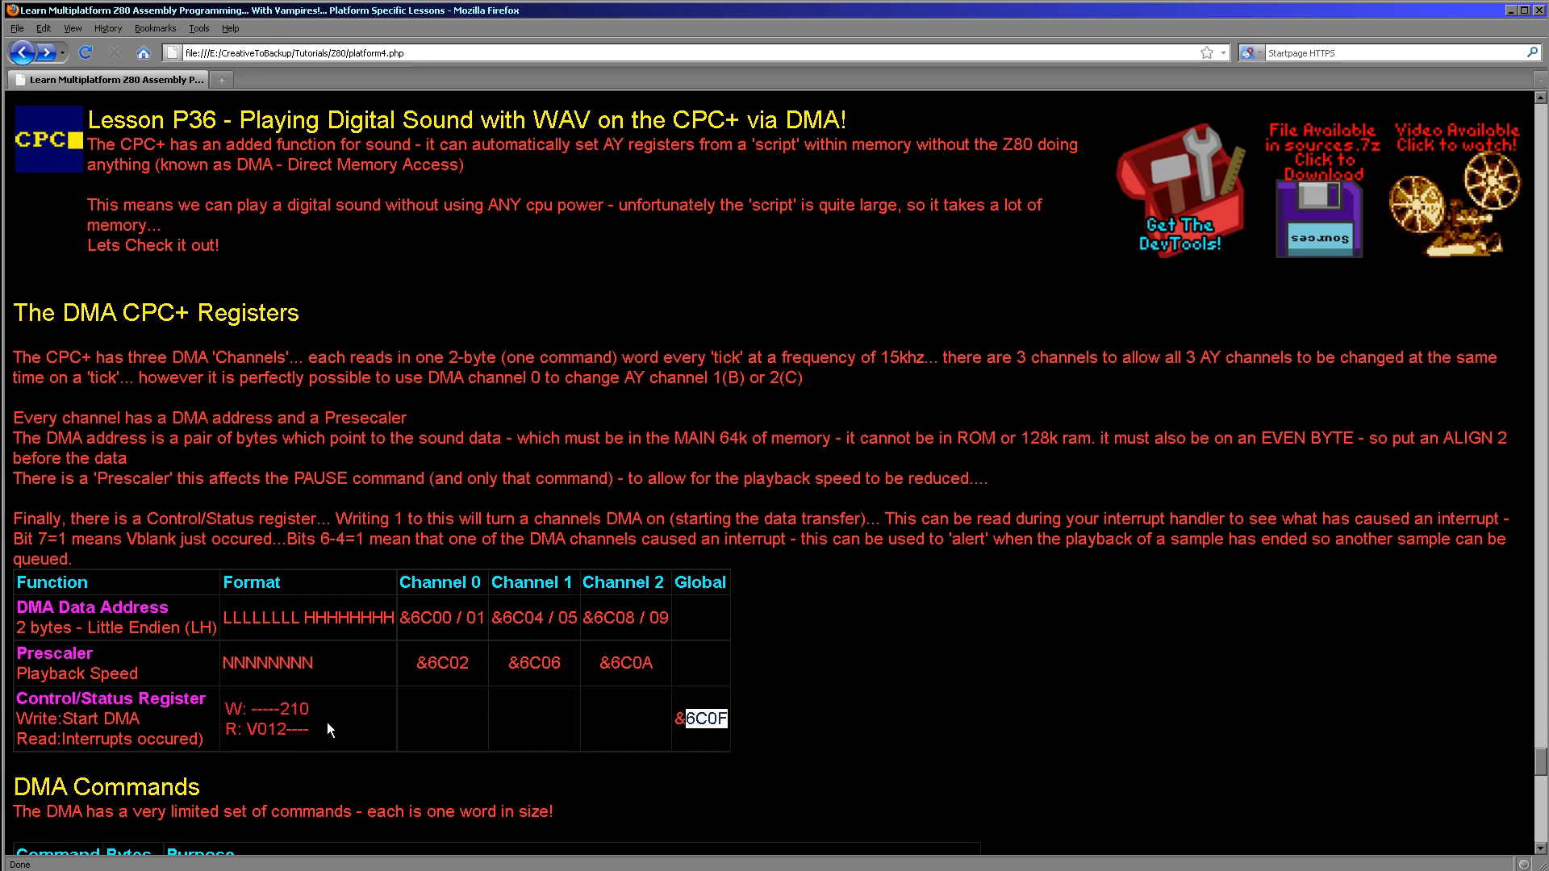
# - Scroll down to the DMA Commands table and highlight the VV value of LOAD
pyautogui.scroll(-3)
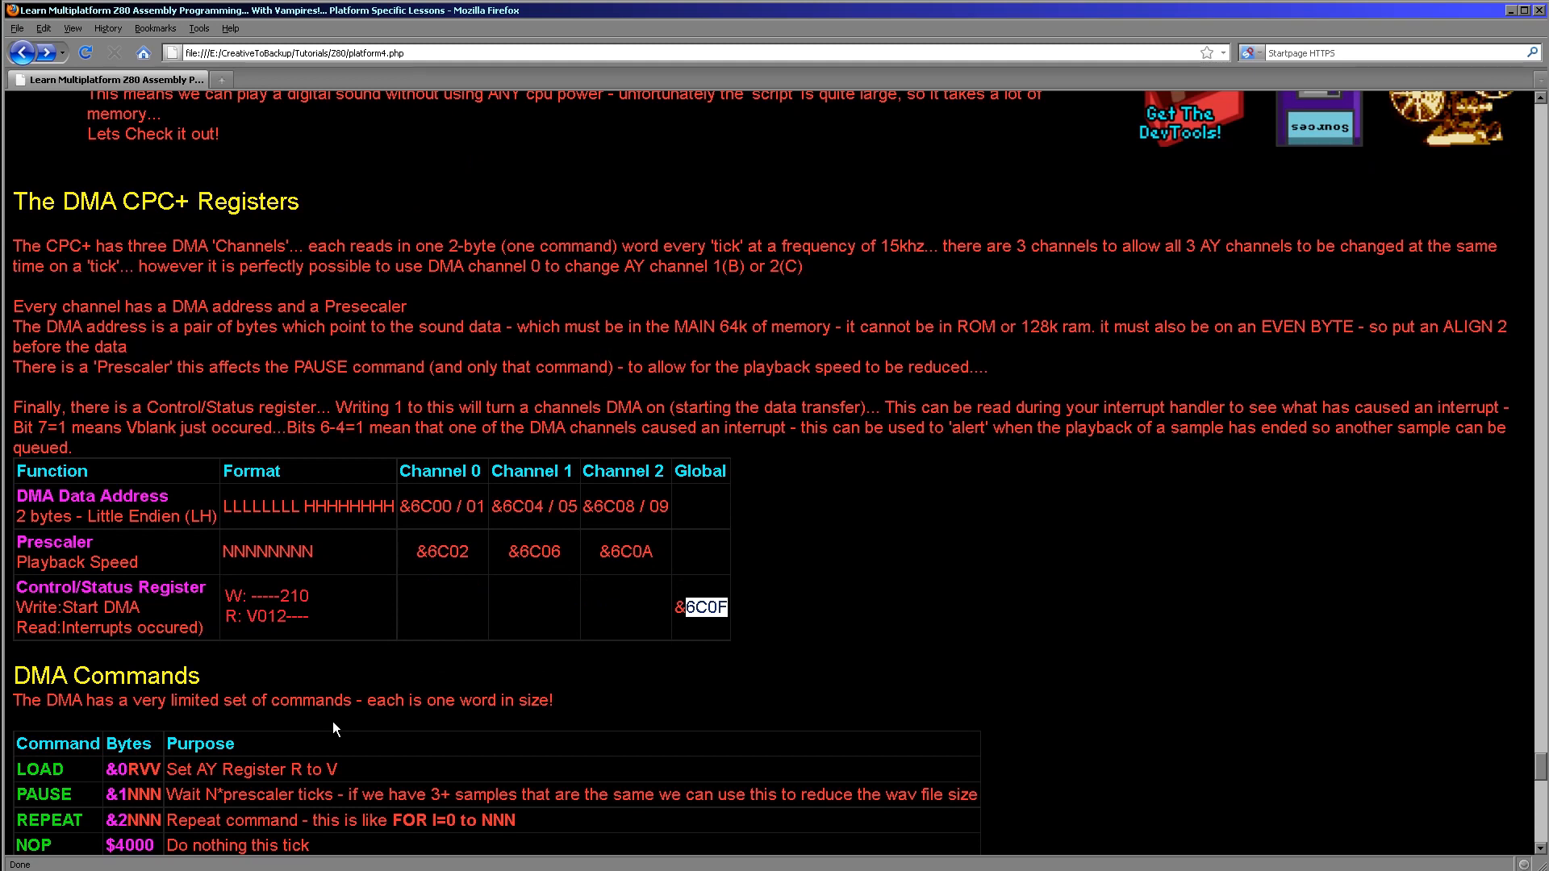
pyautogui.moveTo(142, 677)
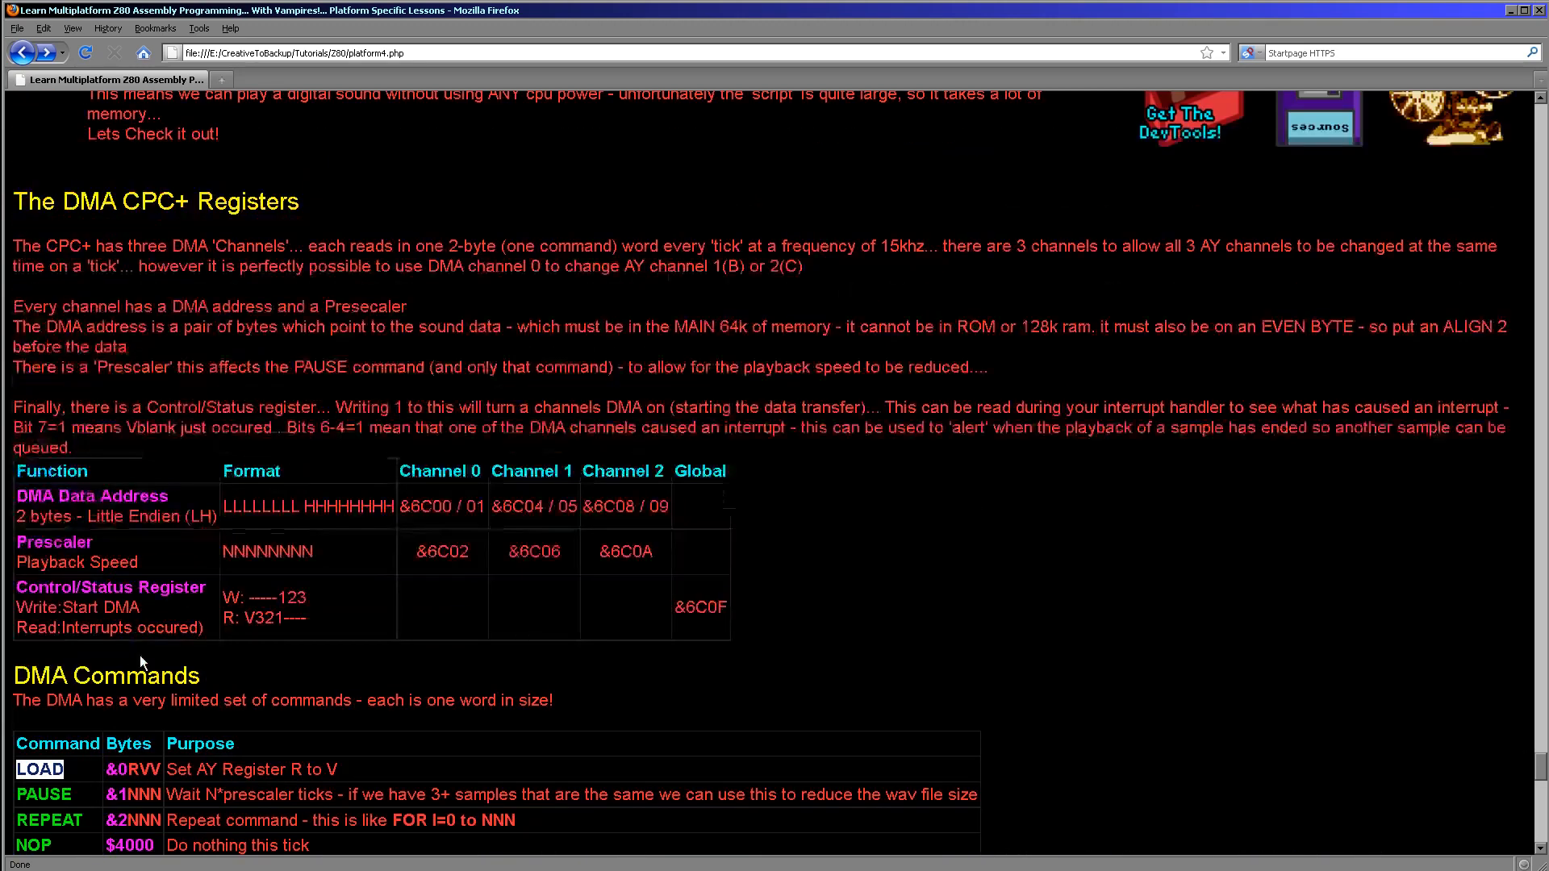
pyautogui.scroll(-3)
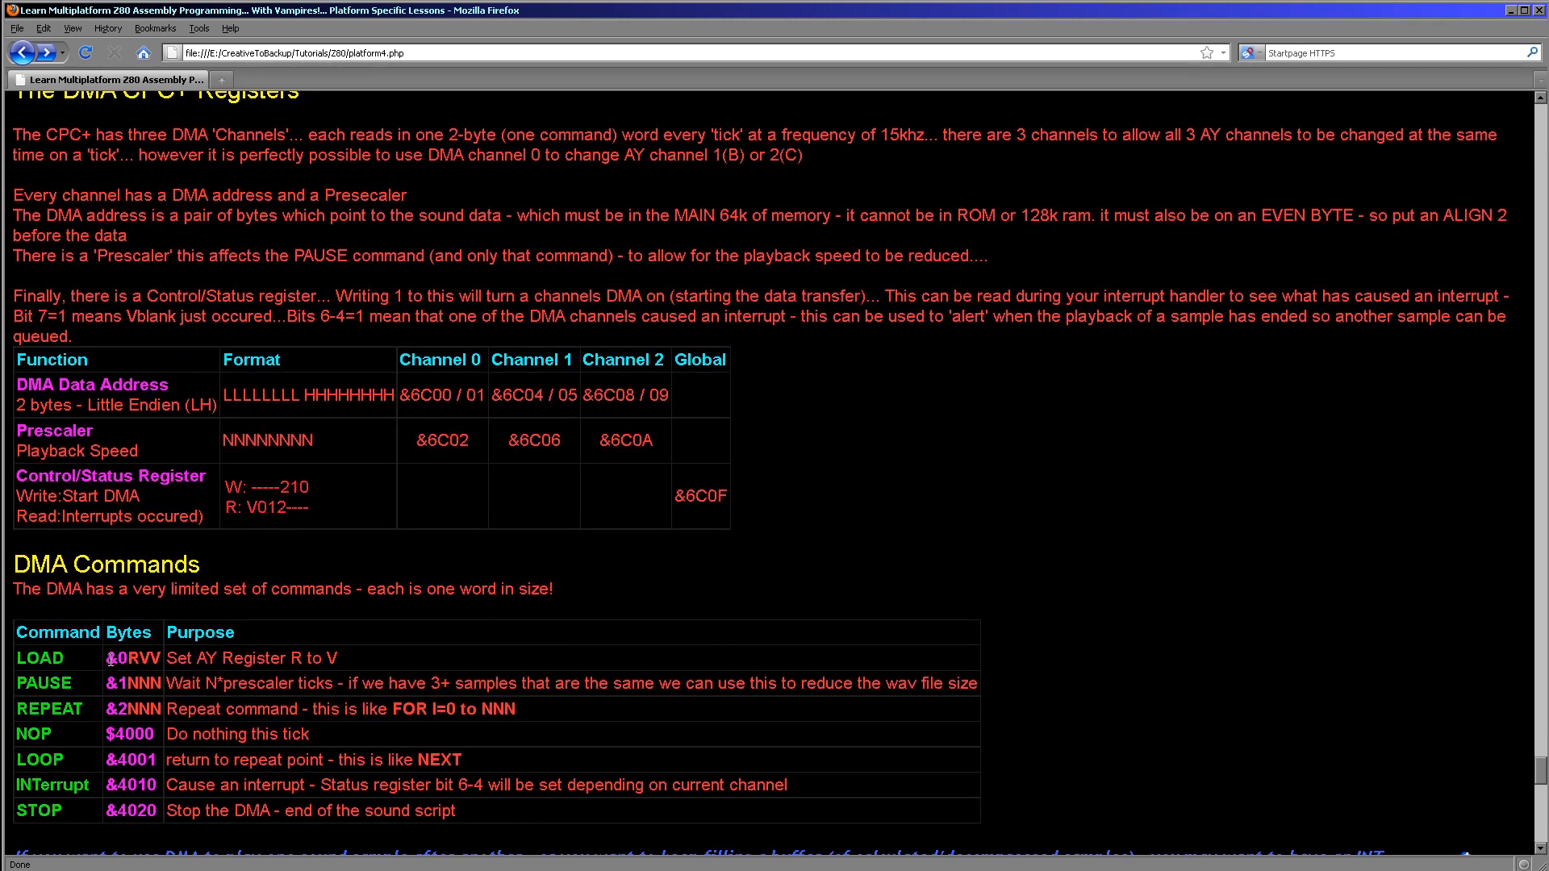
pyautogui.doubleClick(123, 658)
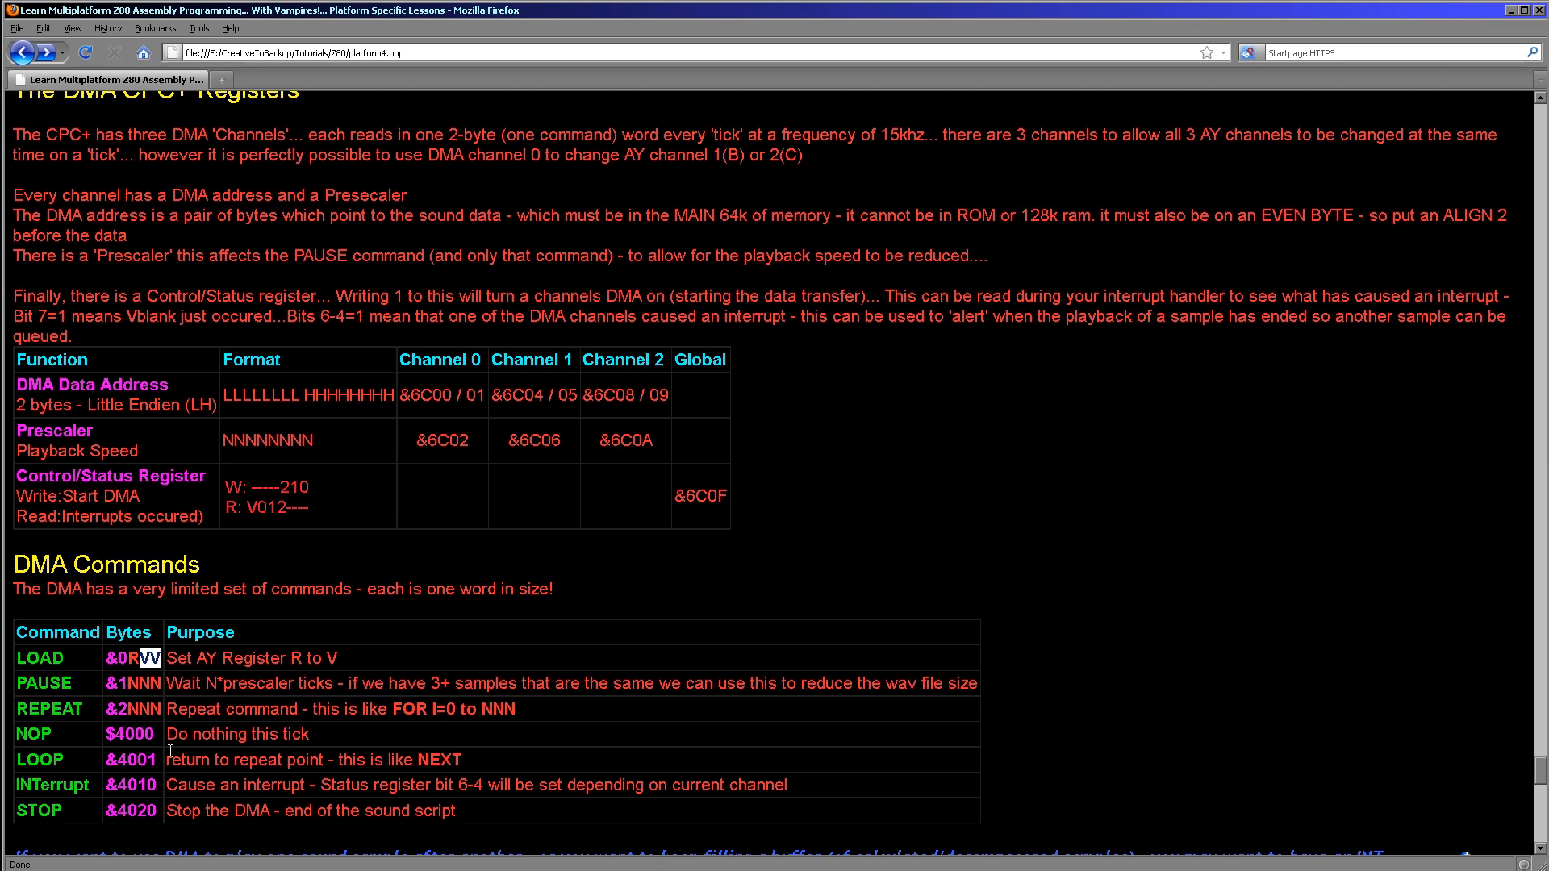
pyautogui.doubleClick(43, 683)
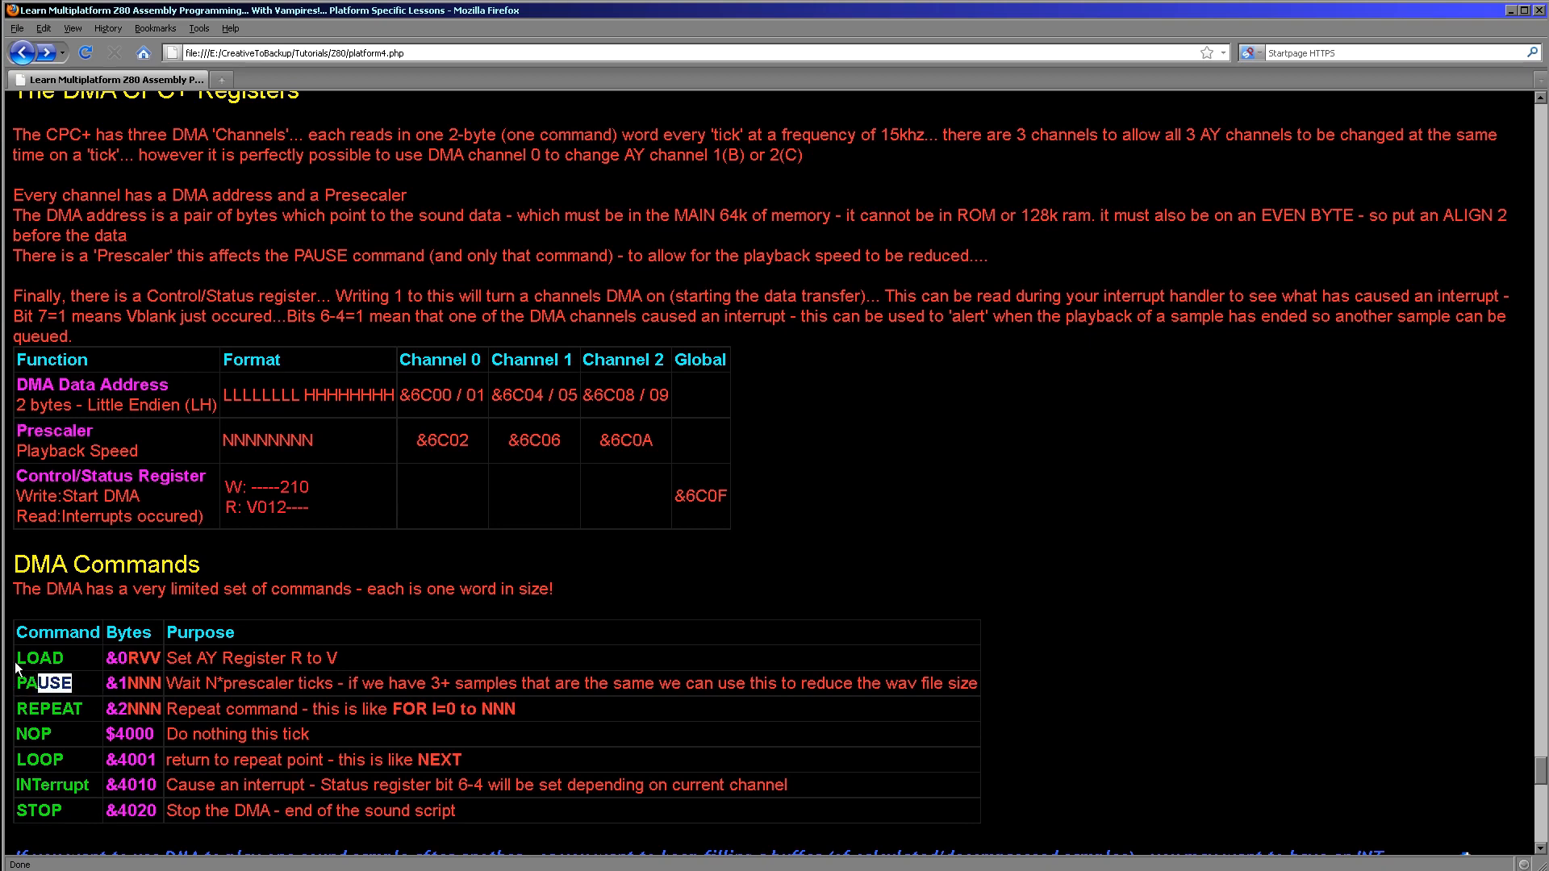
pyautogui.moveTo(195, 732)
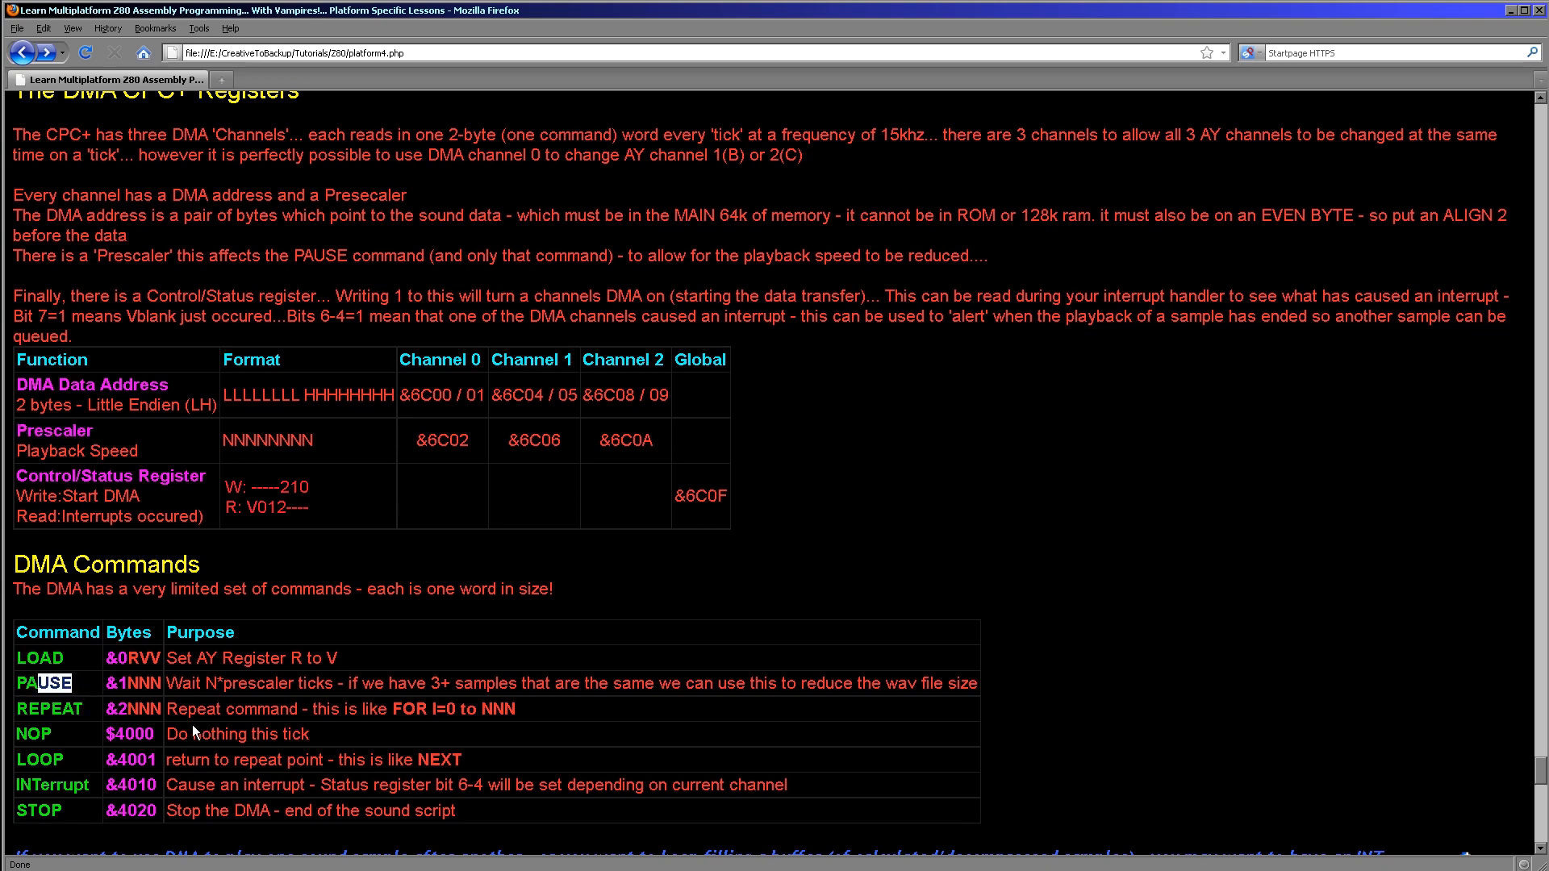
pyautogui.moveTo(121, 713)
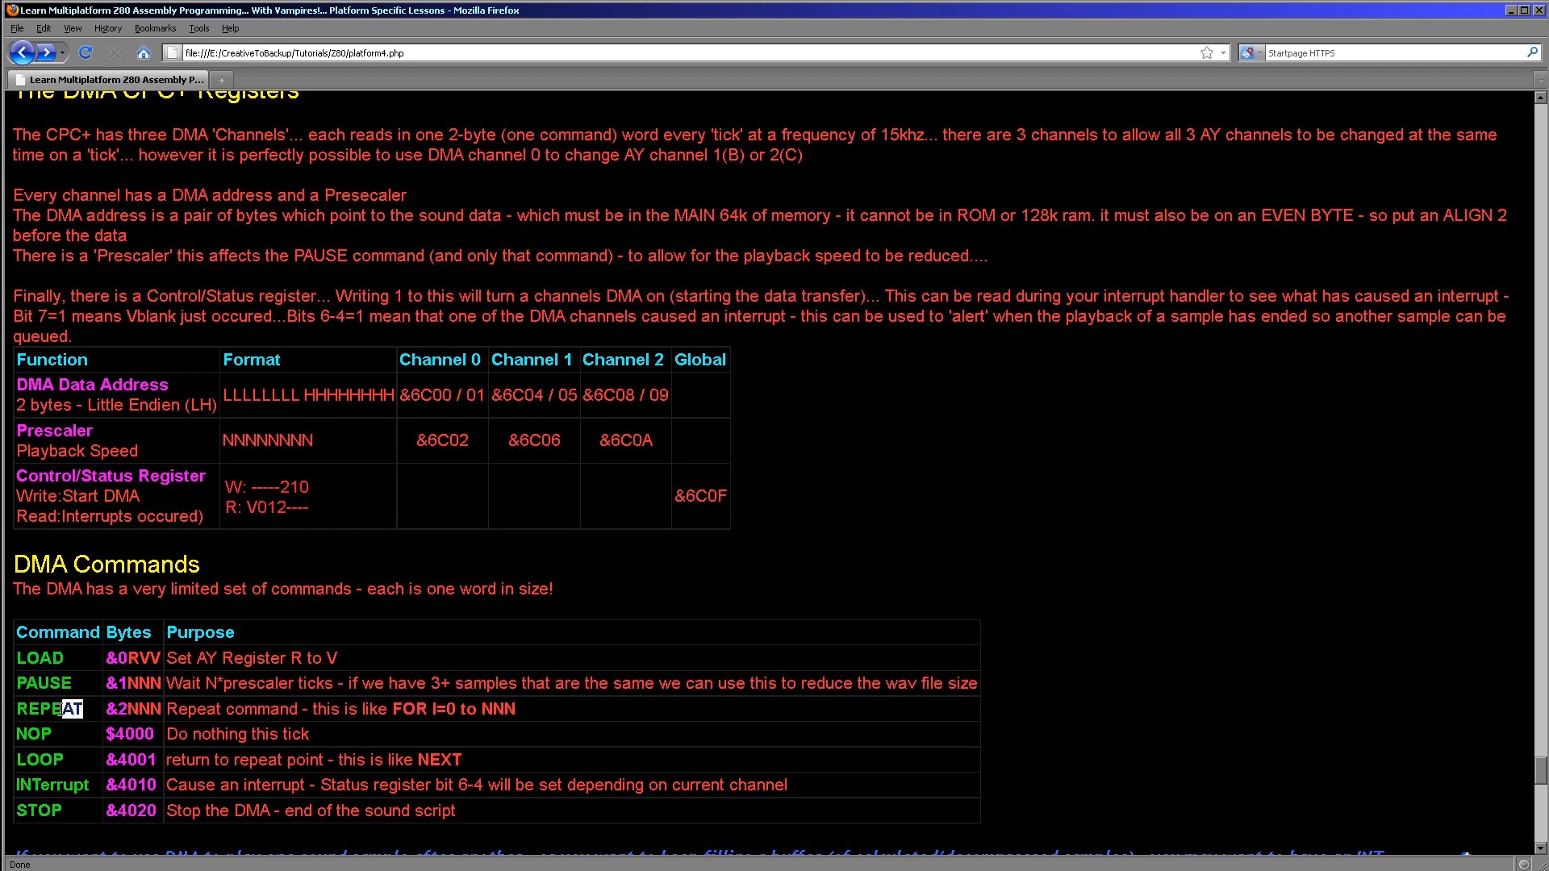
pyautogui.doubleClick(43, 708)
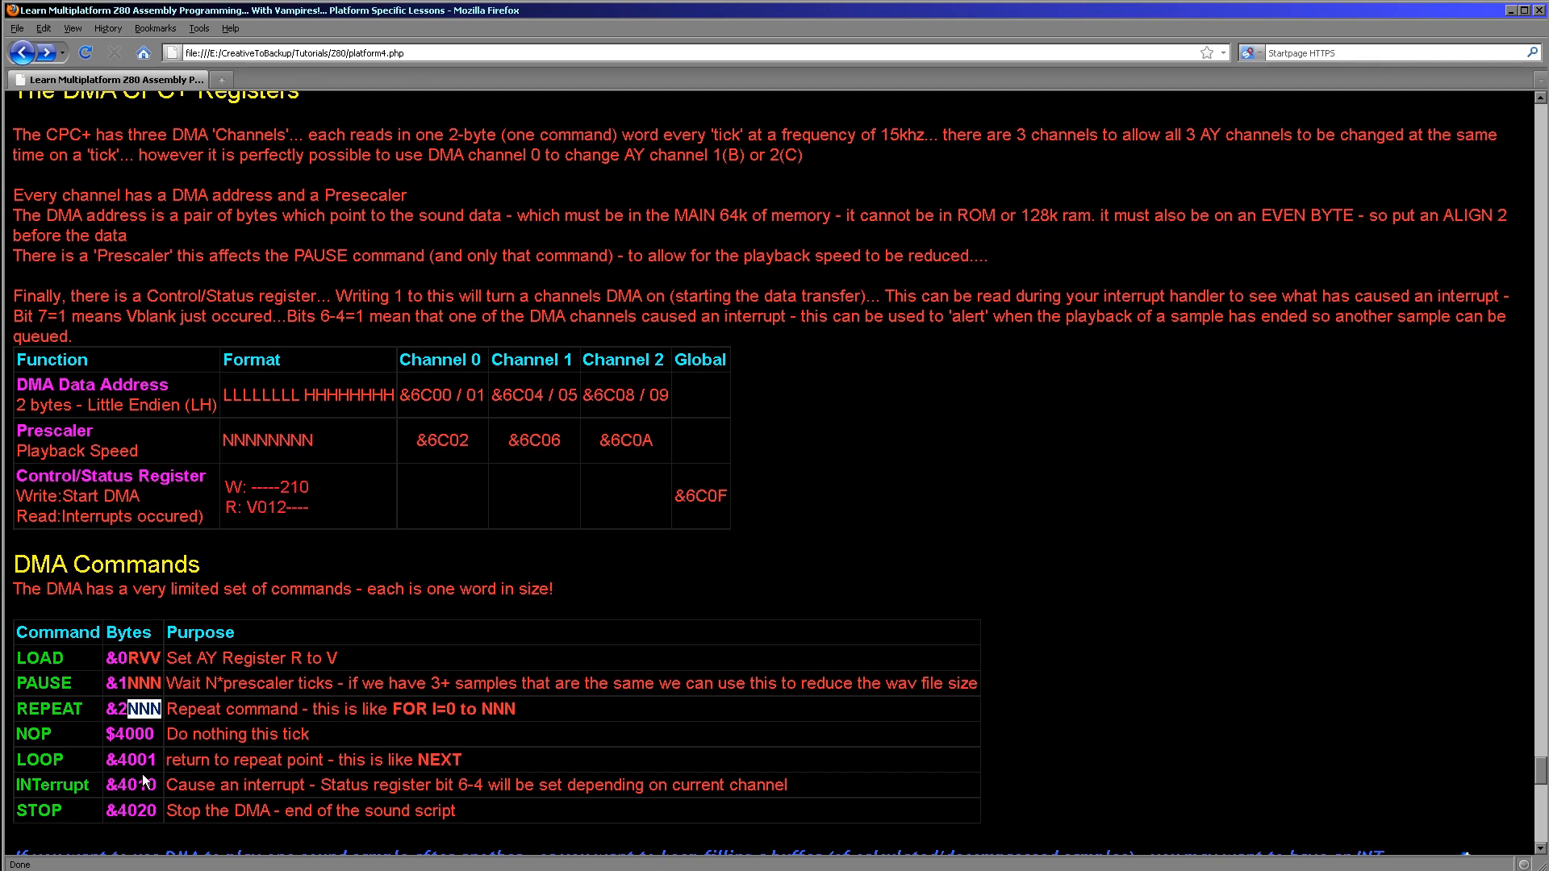
pyautogui.doubleClick(132, 760)
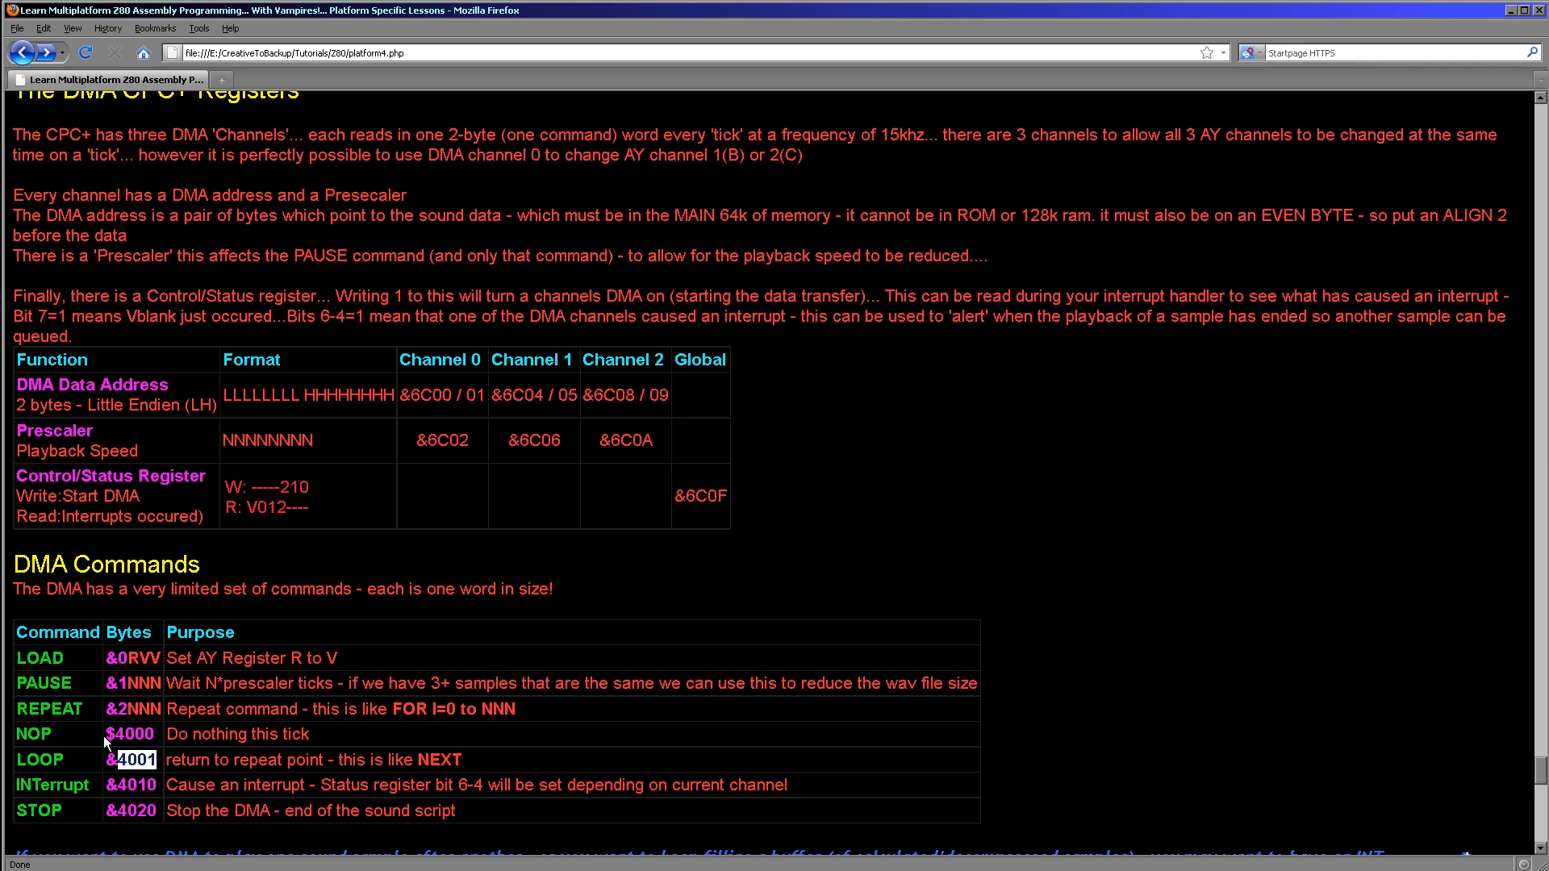
pyautogui.doubleClick(438, 760)
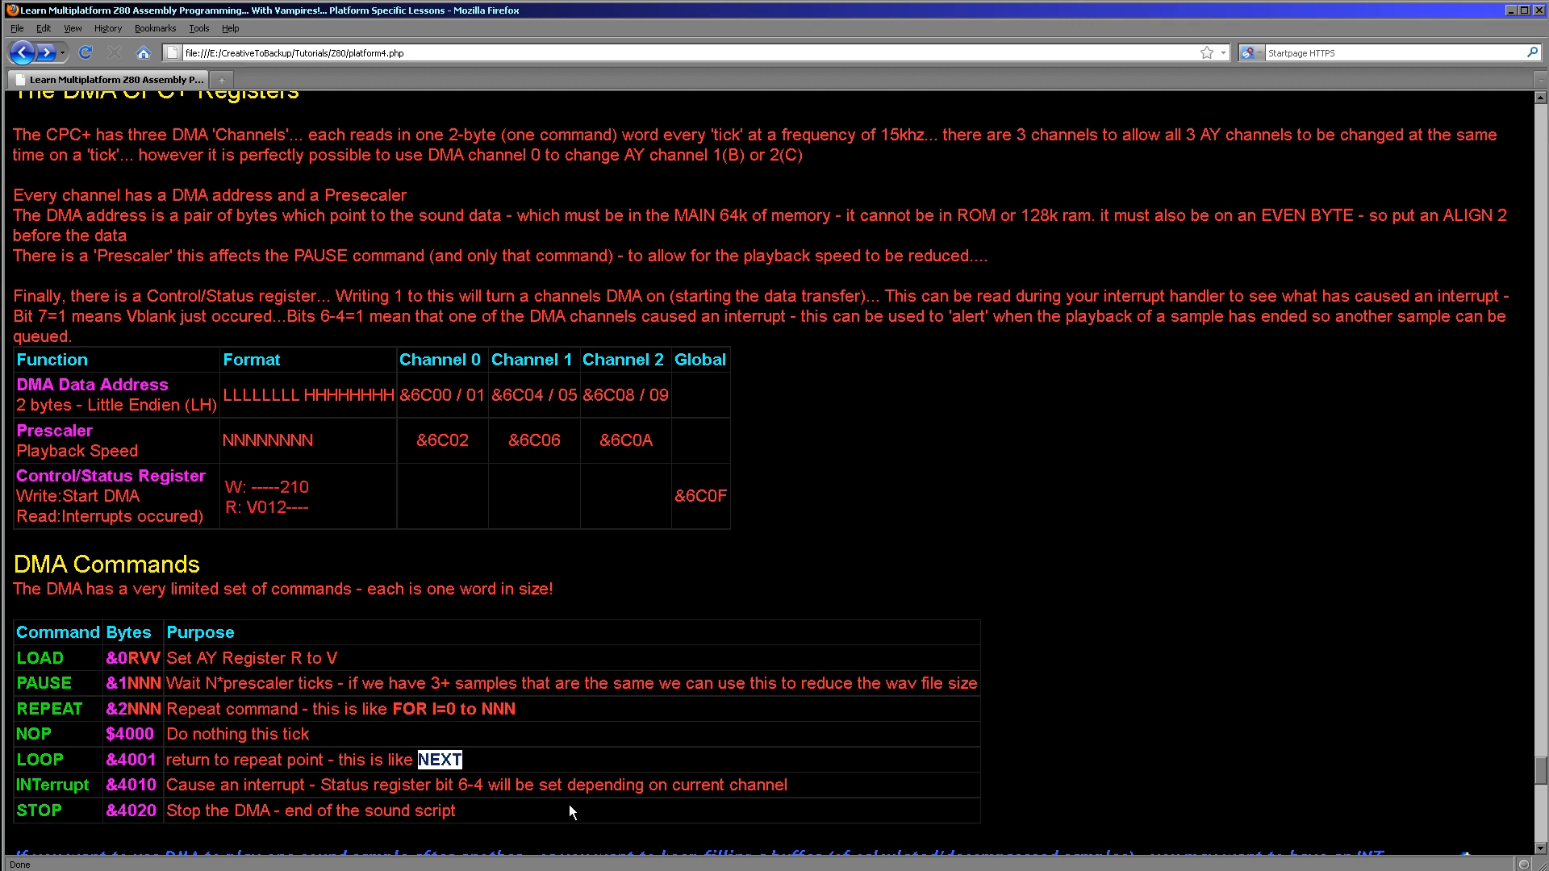
pyautogui.moveTo(316, 633)
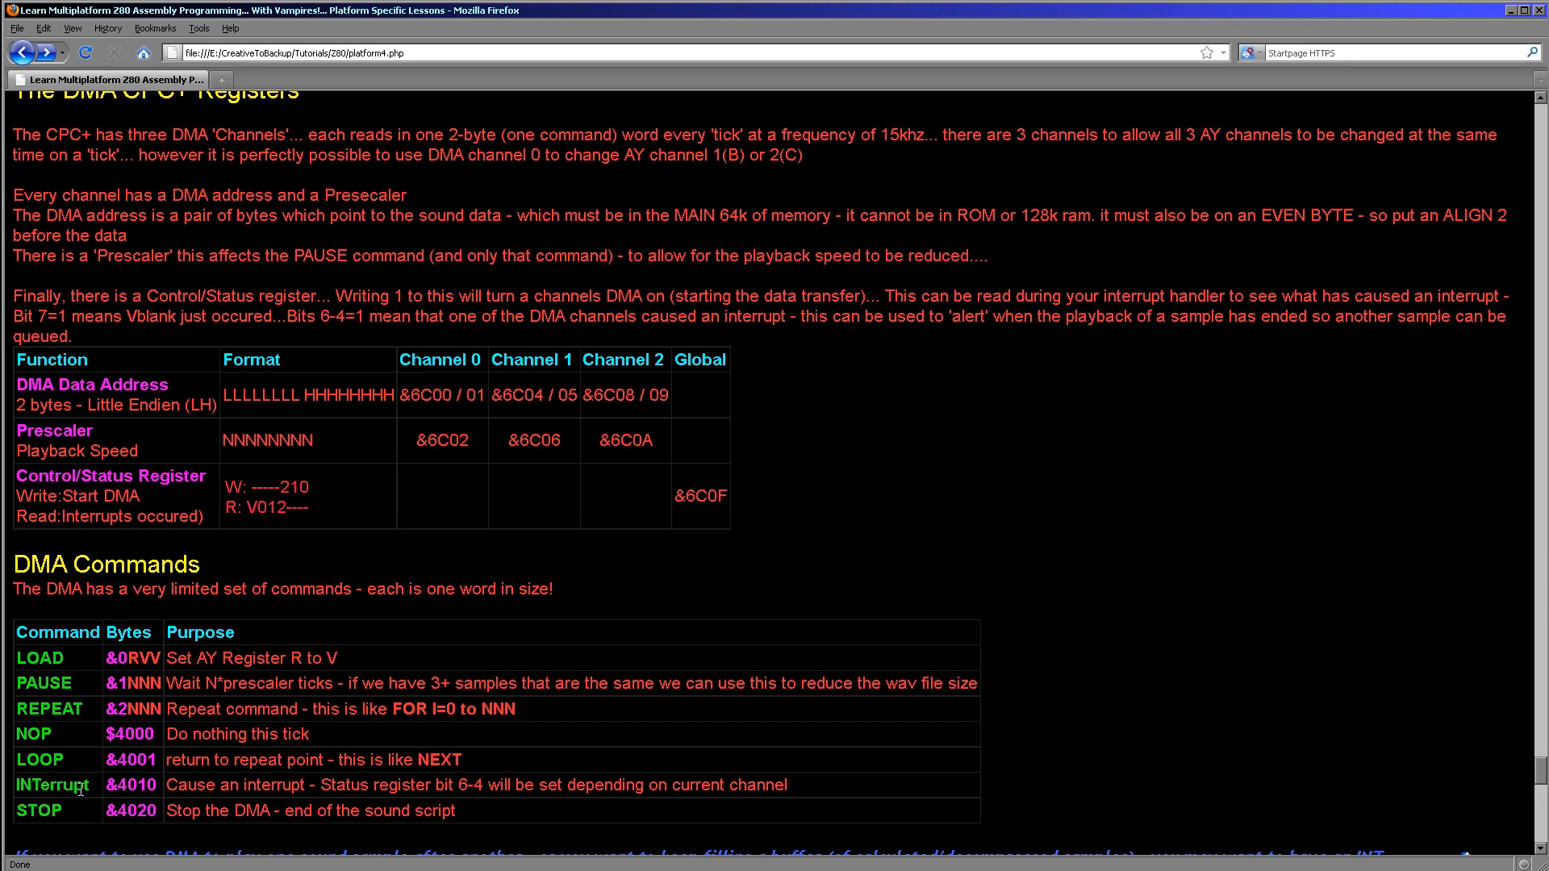
pyautogui.moveTo(134, 783)
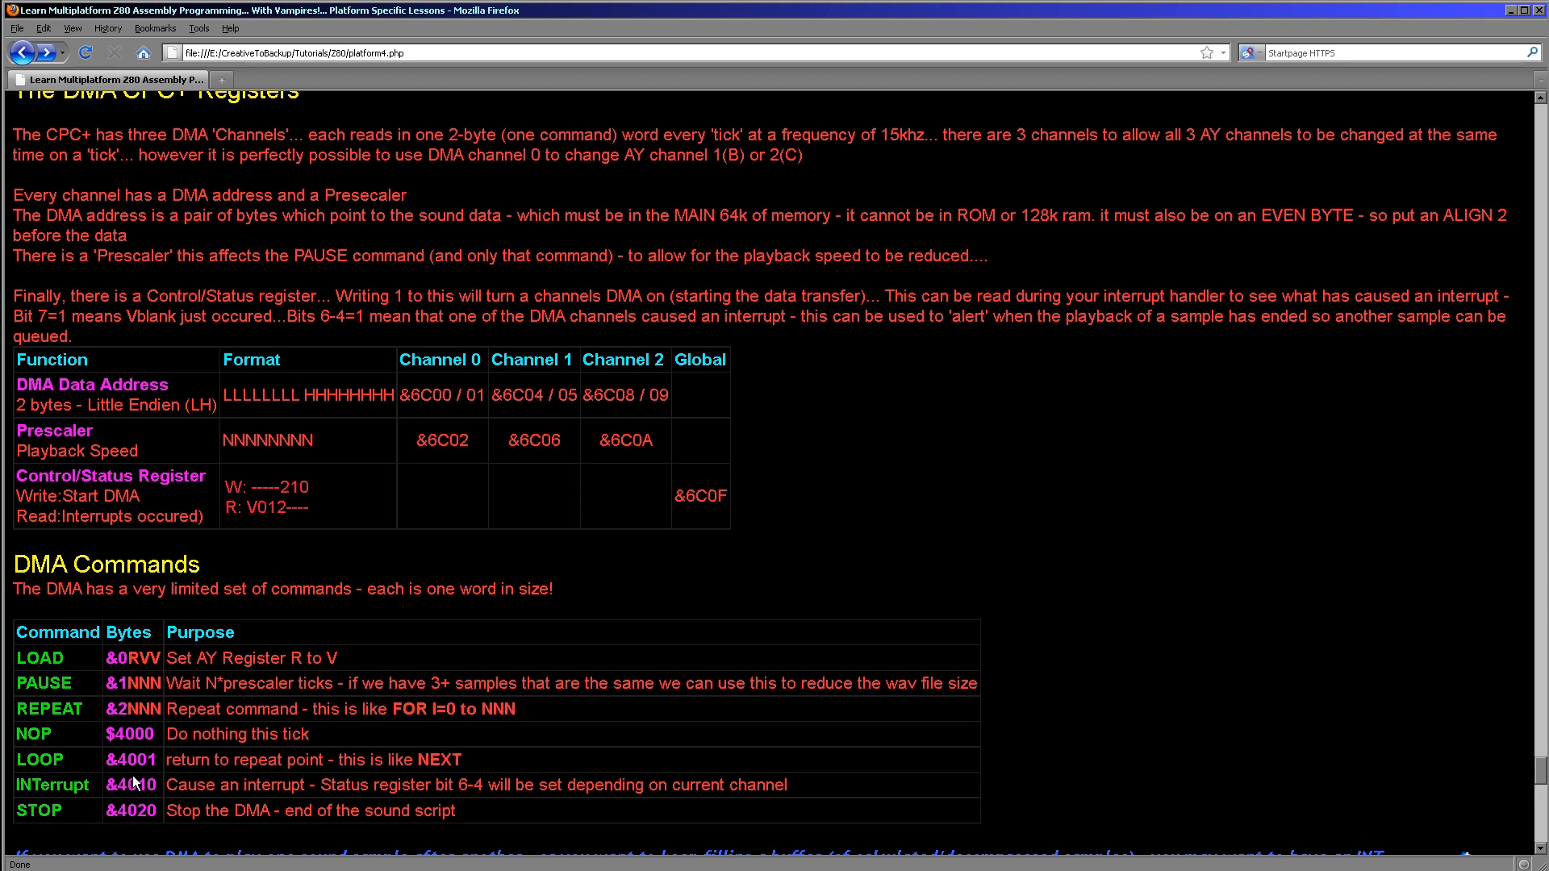
pyautogui.doubleClick(132, 785)
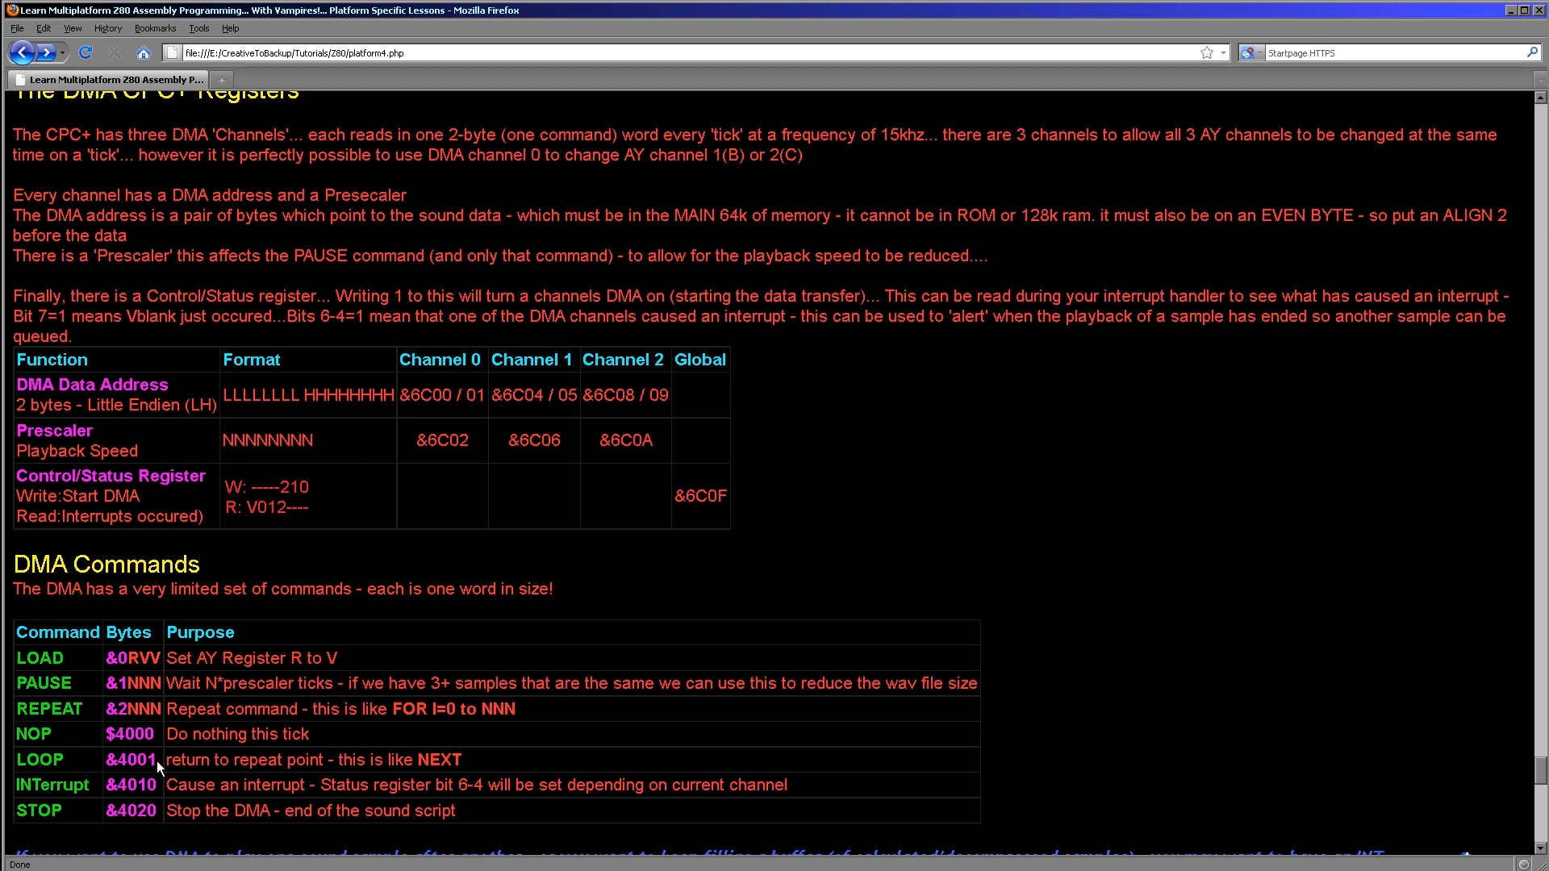
pyautogui.moveTo(290, 542)
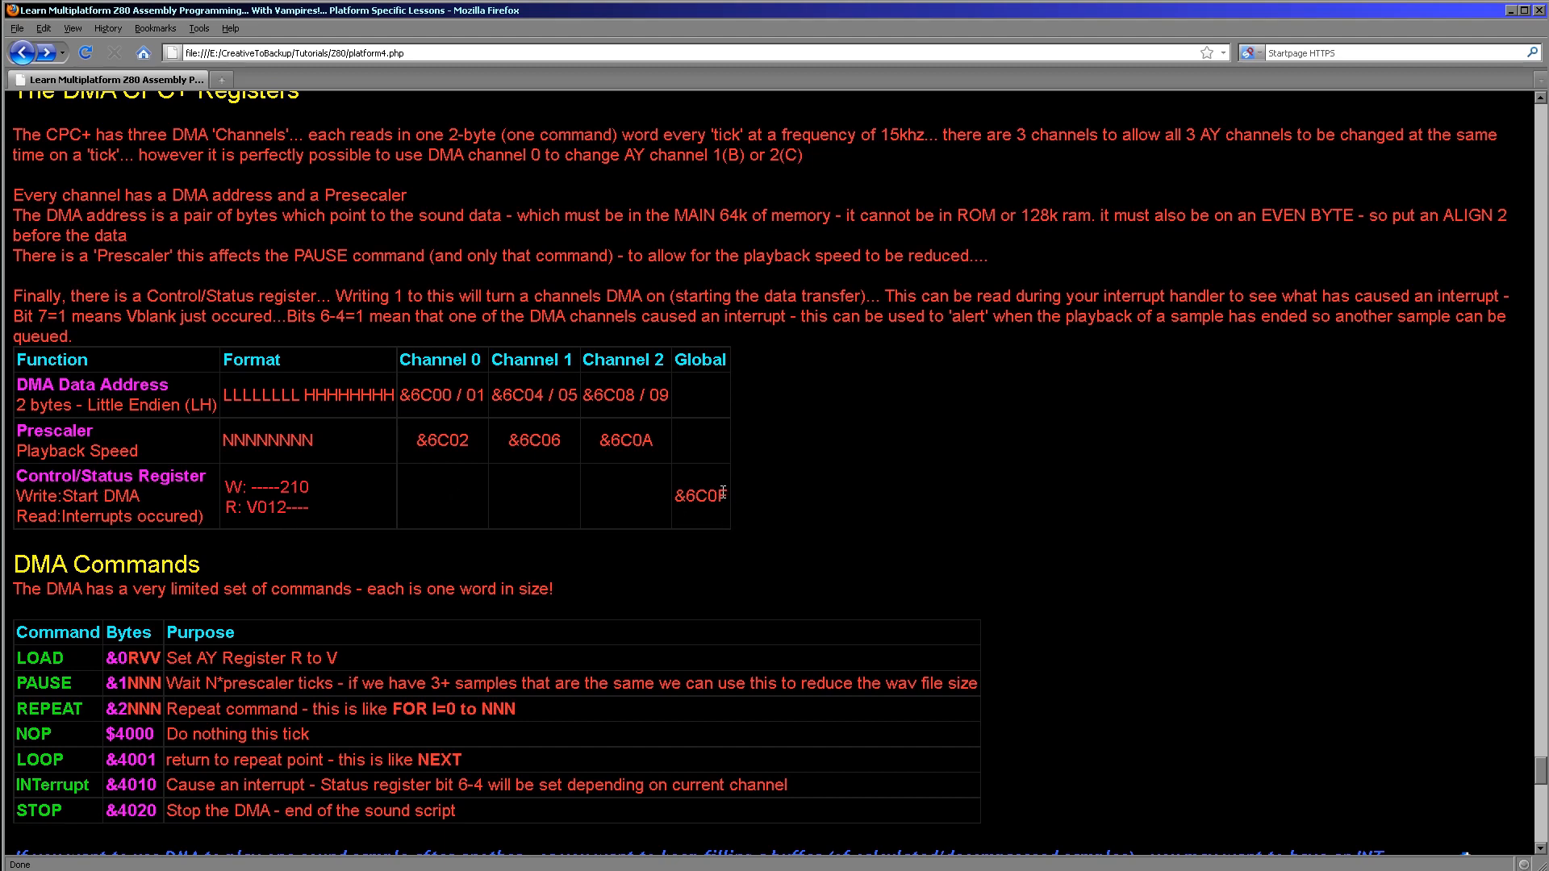
pyautogui.doubleClick(700, 495)
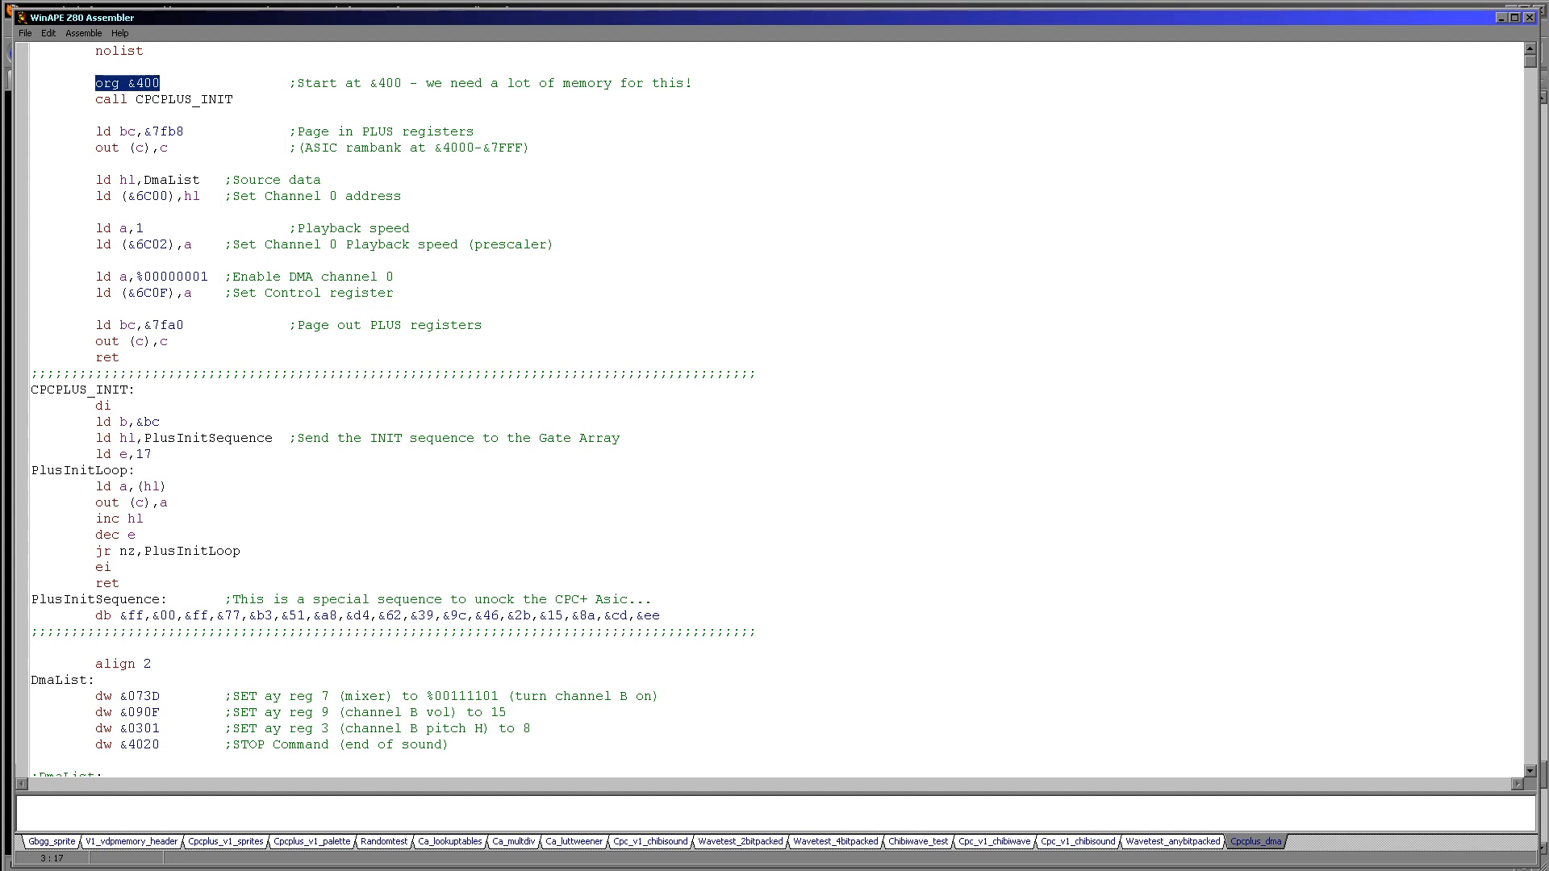
pyautogui.moveTo(1236, 401)
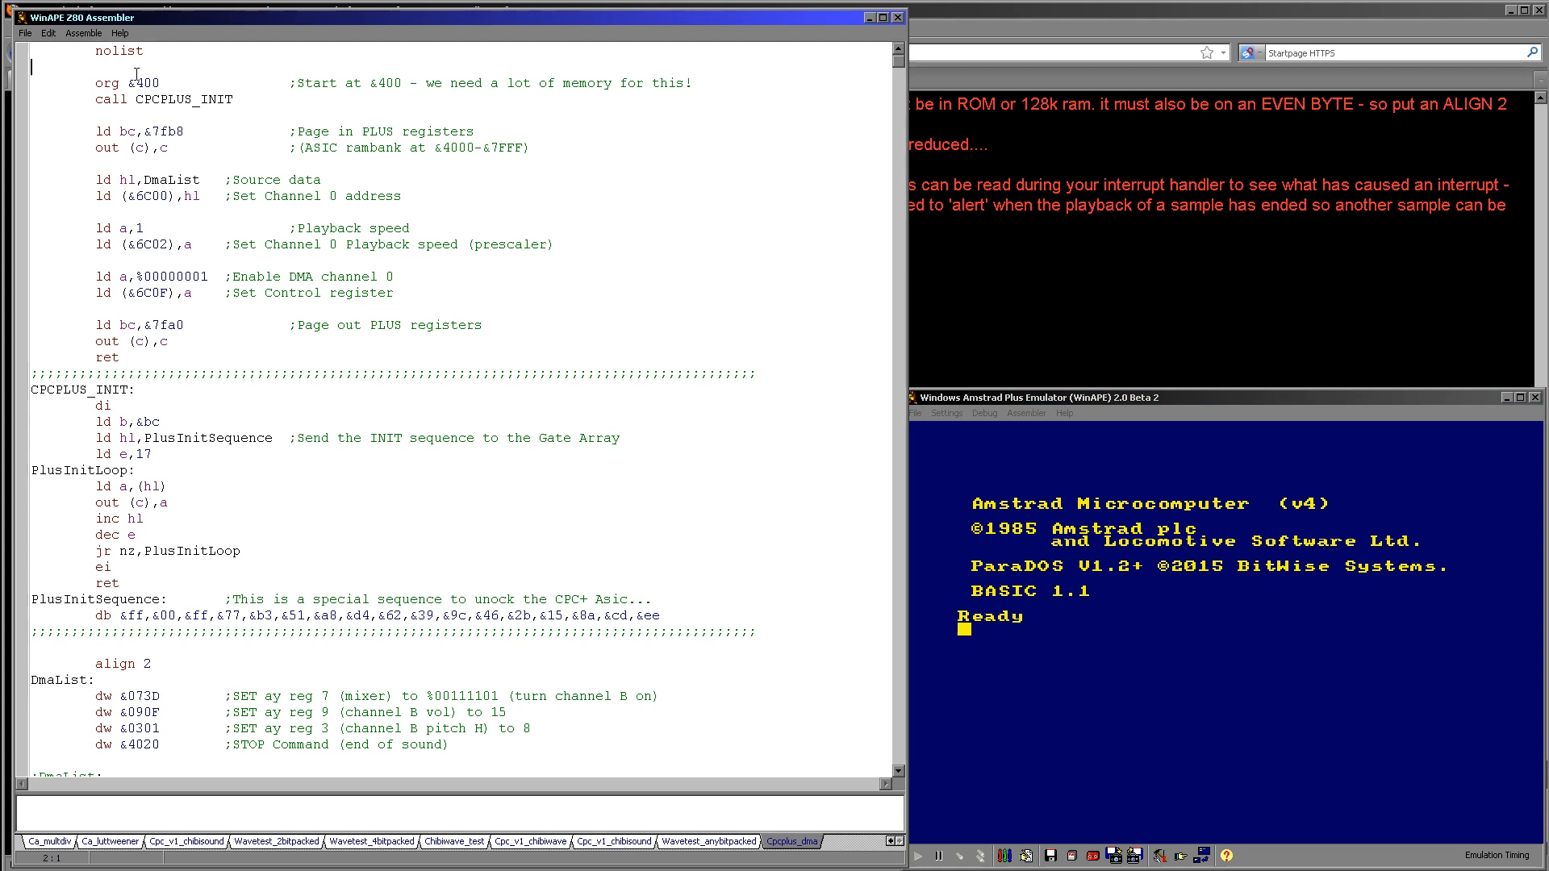
pyautogui.doubleClick(142, 83)
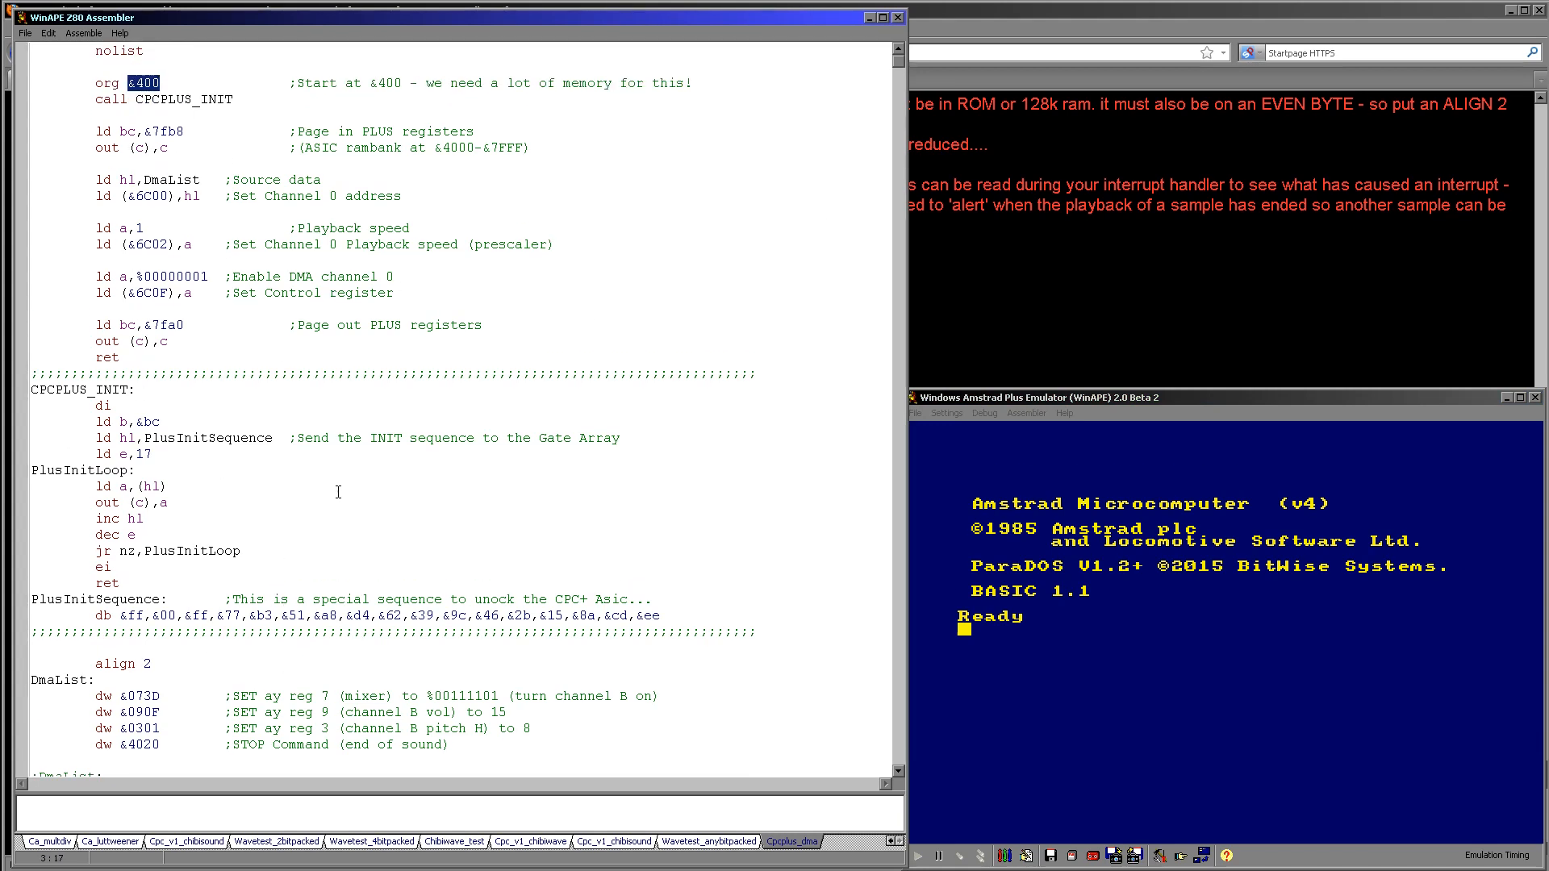
pyautogui.click(190, 106)
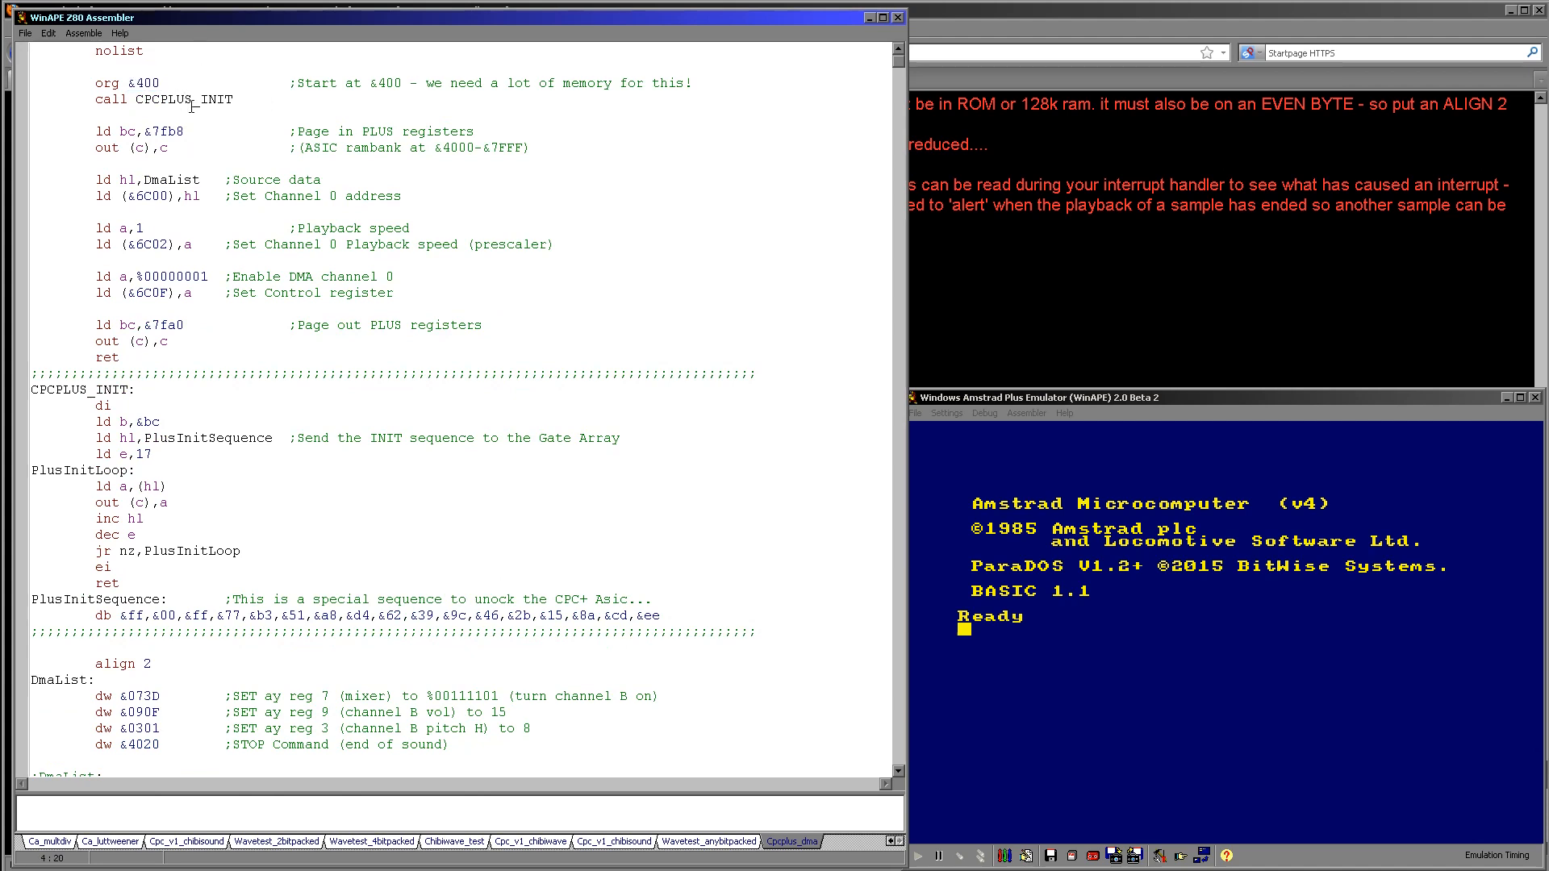
pyautogui.doubleClick(184, 99)
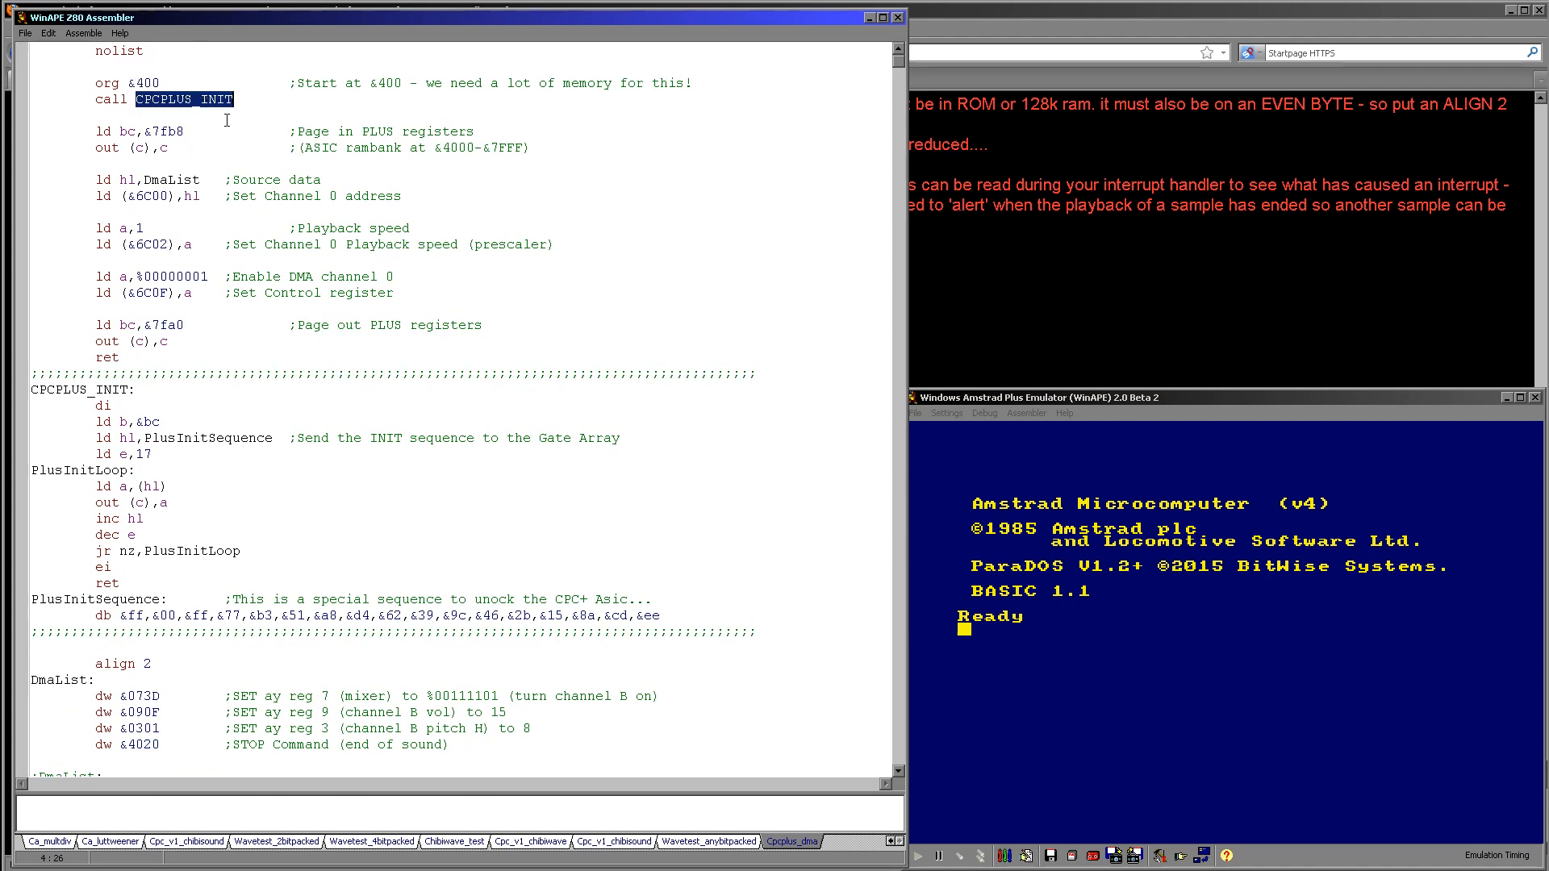
pyautogui.scroll(-3)
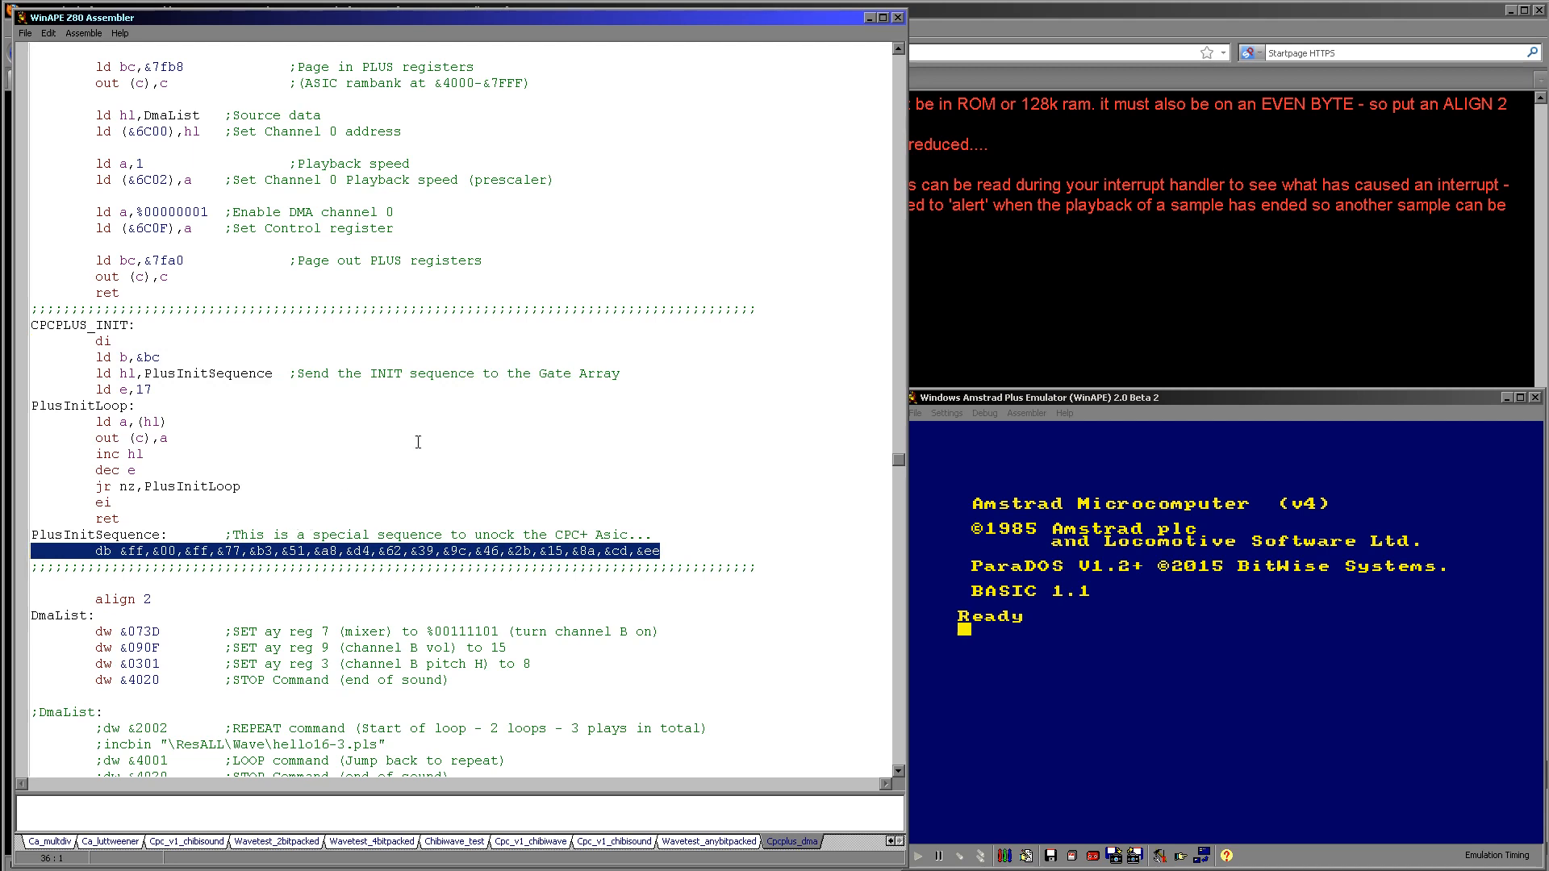
pyautogui.moveTo(387, 458)
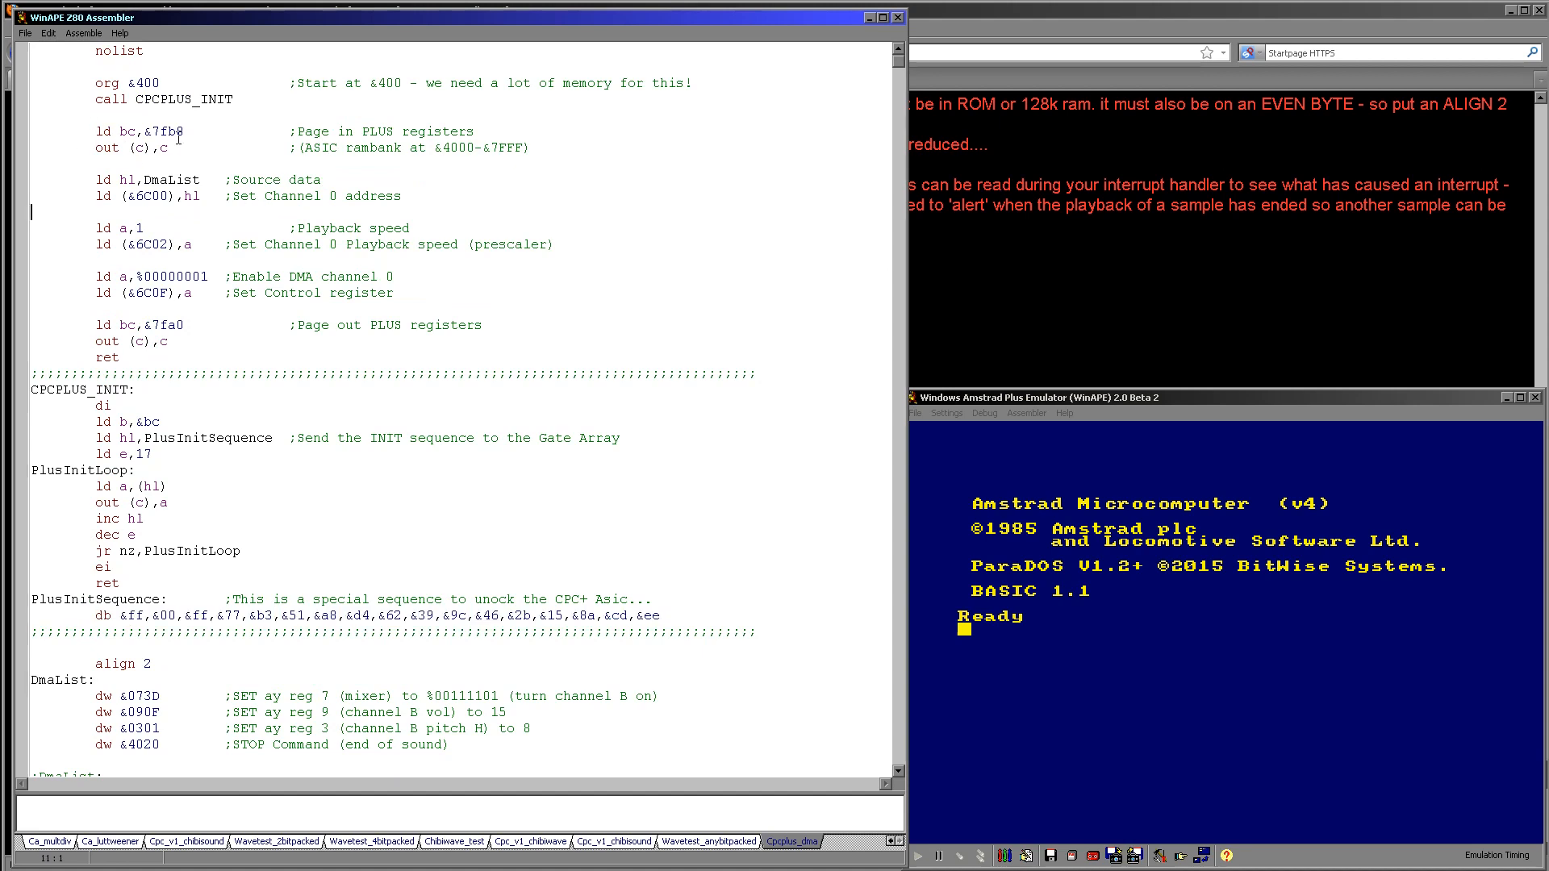
pyautogui.doubleClick(167, 131)
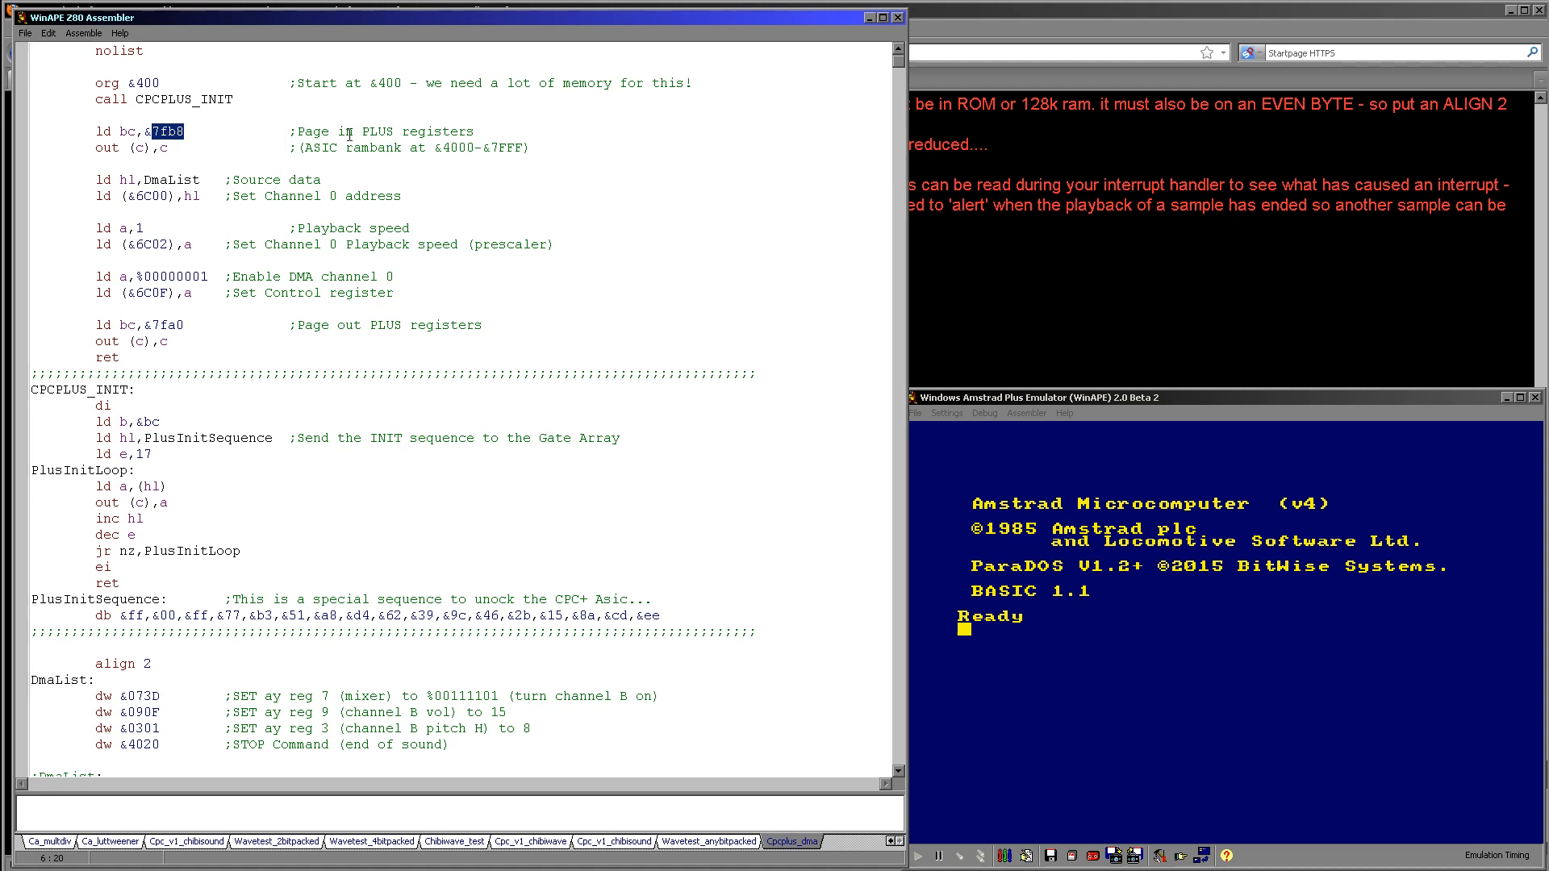
pyautogui.moveTo(416, 155)
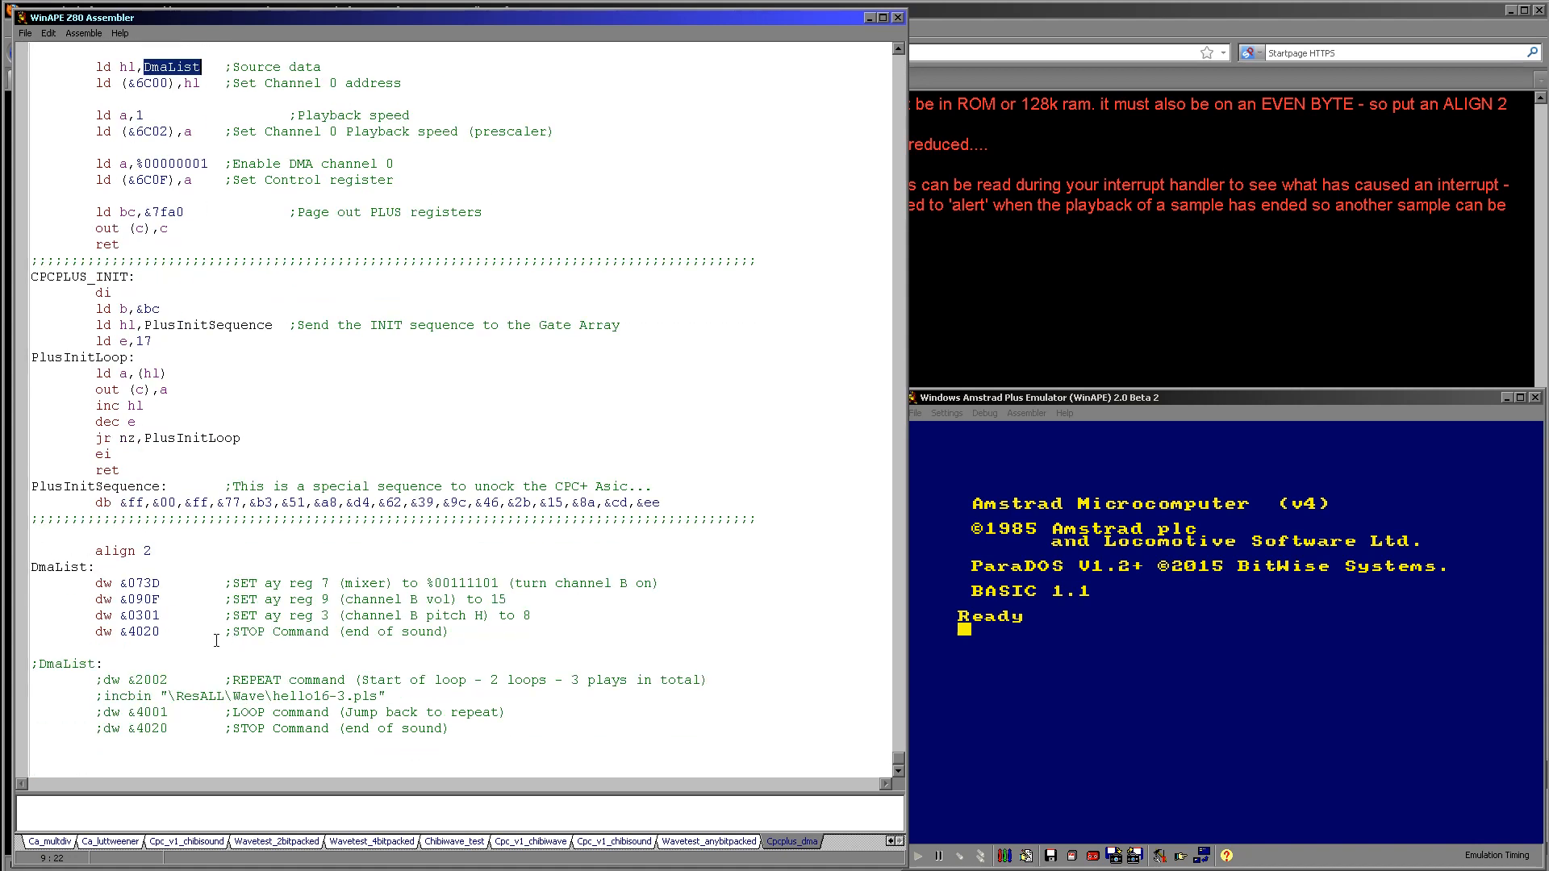
pyautogui.moveTo(33, 566); pyautogui.dragTo(451, 631)
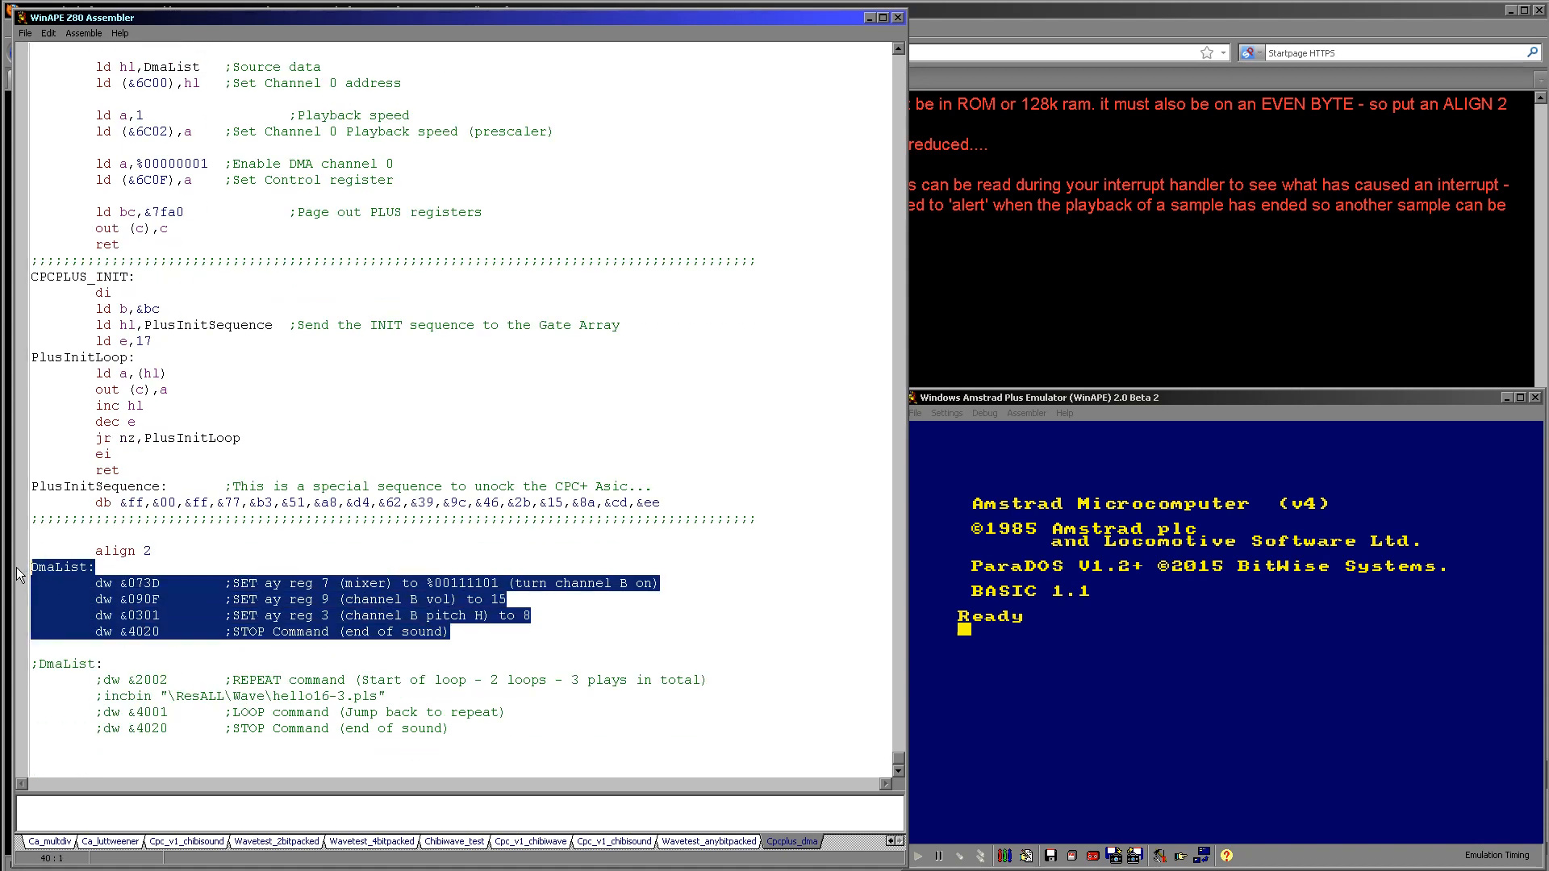
pyautogui.click(187, 585)
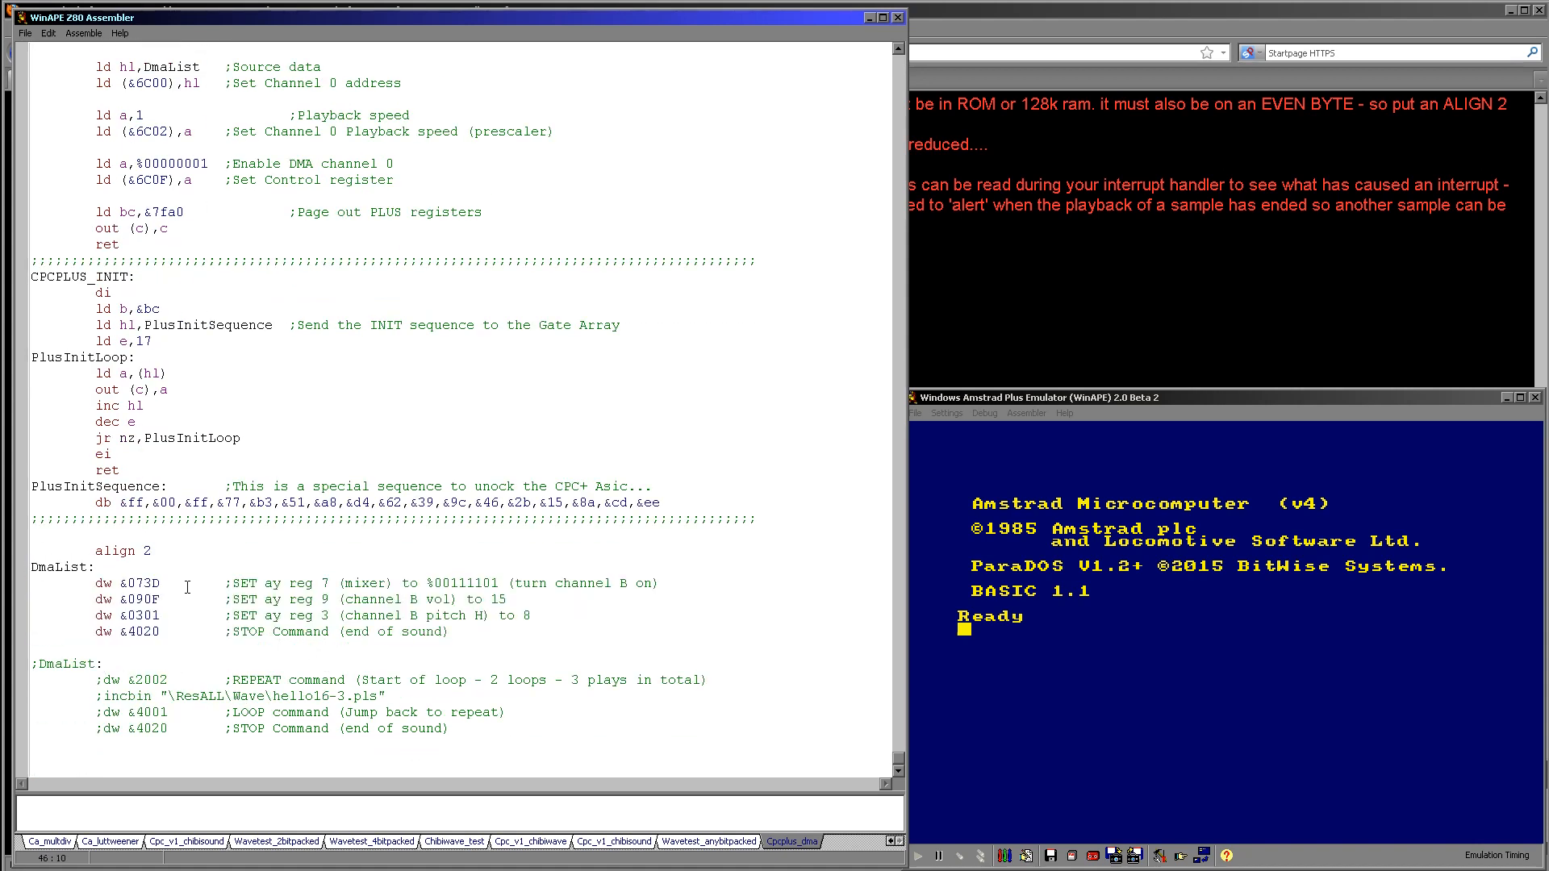
pyautogui.doubleClick(141, 582)
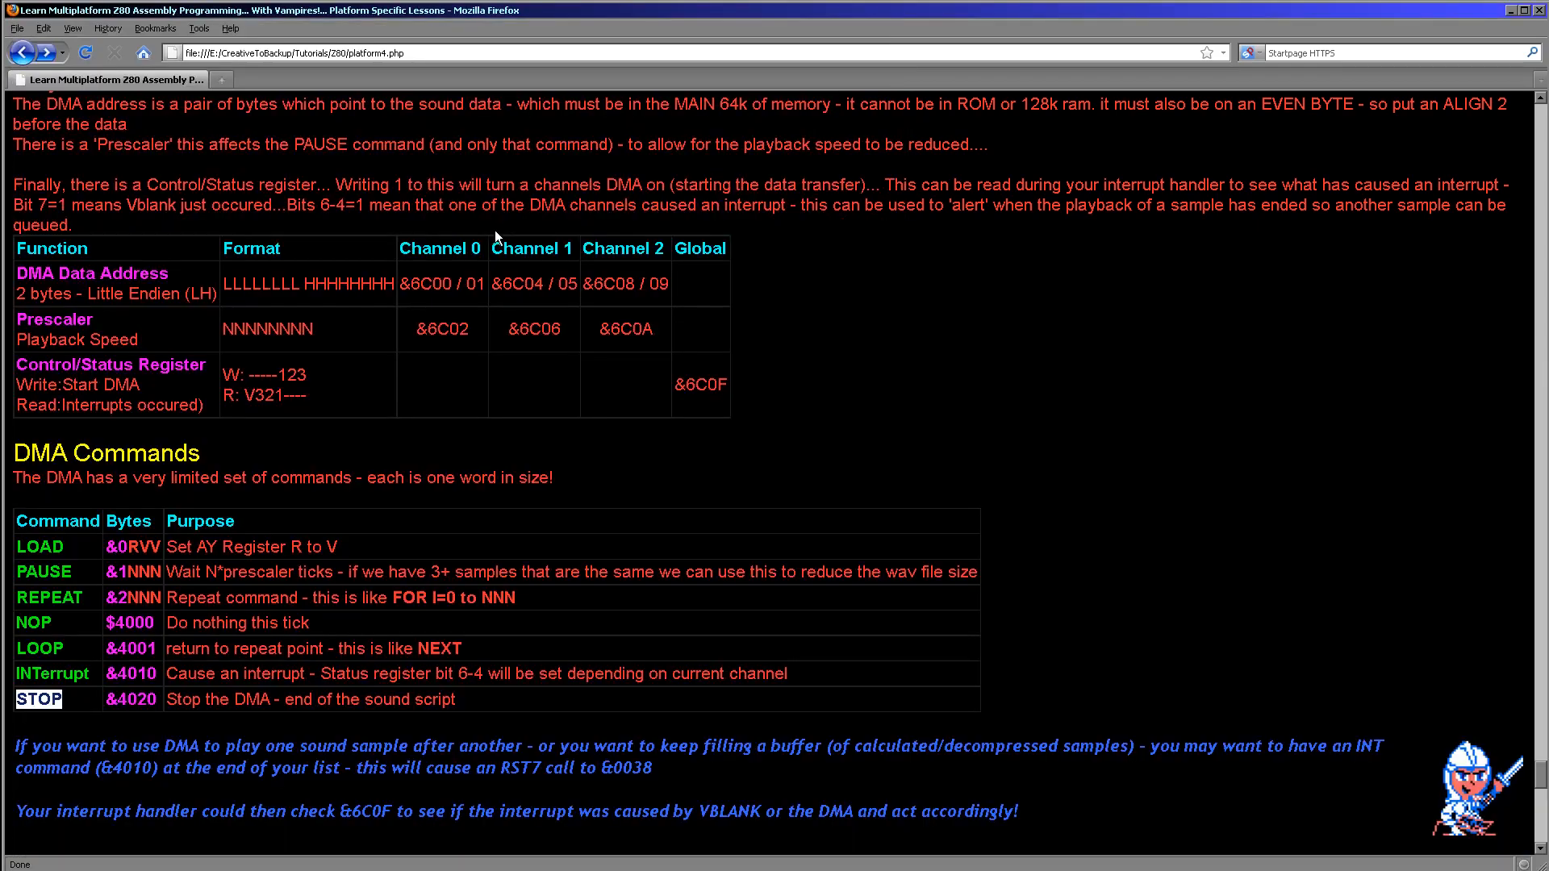
pyautogui.moveTo(176, 286)
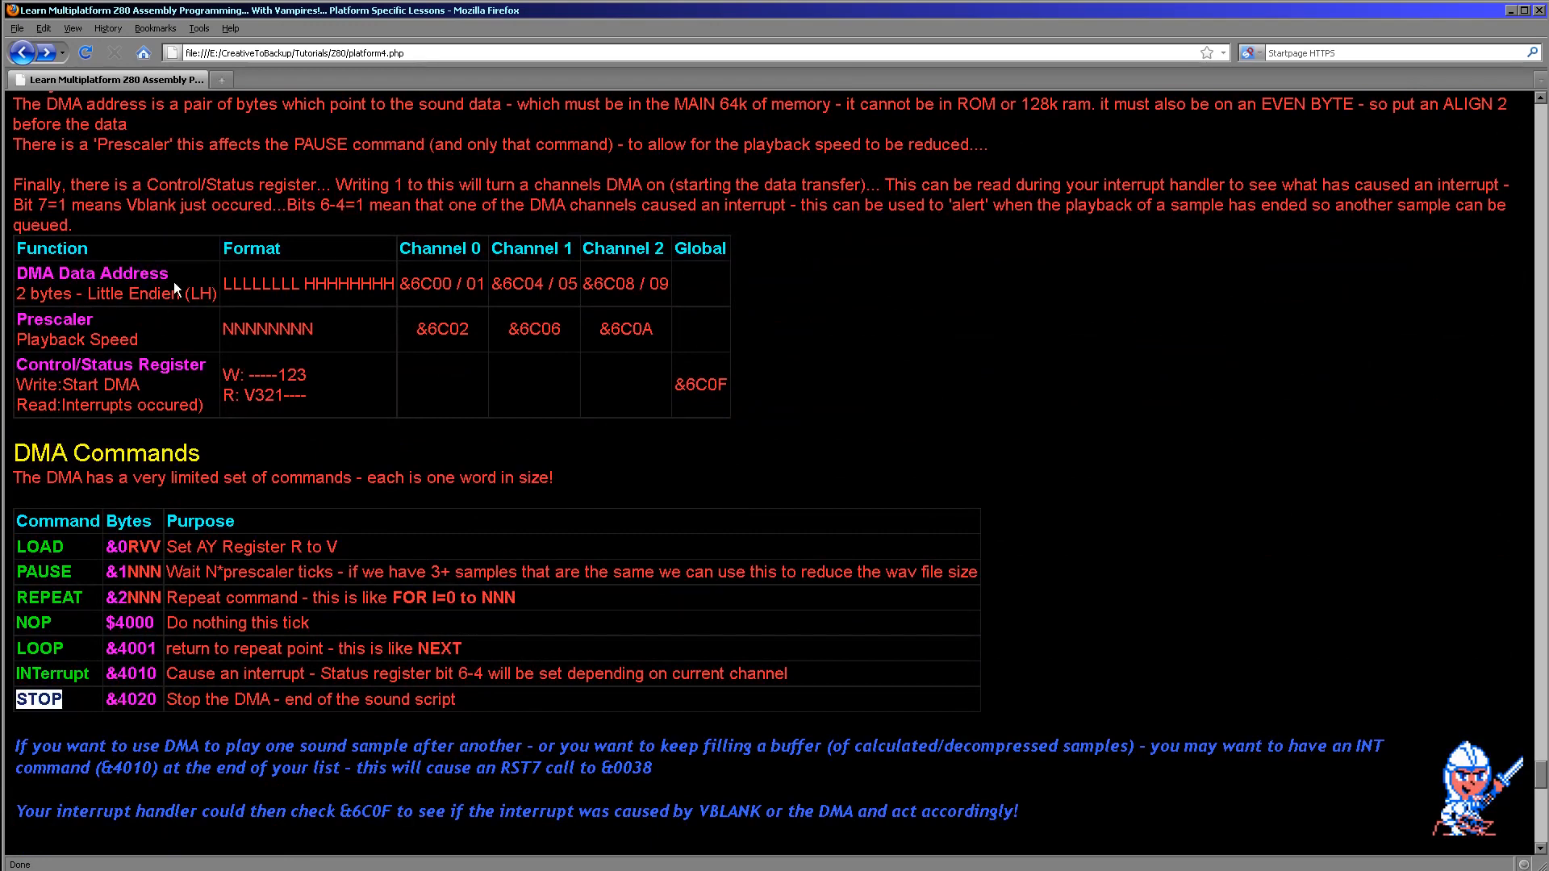
pyautogui.moveTo(439, 268)
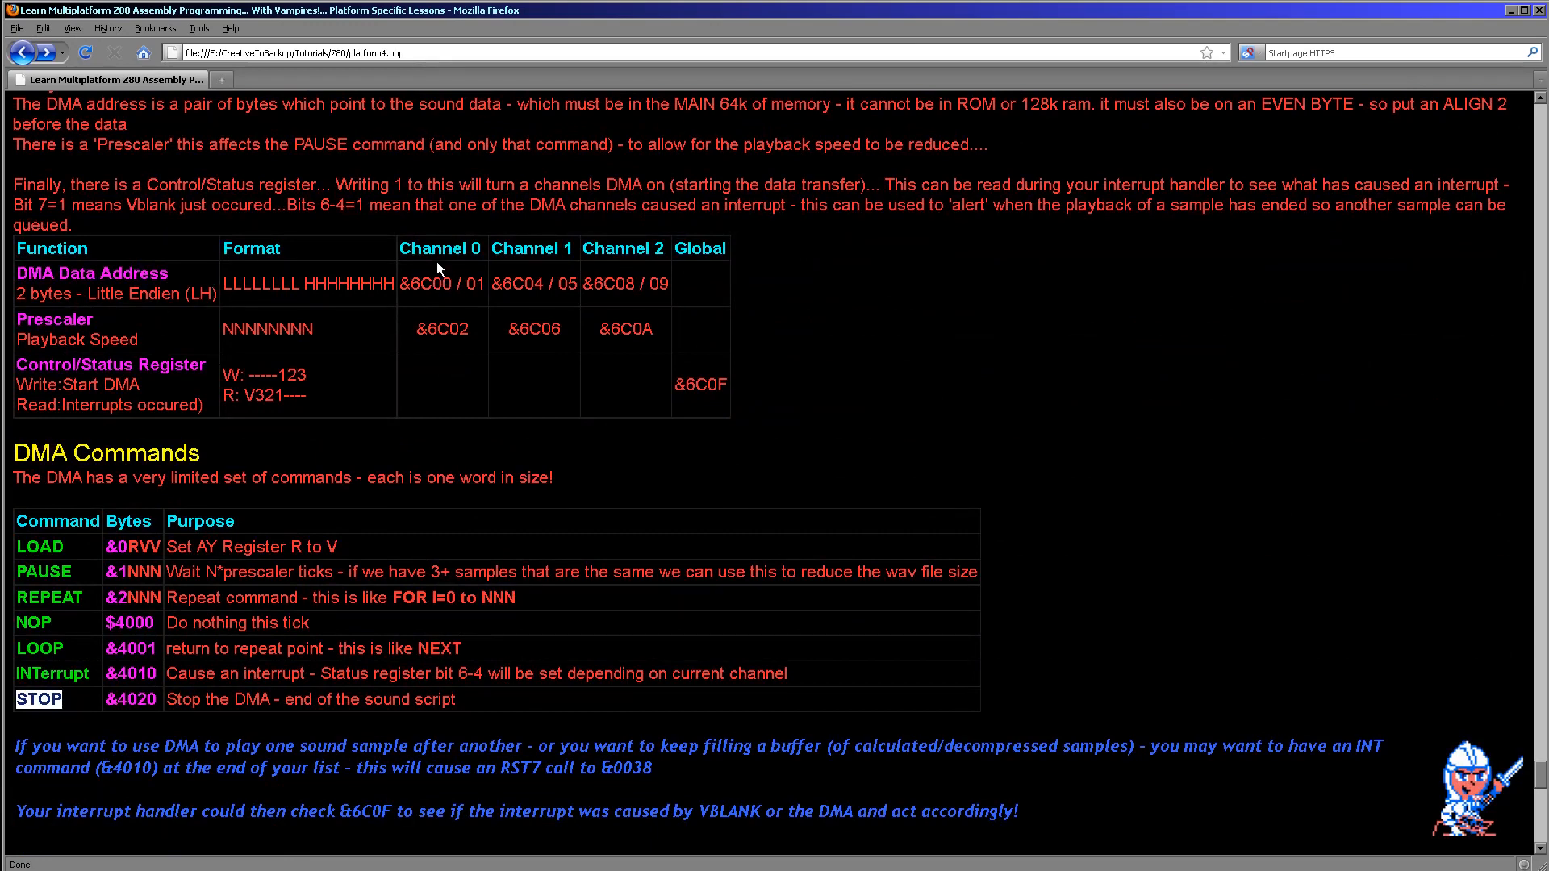
# - Return to the tutorial's DMA register and command tables with the interrupt note
pyautogui.doubleClick(427, 284)
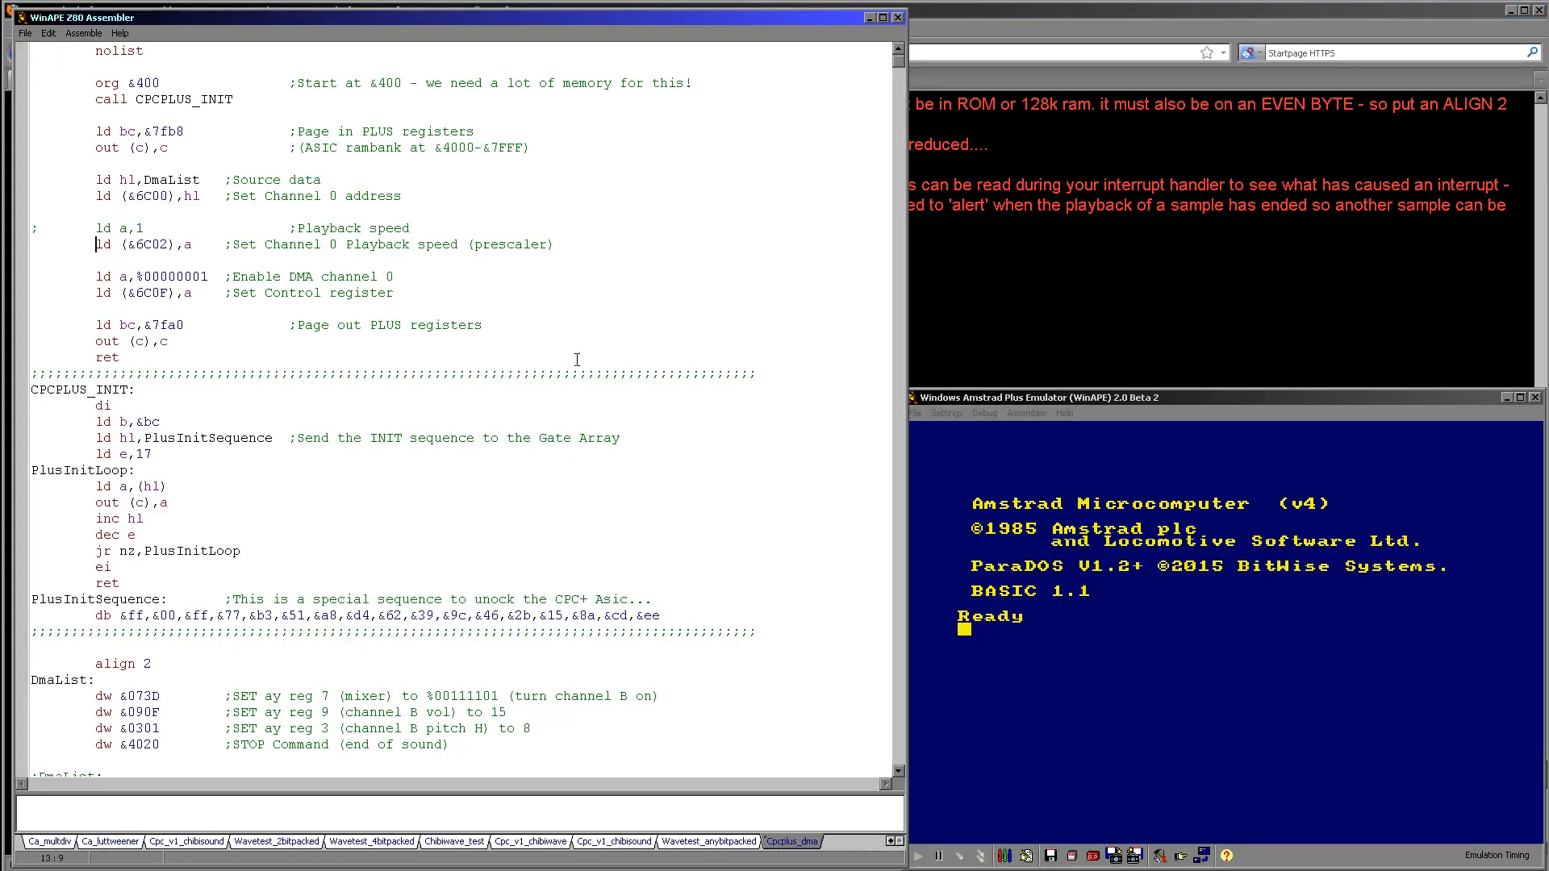
# - Comment out 'ld a,1' and 'ld (&6C02),a', then select the PLUS page-out lines
pyautogui.write(';')
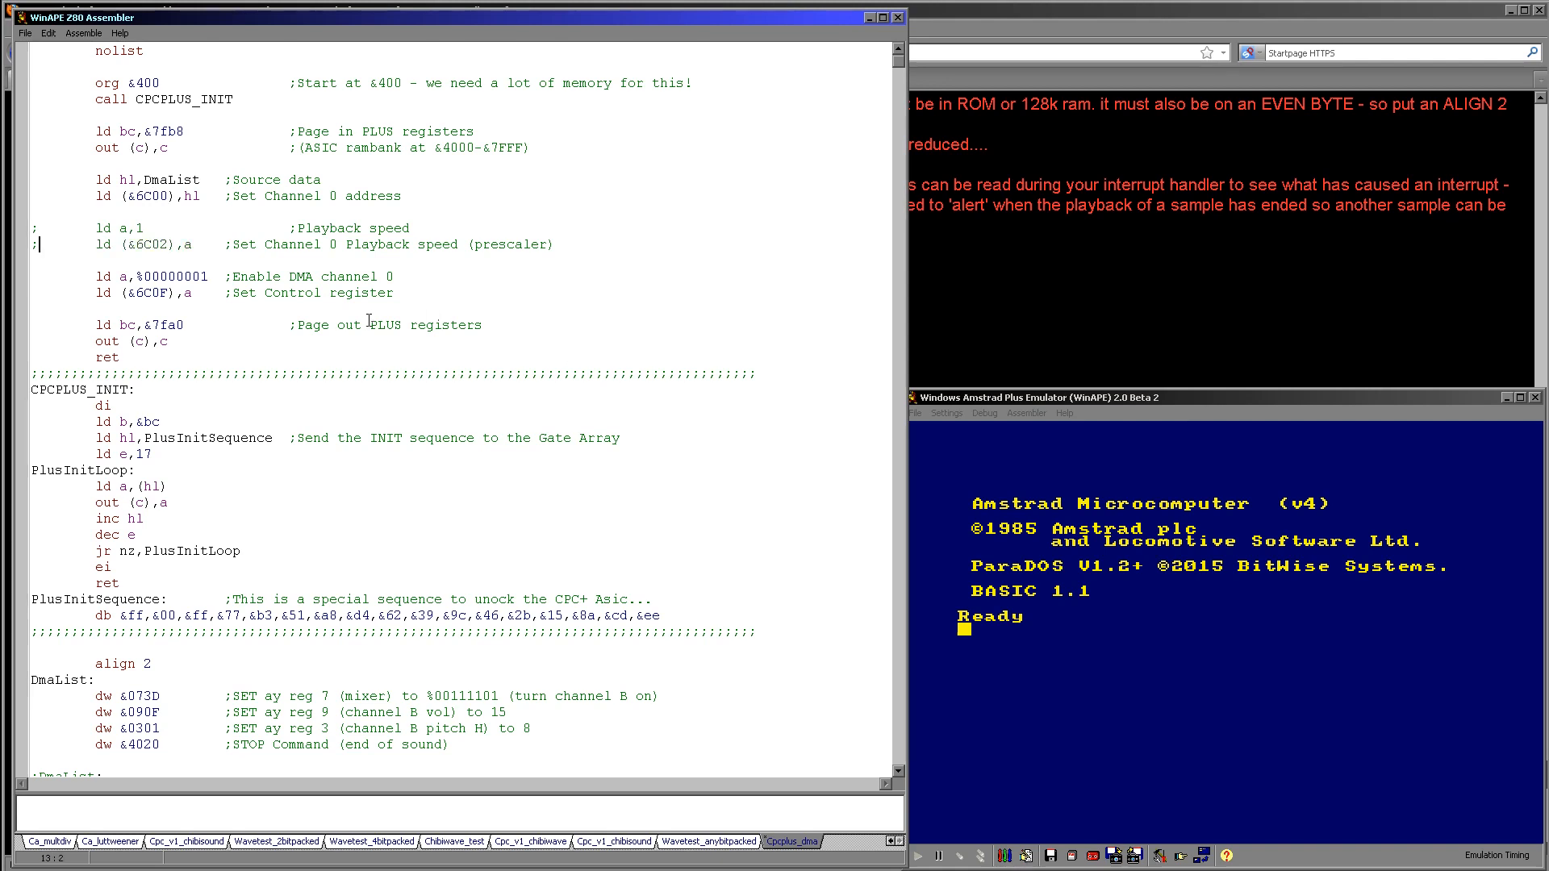
pyautogui.doubleClick(149, 292)
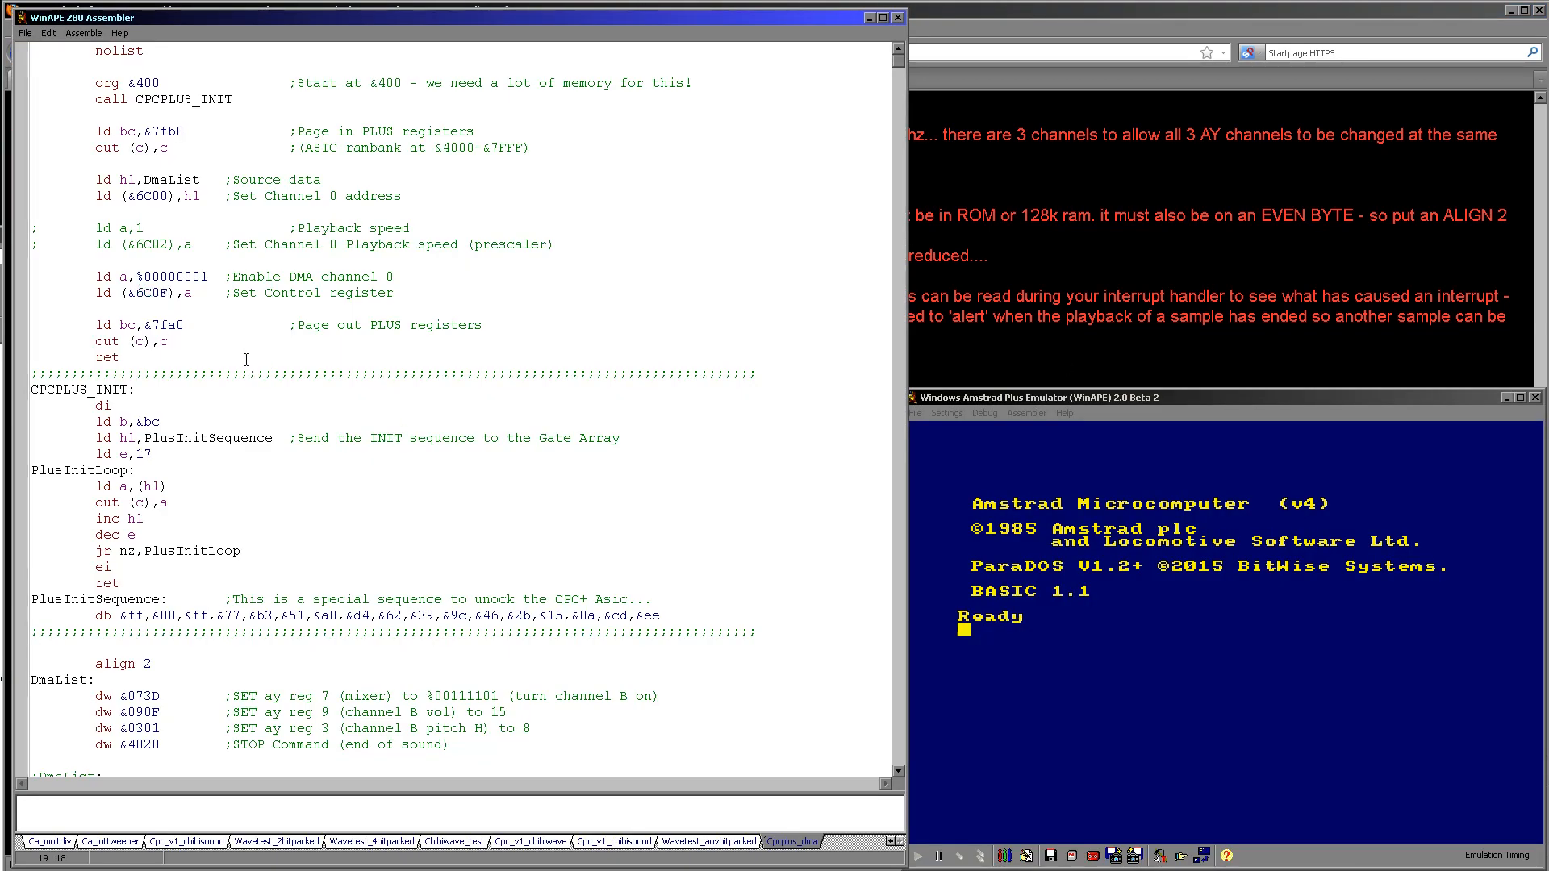
pyautogui.moveTo(138, 325); pyautogui.dragTo(168, 340)
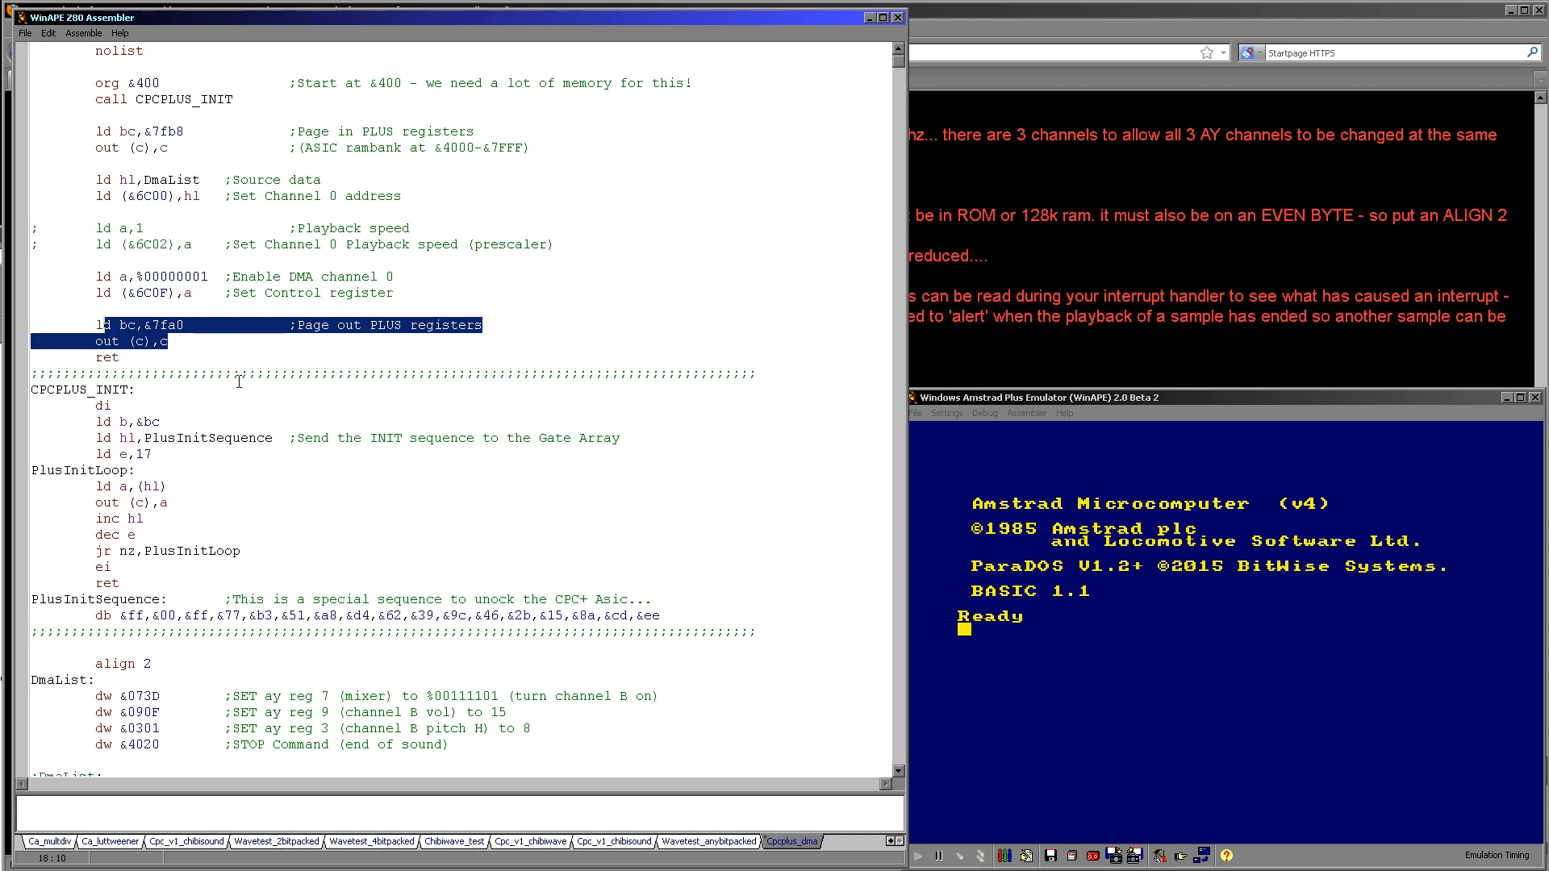
pyautogui.click(342, 437)
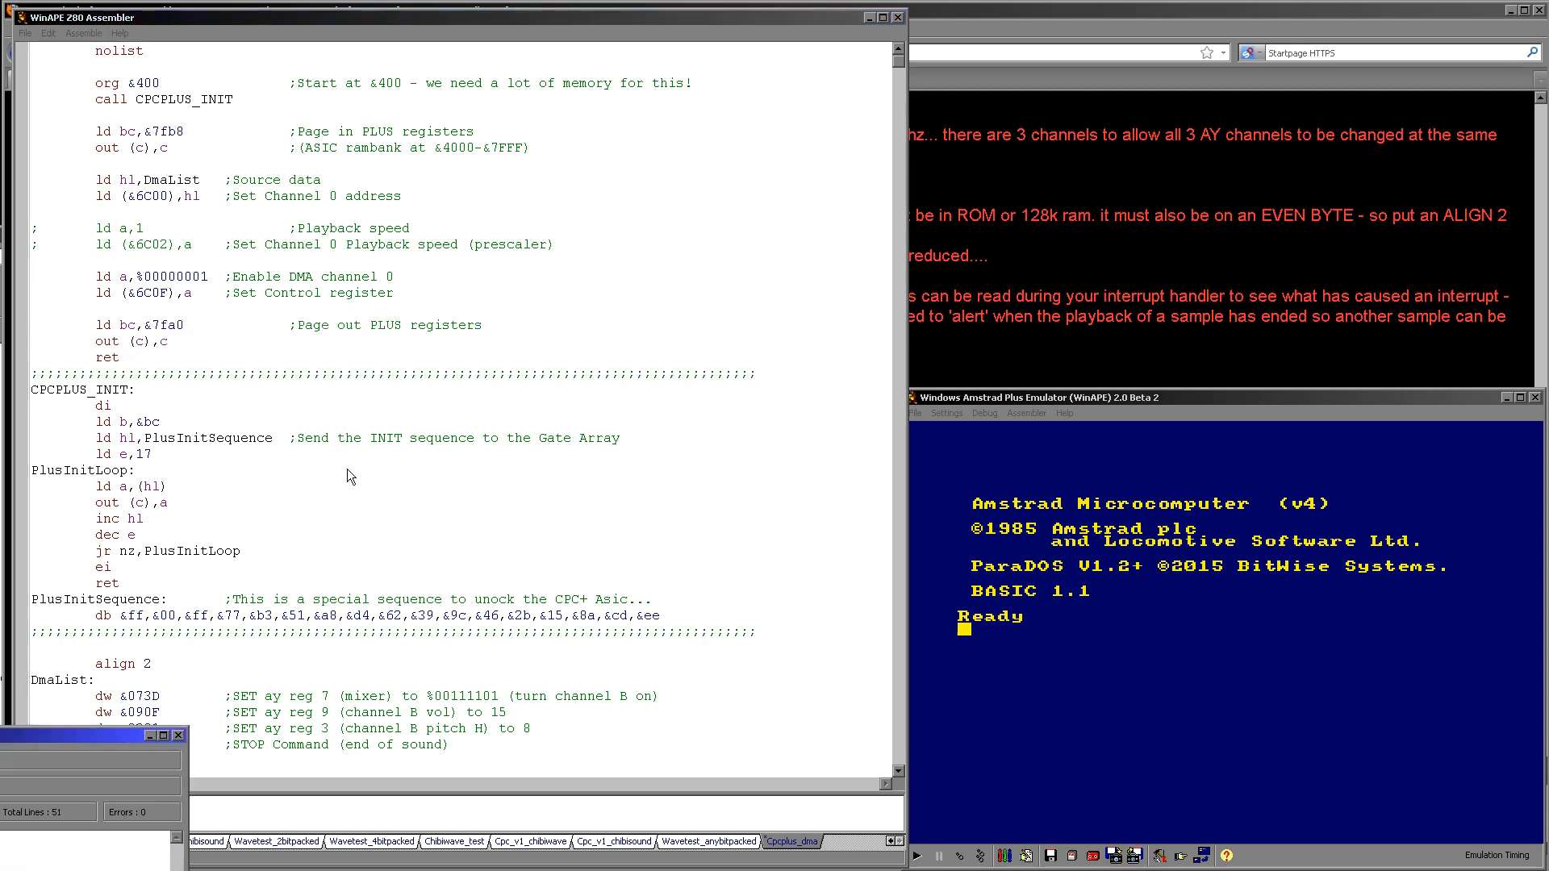
# - Close the error-free assembly results and type 'ca' at the BASIC Ready prompt
pyautogui.write('ca')
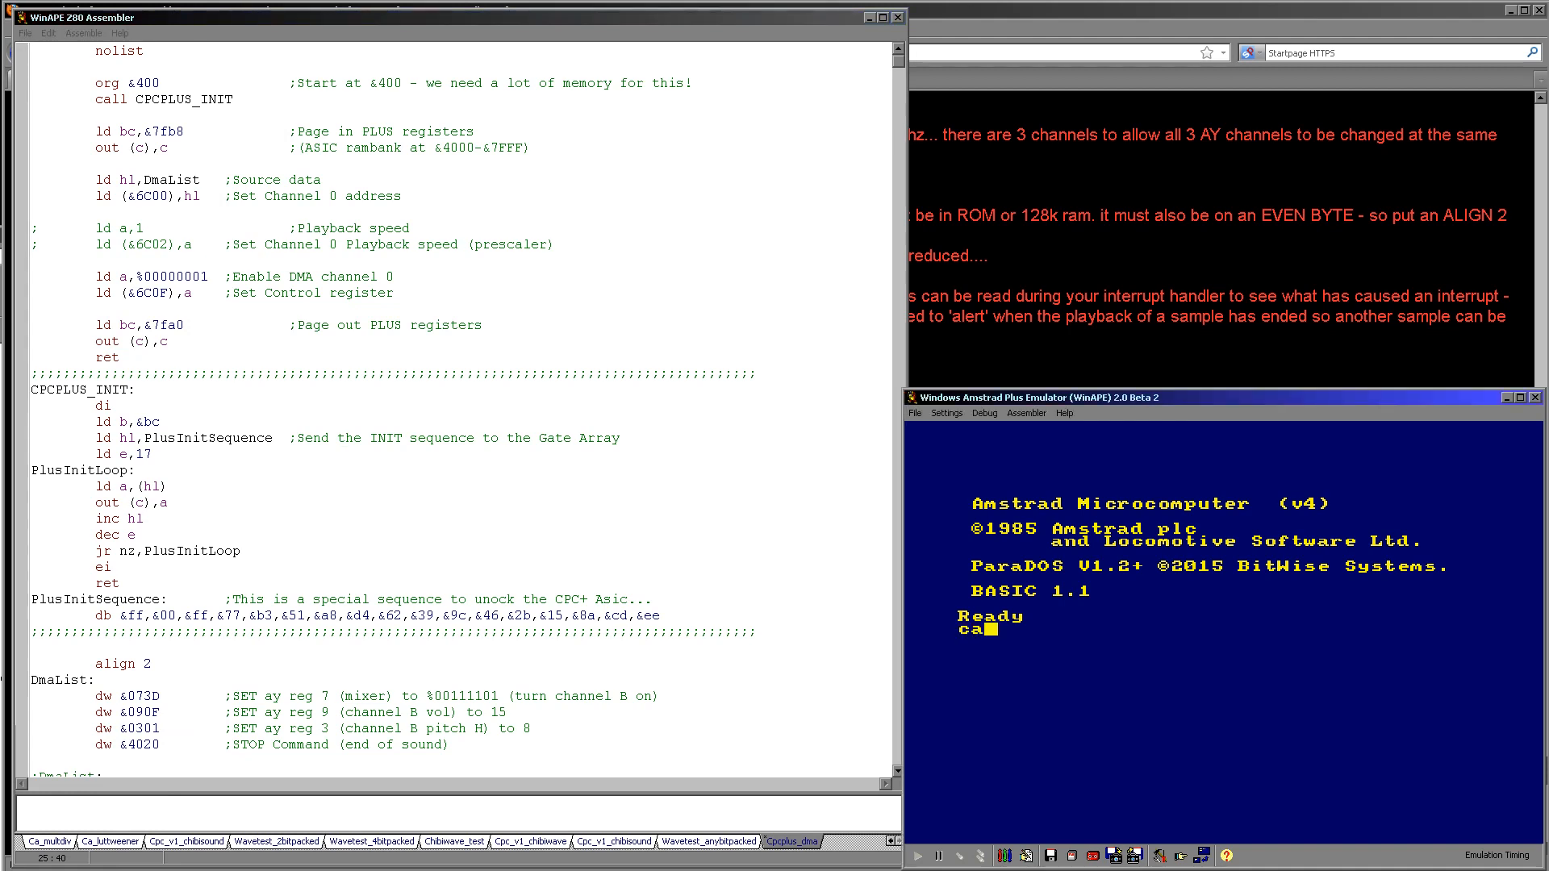
pyautogui.press('Return')
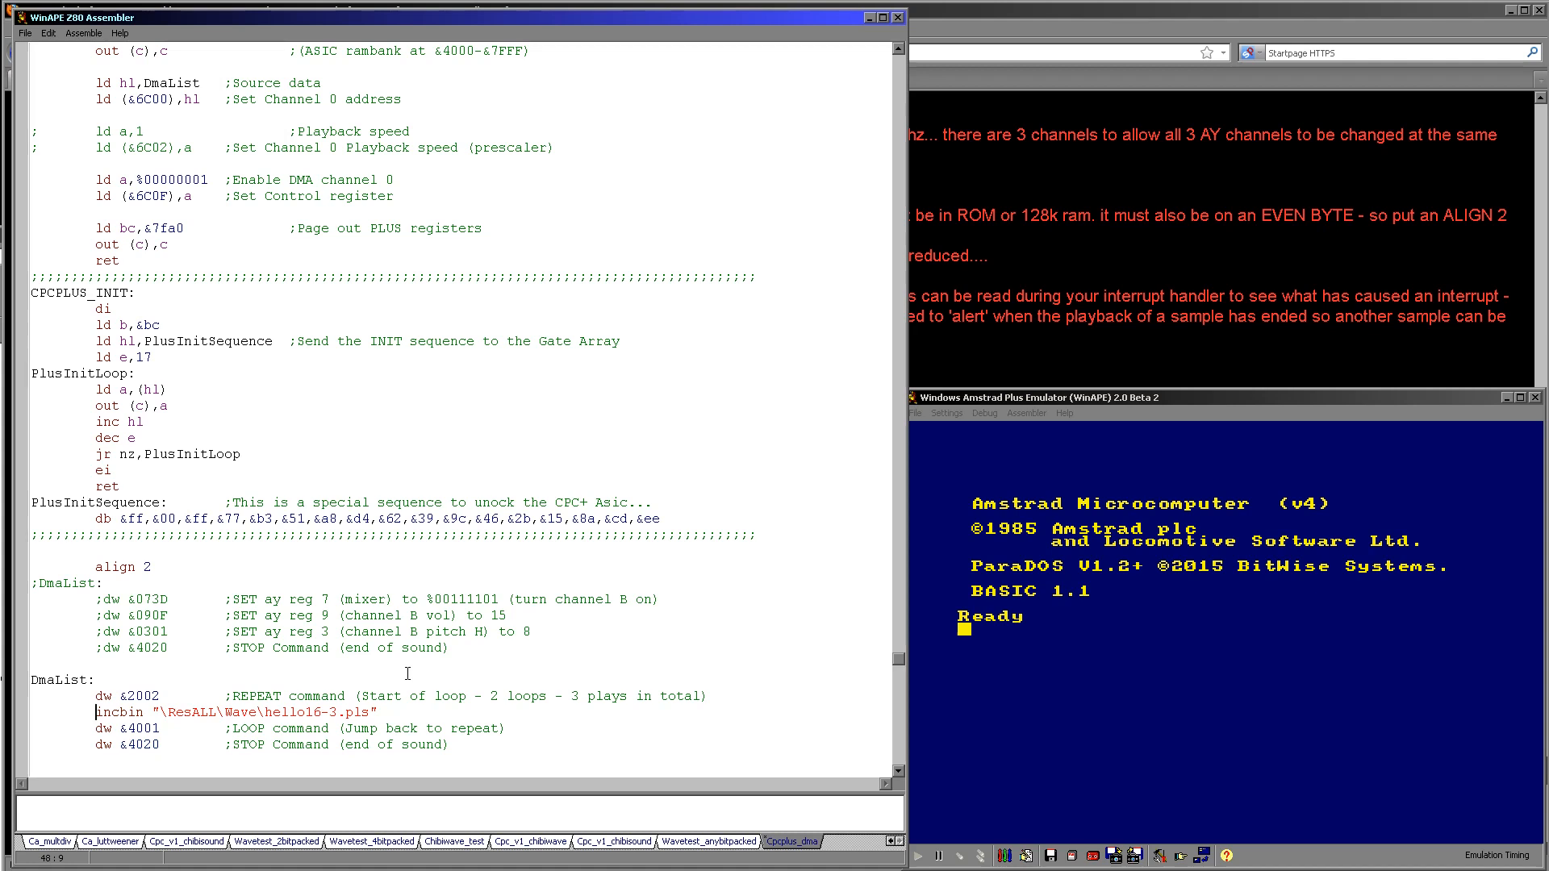
pyautogui.moveTo(237, 615)
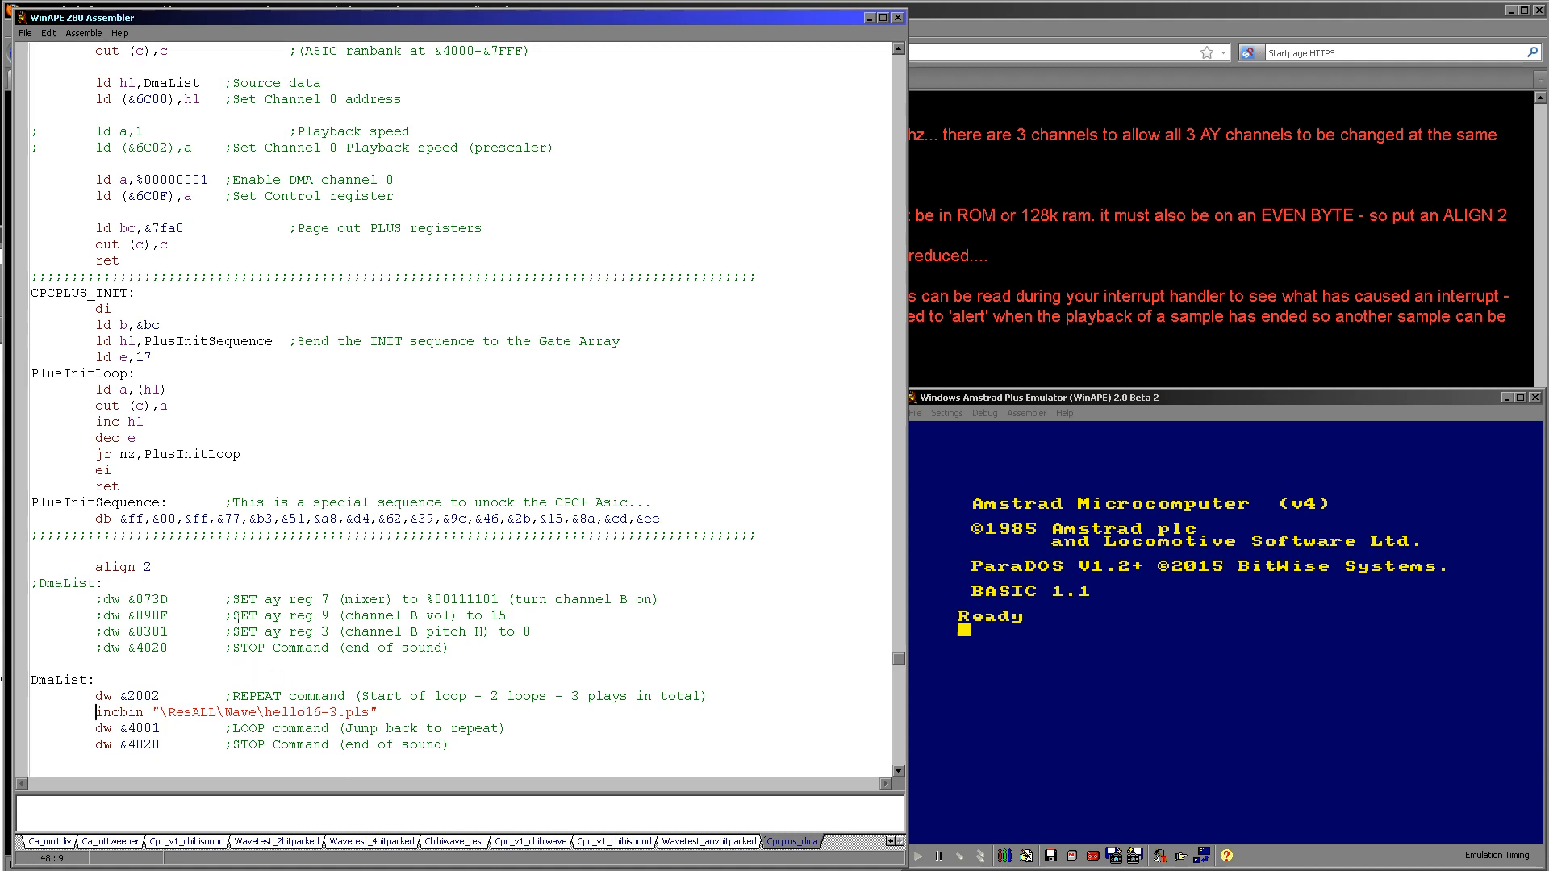
# - Launch ChibiWave Converter to check its CPC+ DMA output and downsample 3 settings
pyautogui.doubleClick(123, 566)
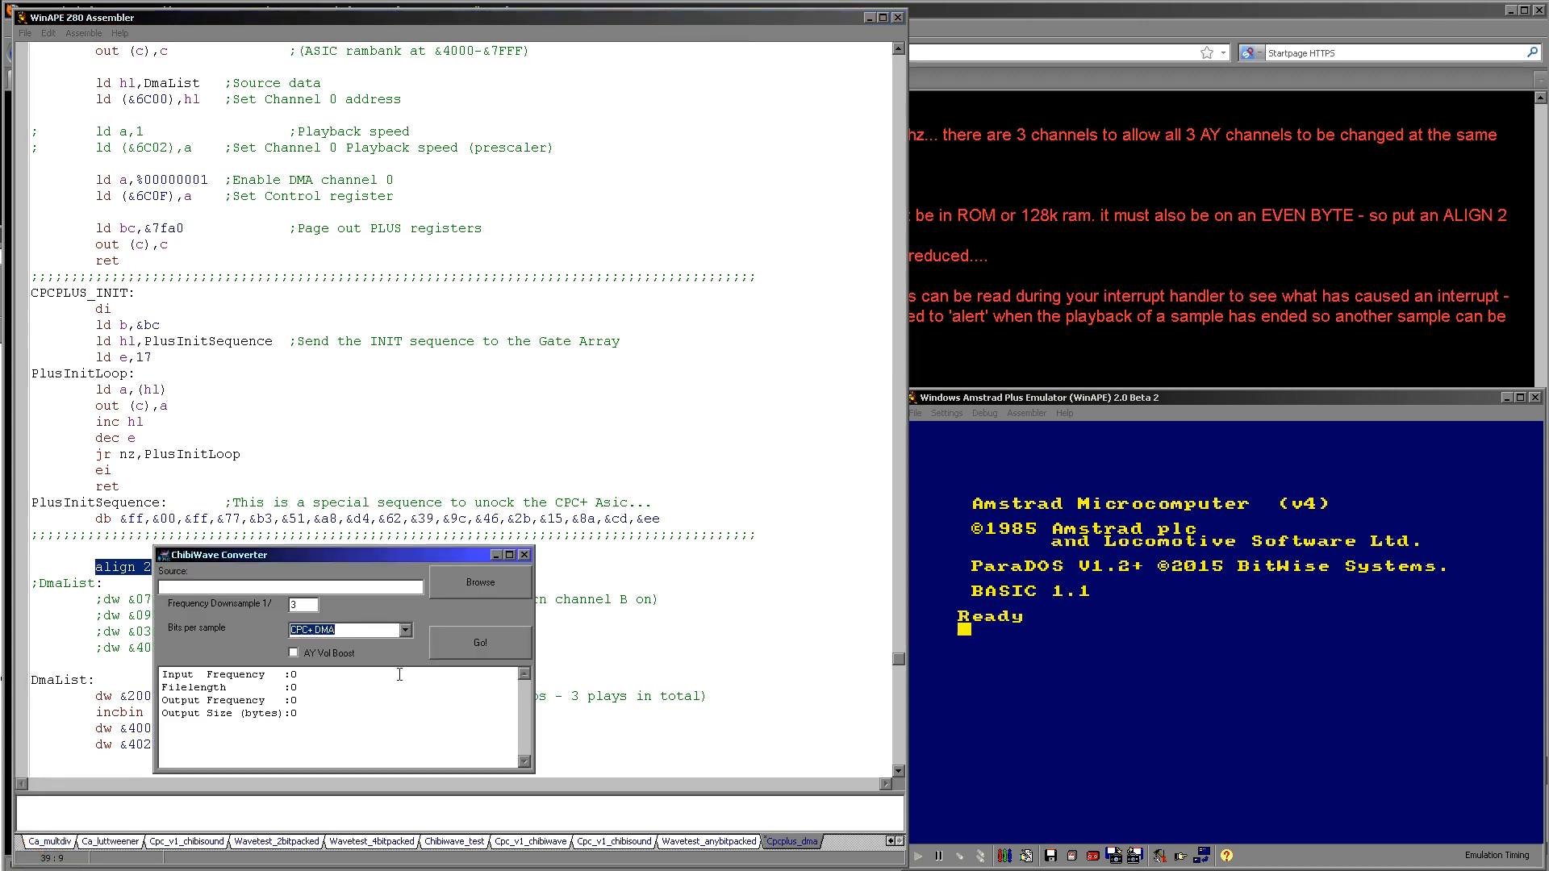
pyautogui.moveTo(303, 563)
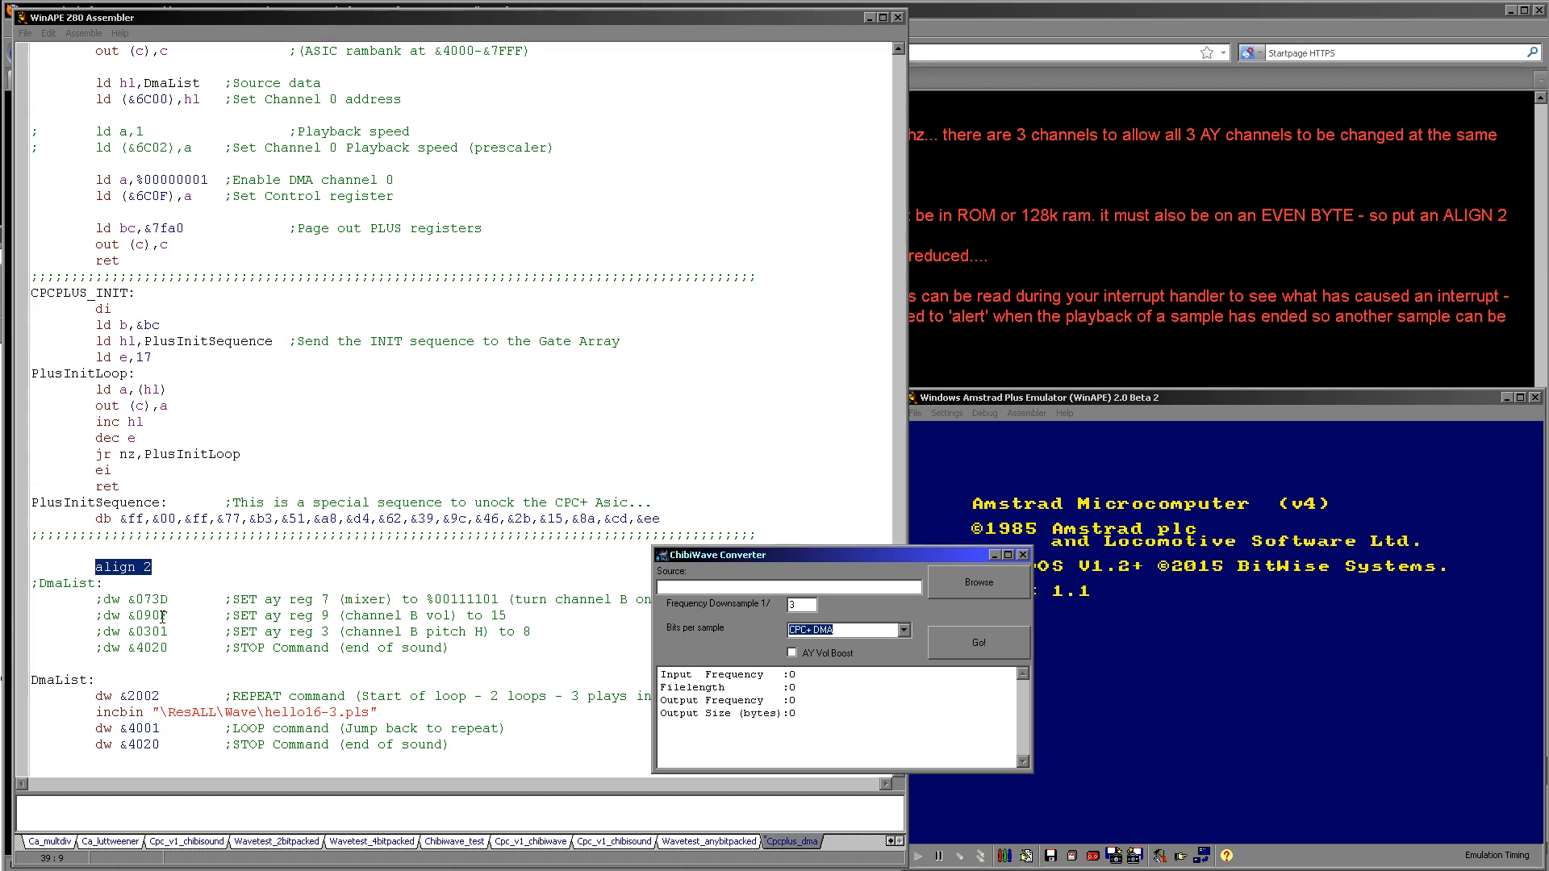
pyautogui.moveTo(440, 467)
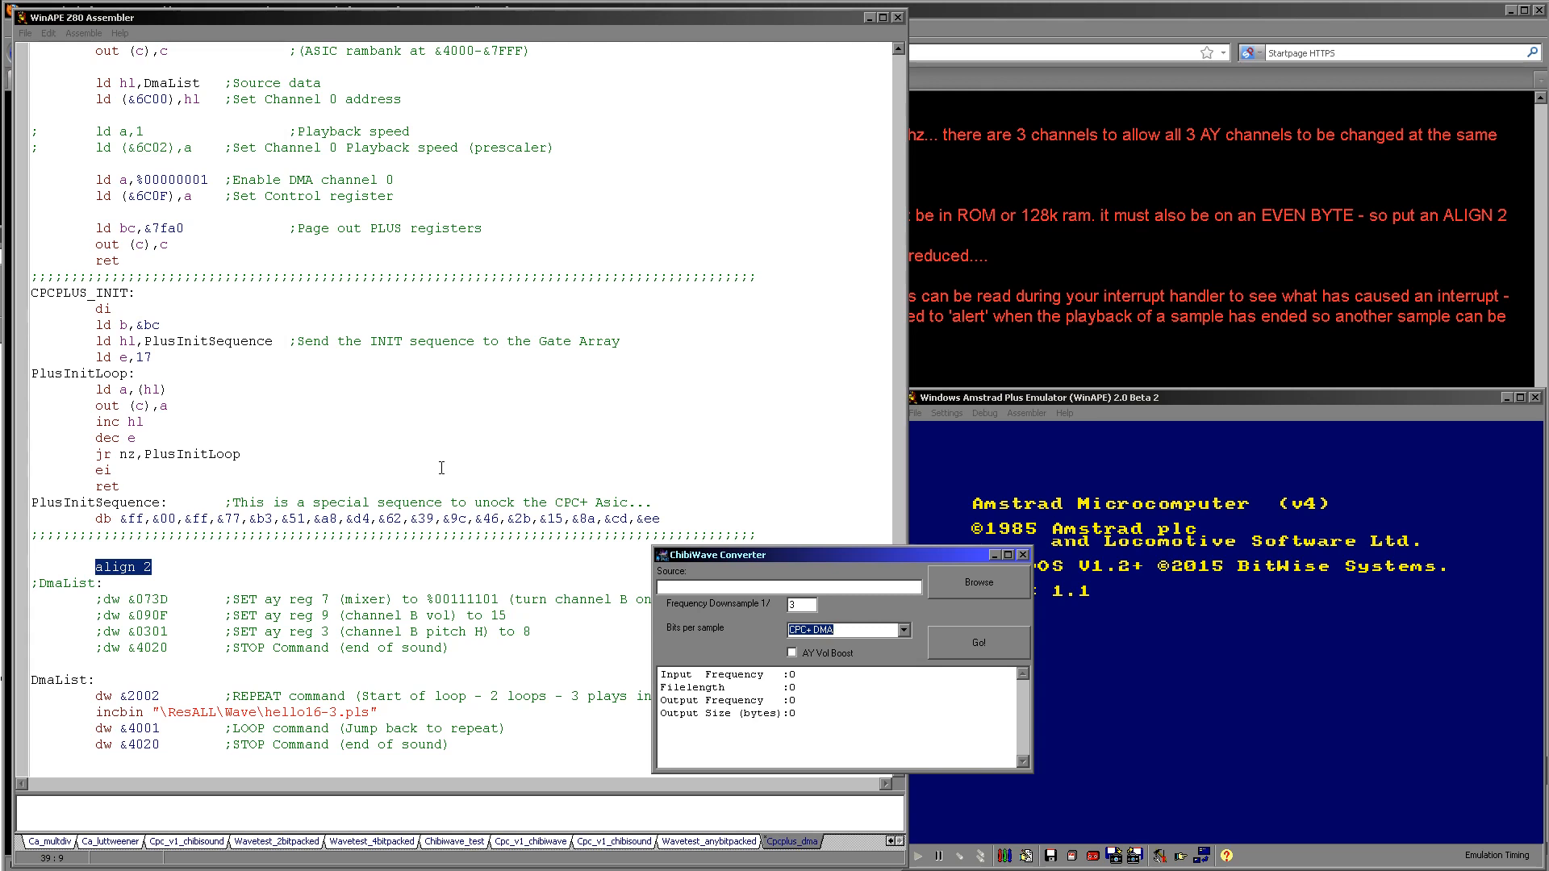
pyautogui.moveTo(181, 150)
pyautogui.write('call &')
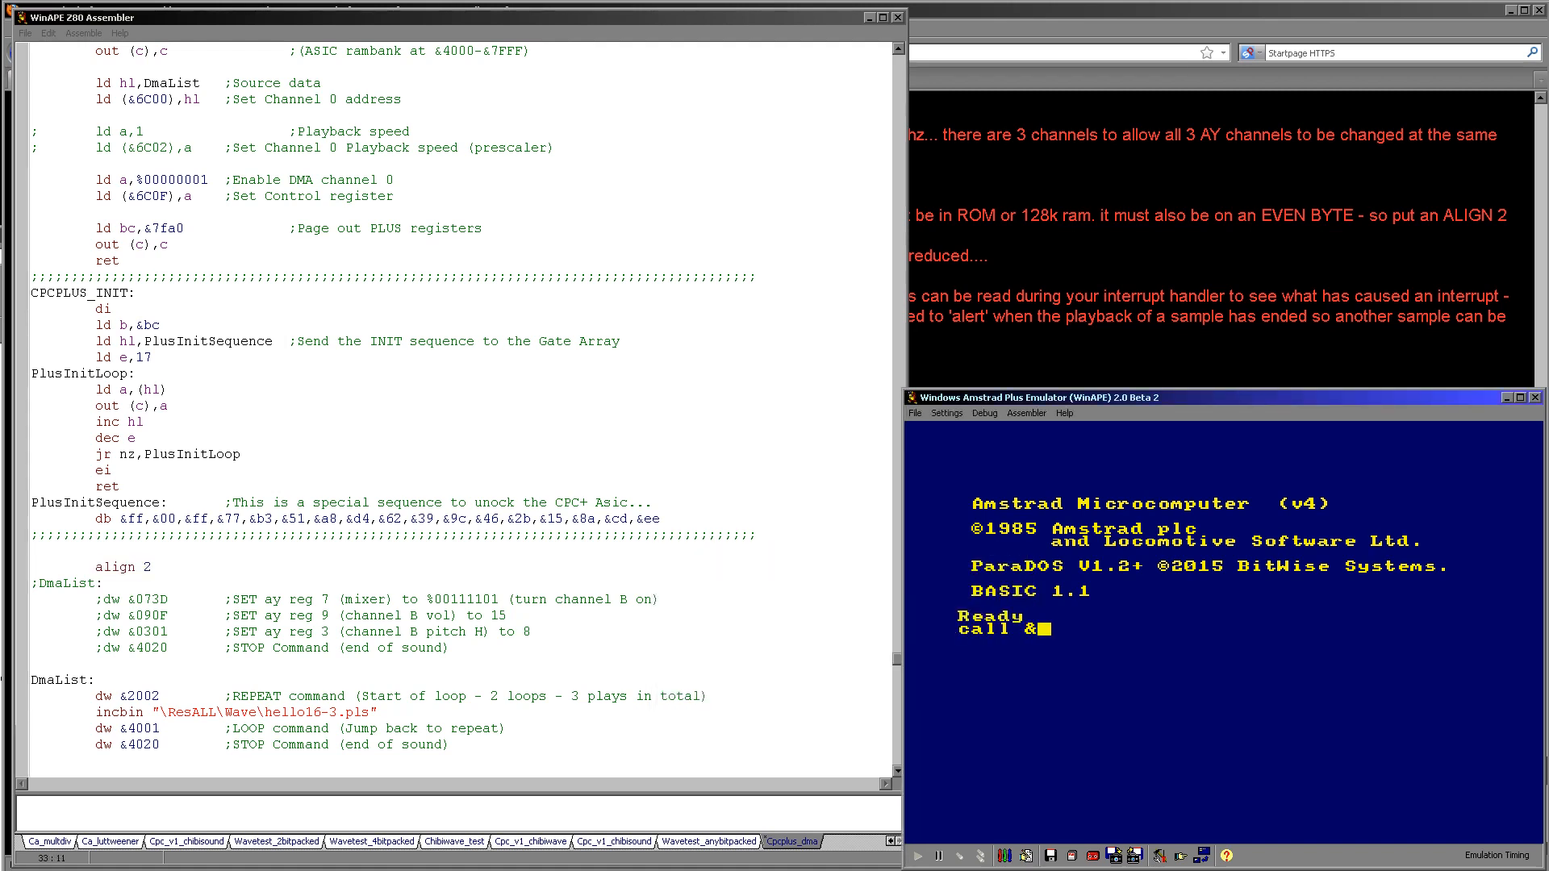
# - Run 'call &400', then type a row of a's to show BASIC stays responsive
pyautogui.write('400')
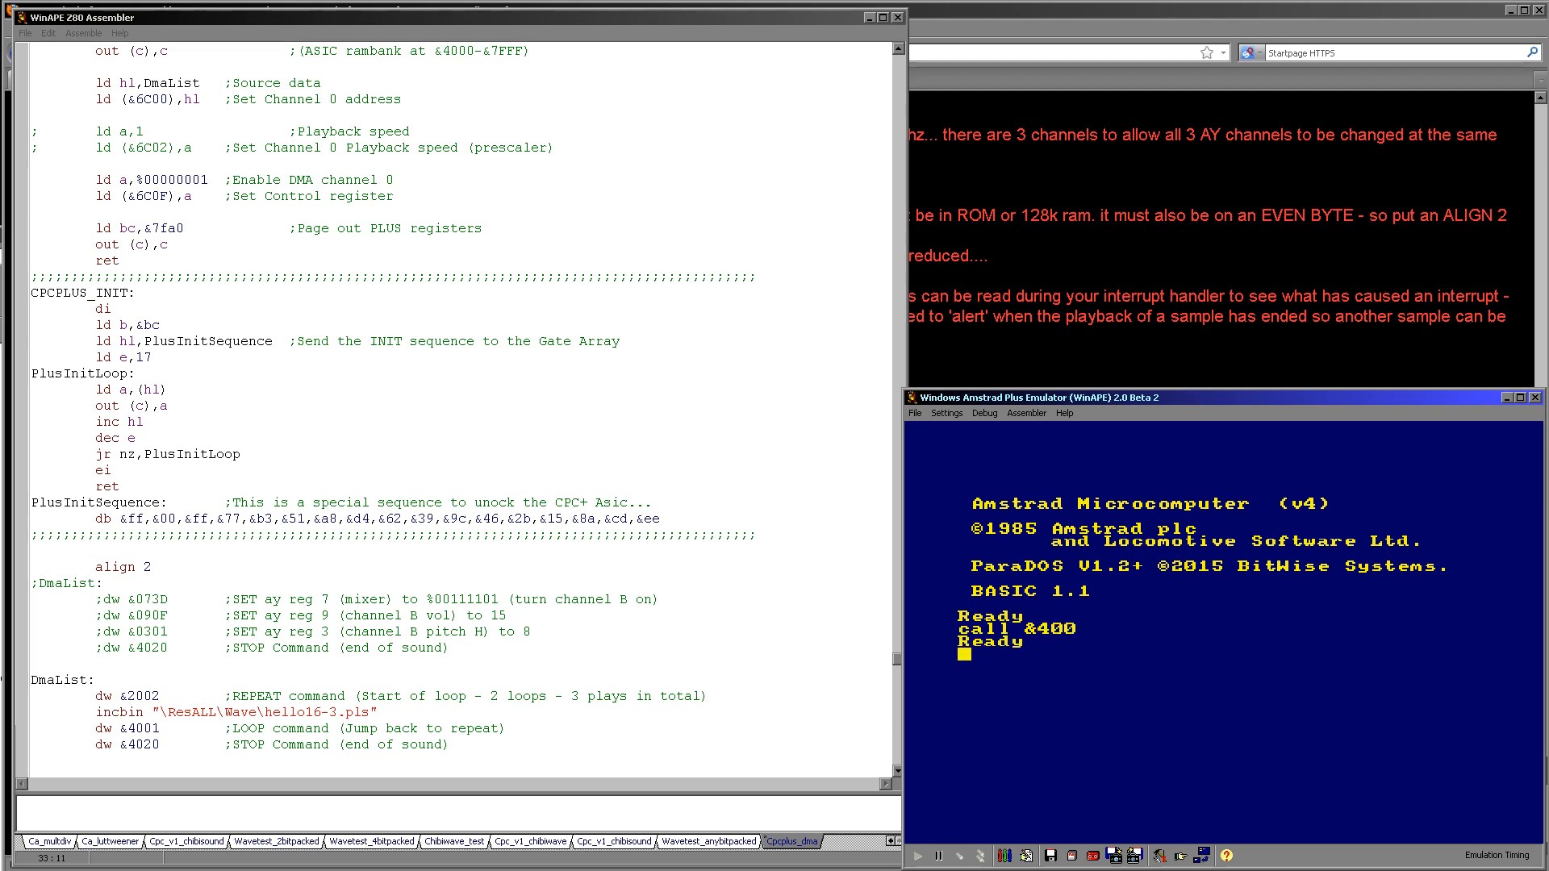
pyautogui.write('aaaaaaaaa')
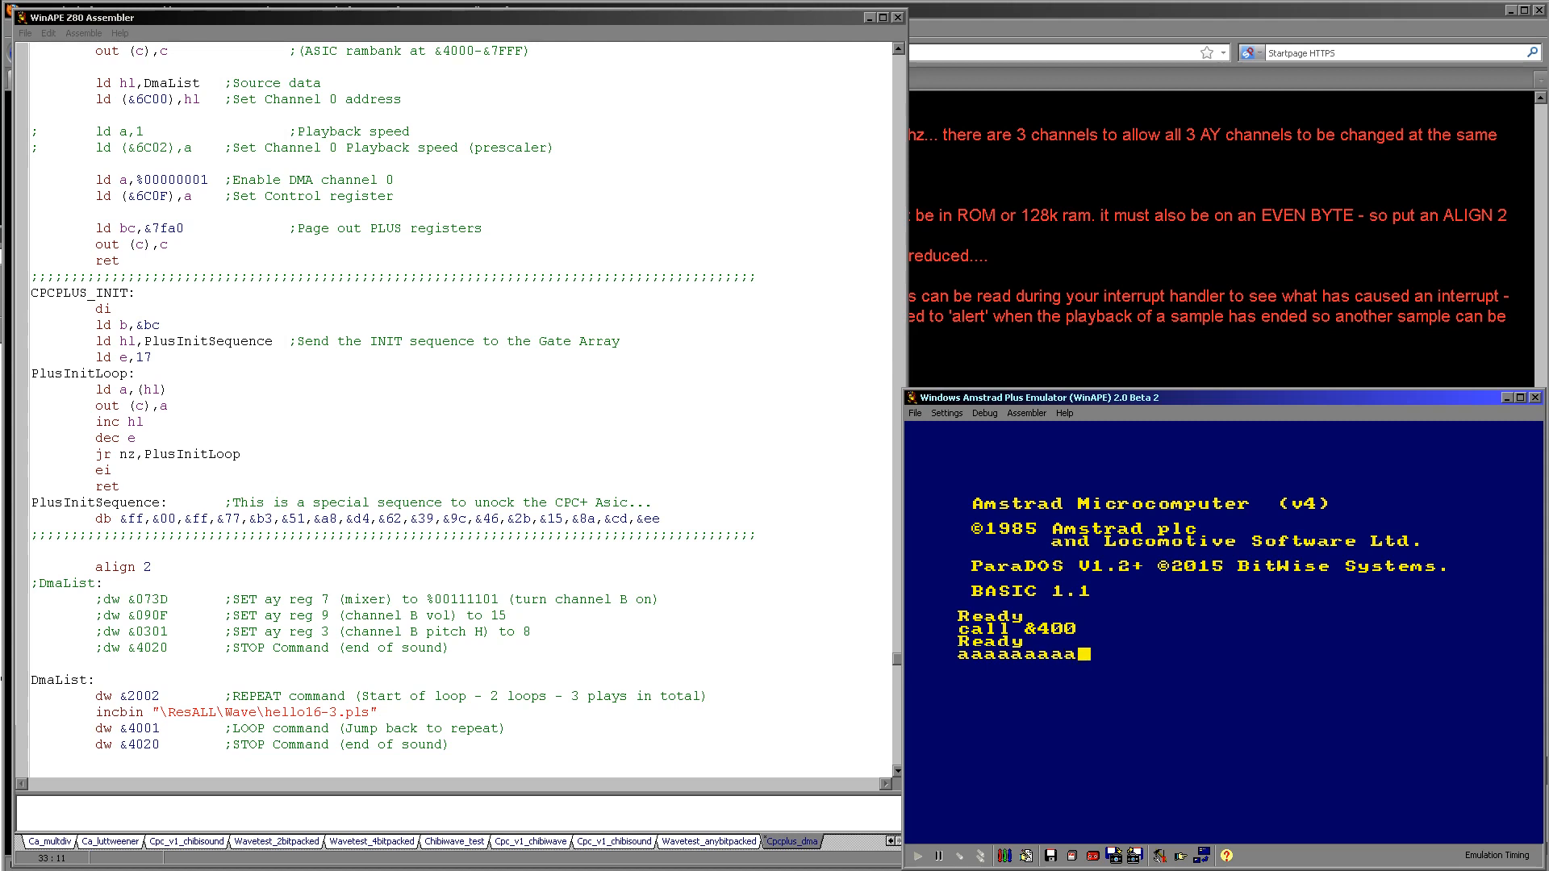
pyautogui.write('a')
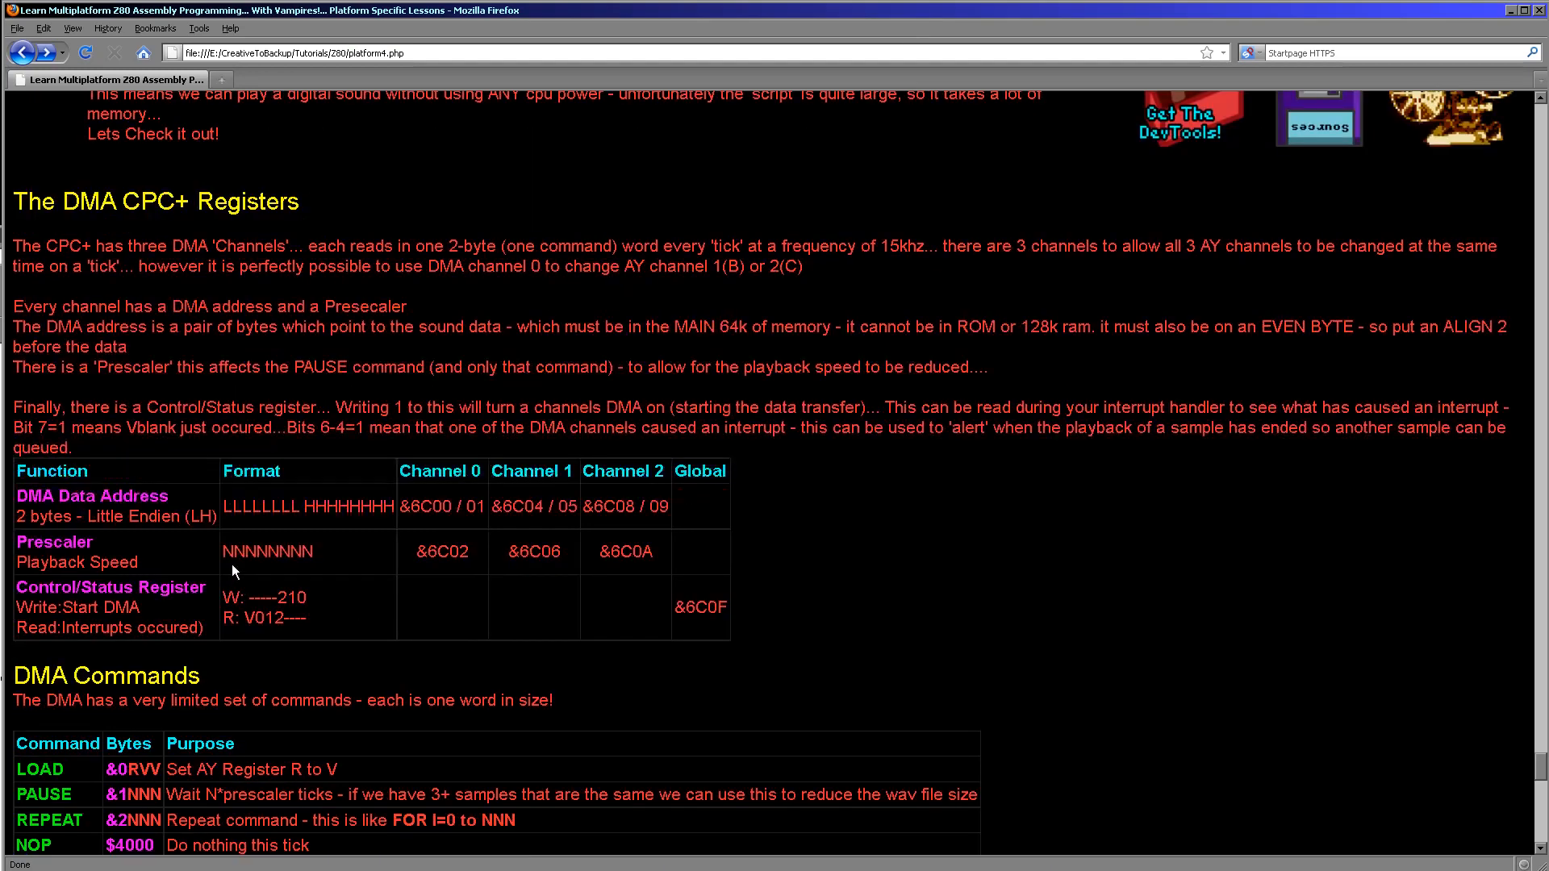
# - Scroll the tutorial down to the DMA CPC+ Registers and DMA Commands tables
pyautogui.scroll(-3)
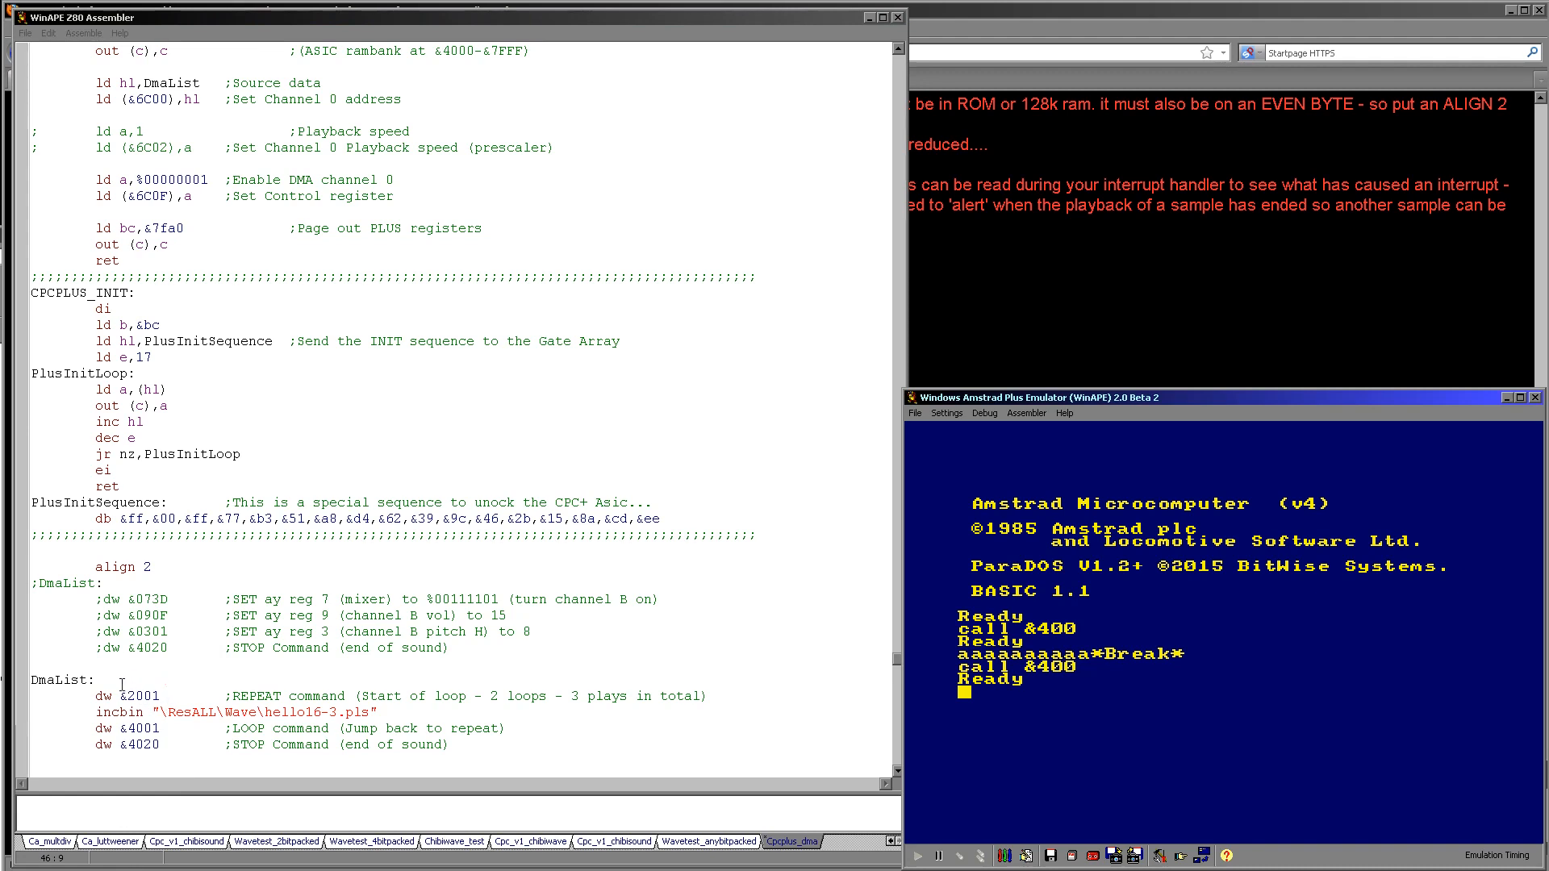
# - Start editing the looping DmaList by selecting its loop command value
pyautogui.click(137, 695)
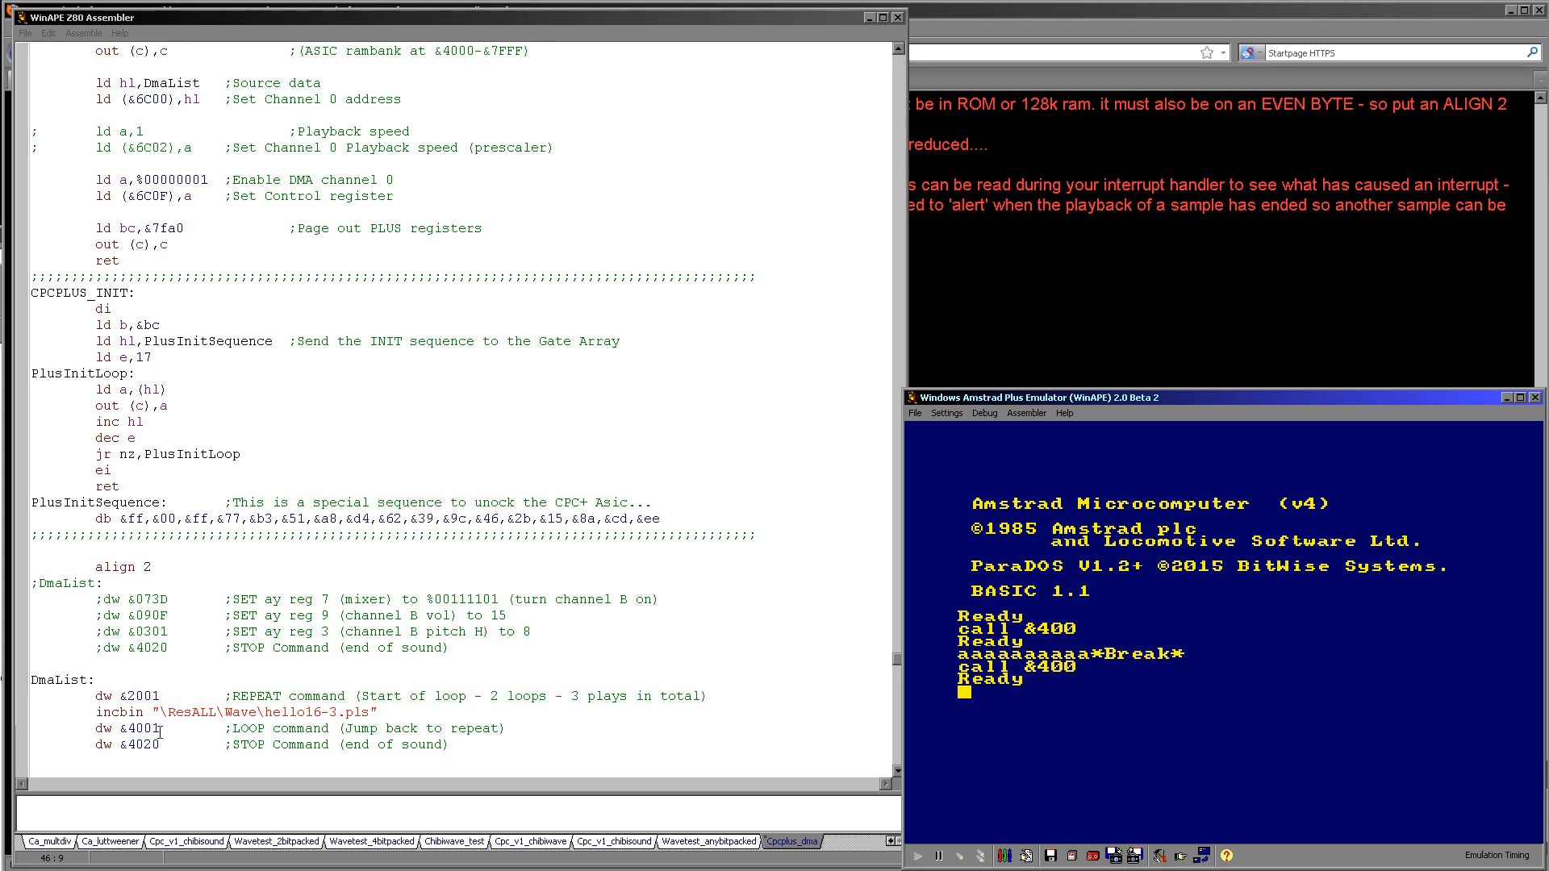
pyautogui.doubleClick(144, 727)
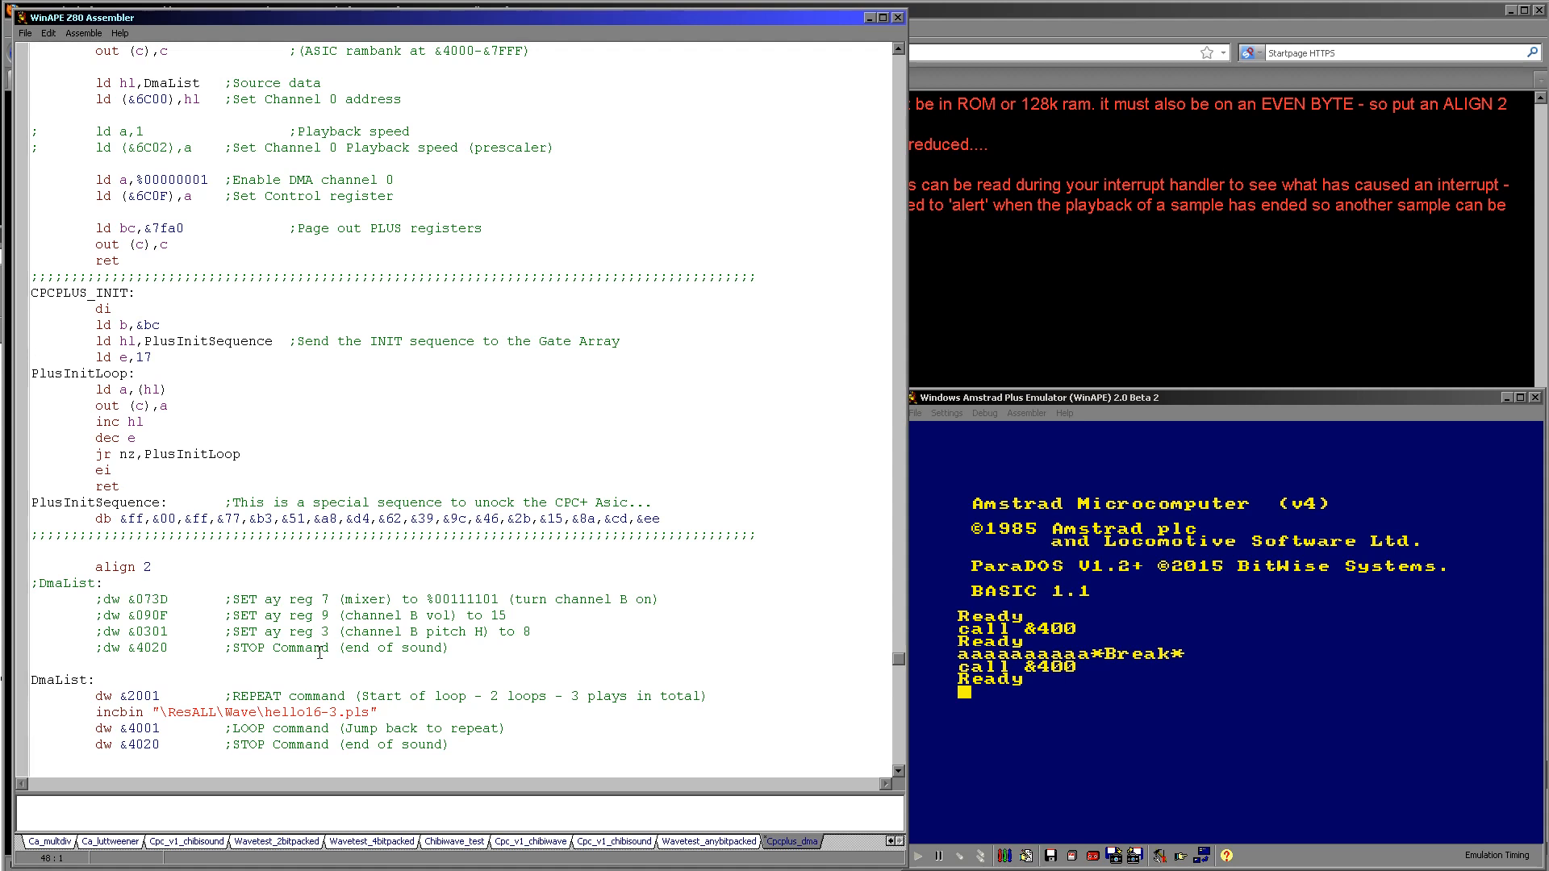
pyautogui.moveTo(128, 595)
pyautogui.write('call')
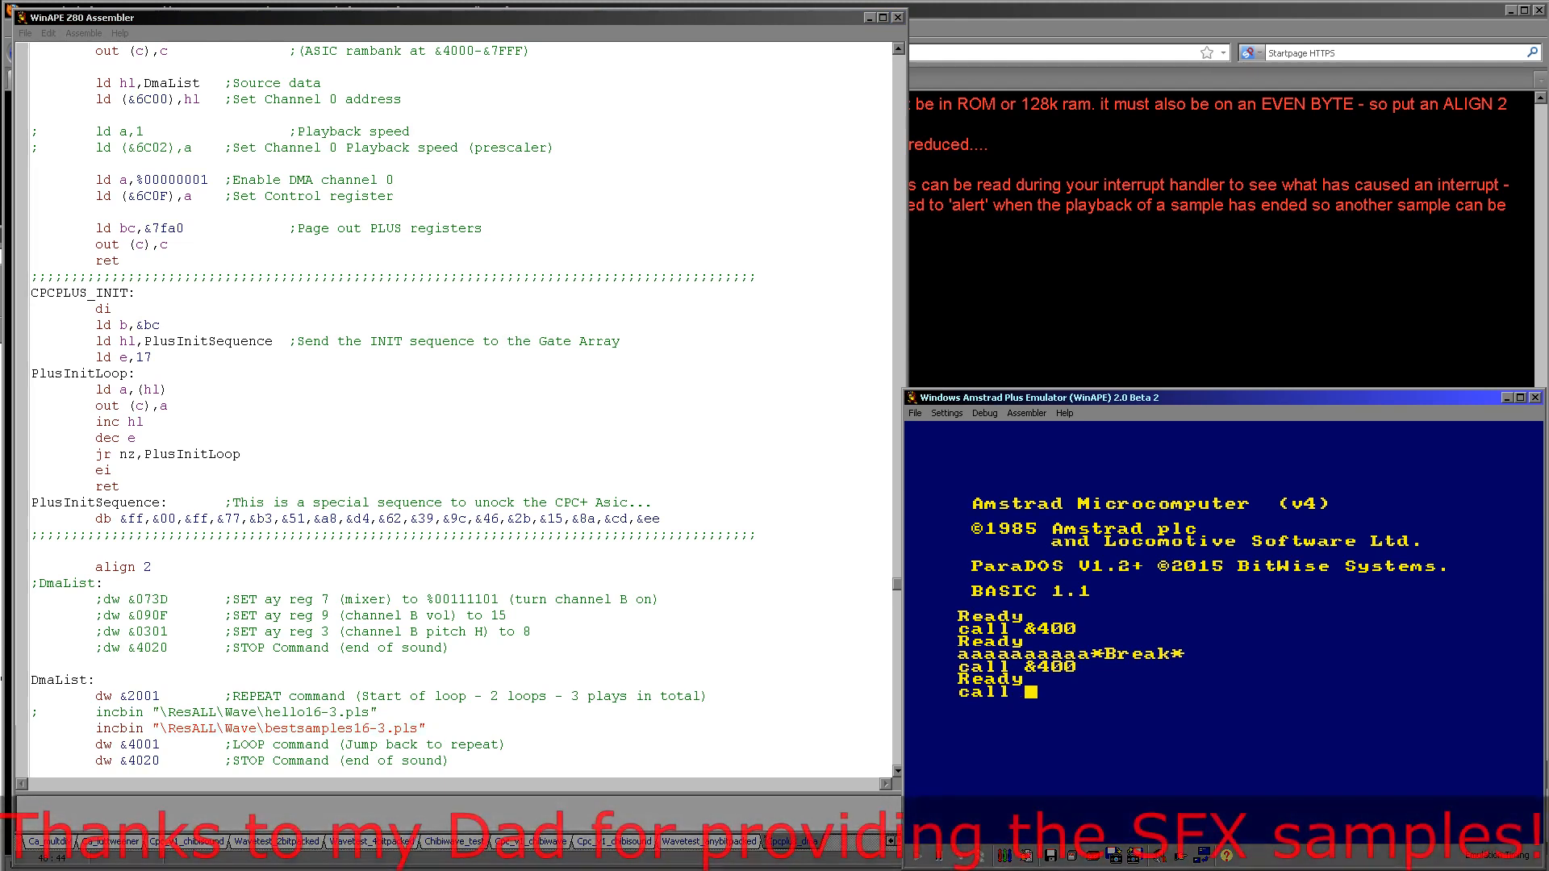
# - Run 'call &400' to play the new sample sequence, then return to the source editor
pyautogui.write('&400')
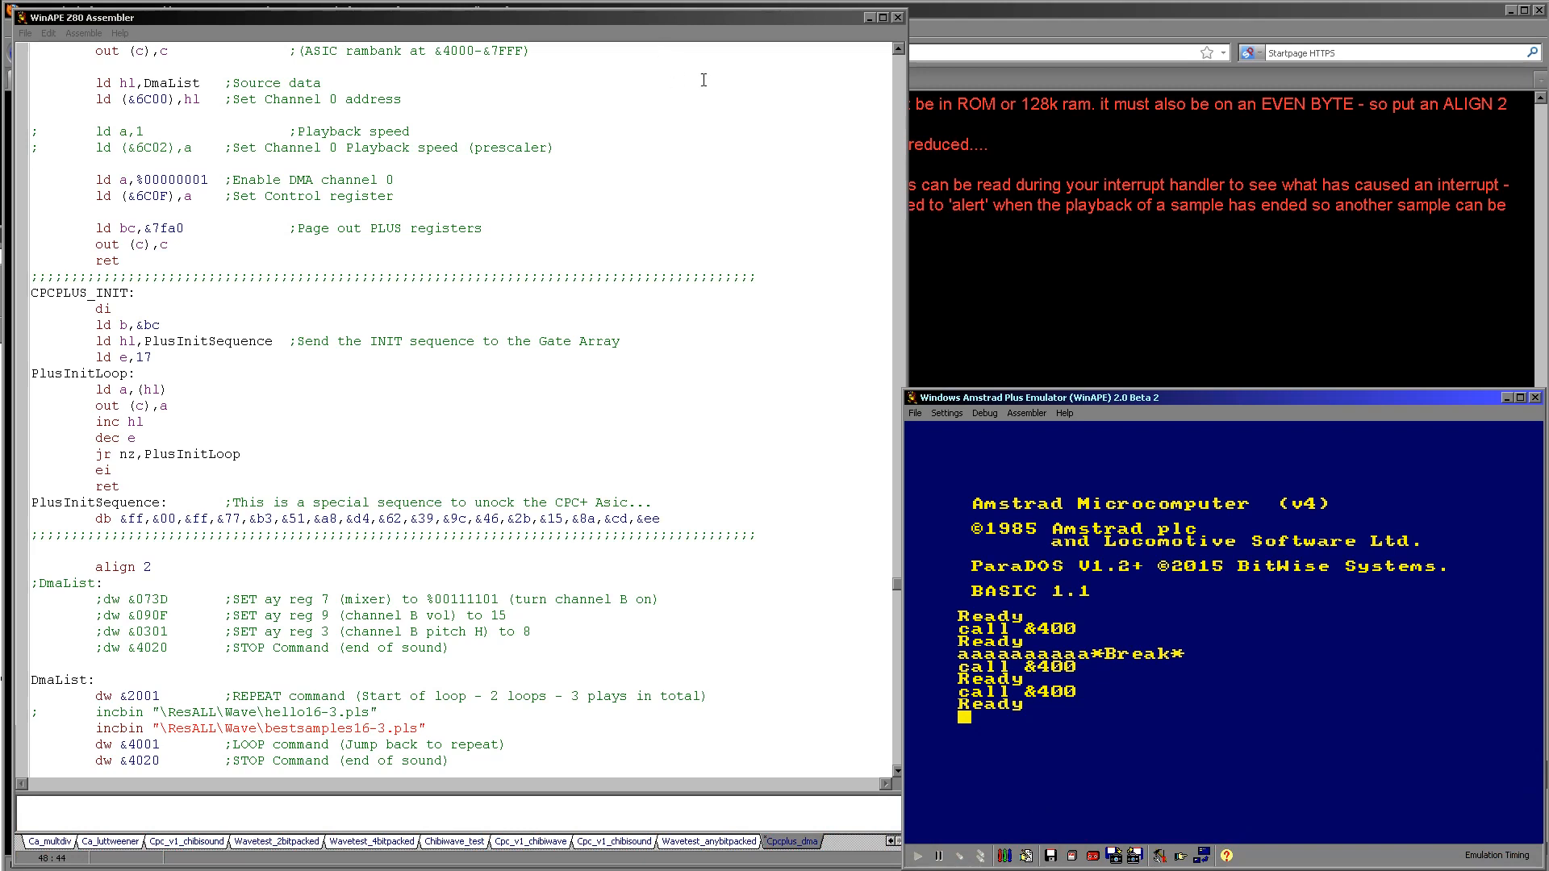
pyautogui.click(406, 155)
pyautogui.write('cal')
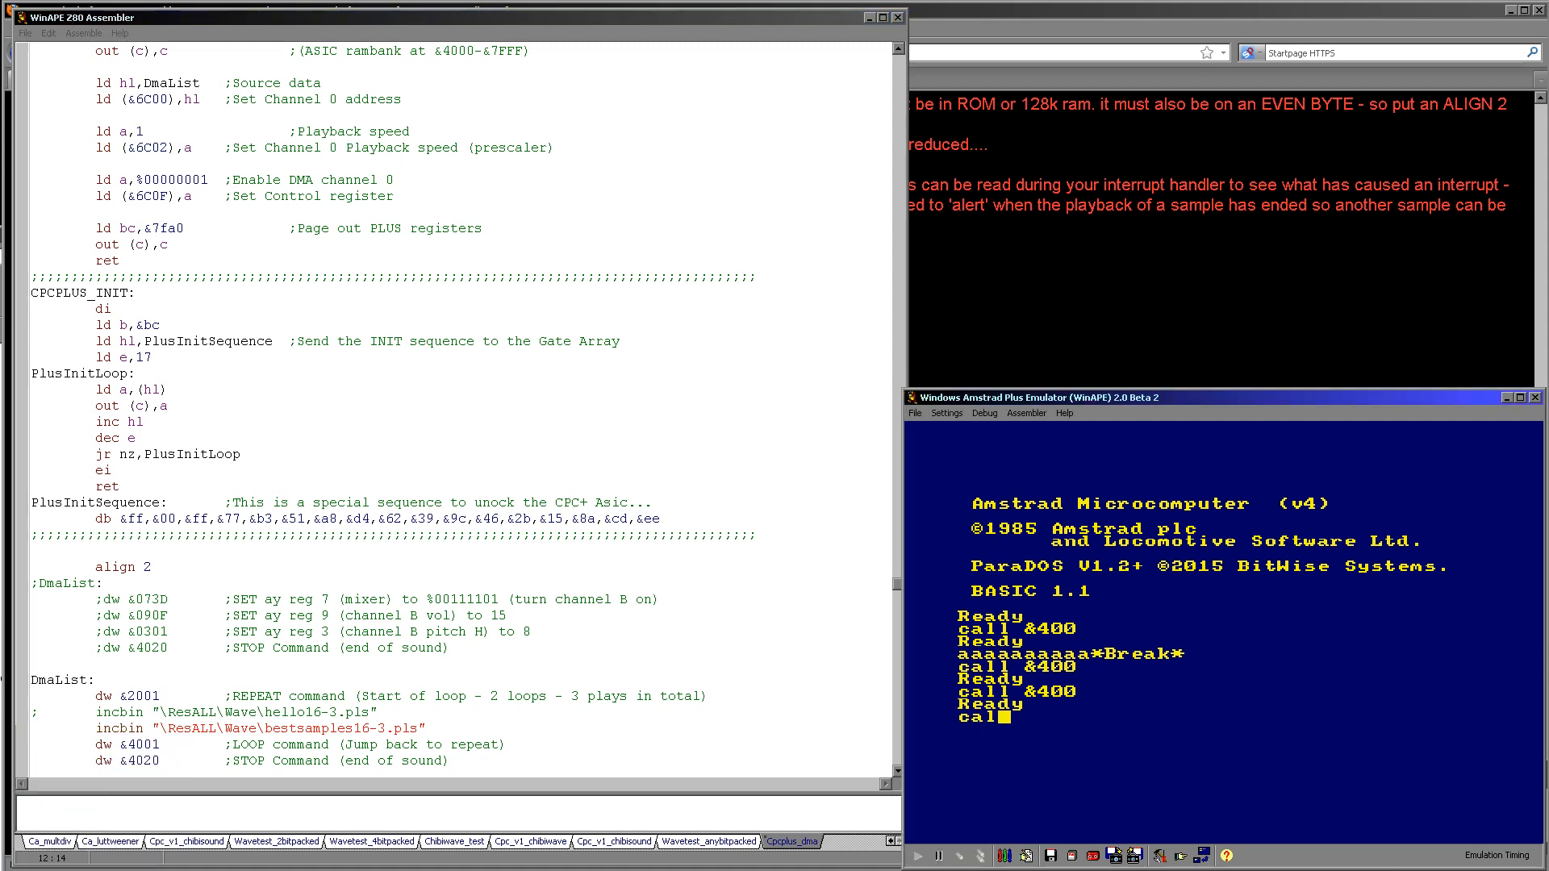
pyautogui.write('&400')
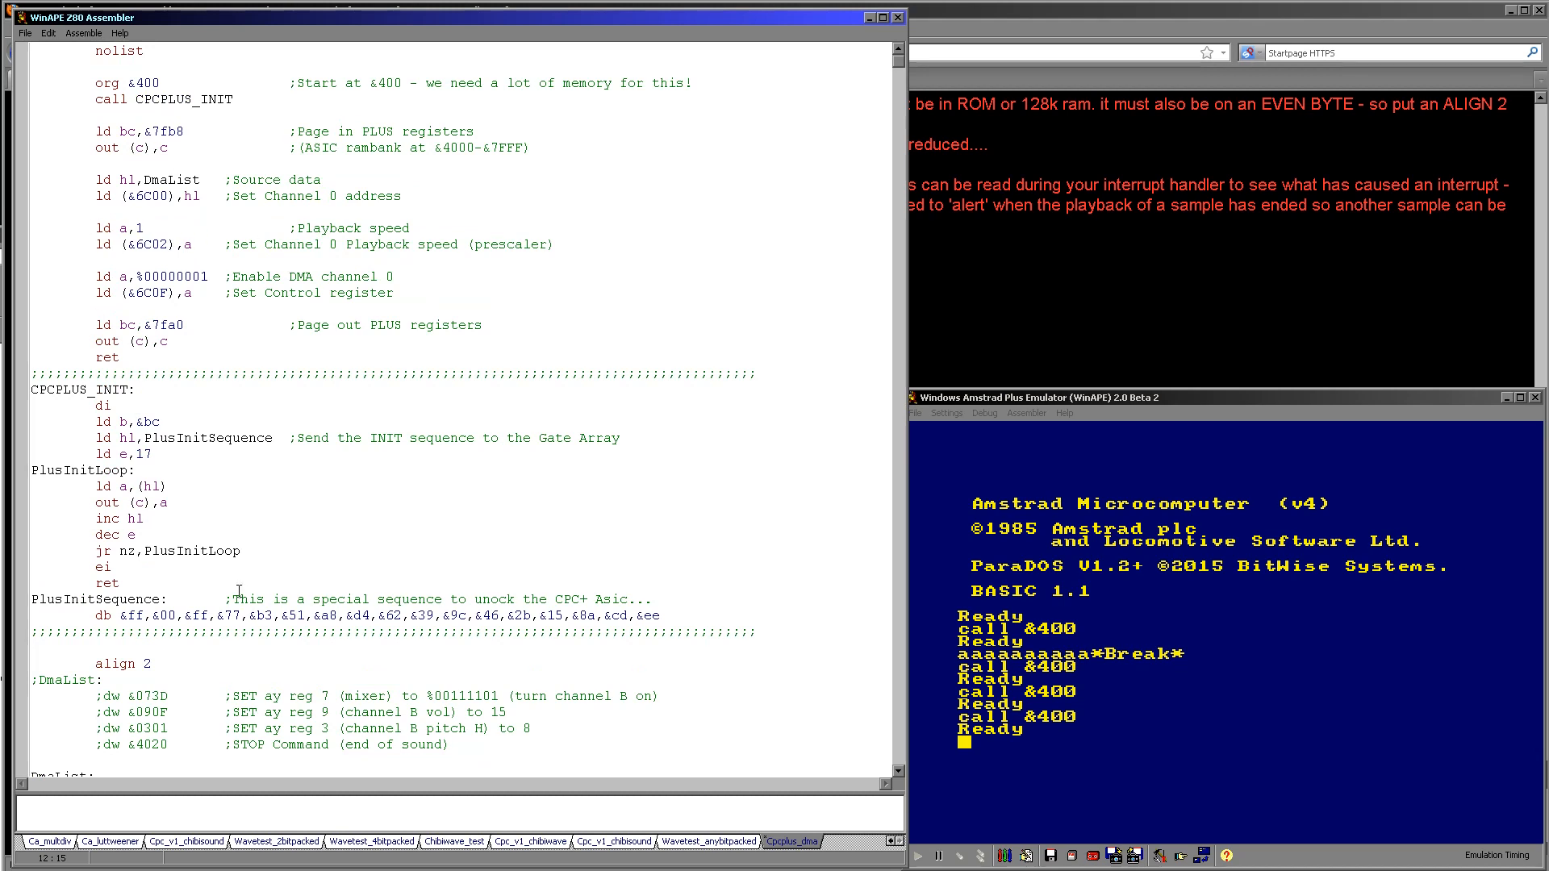
pyautogui.scroll(-3)
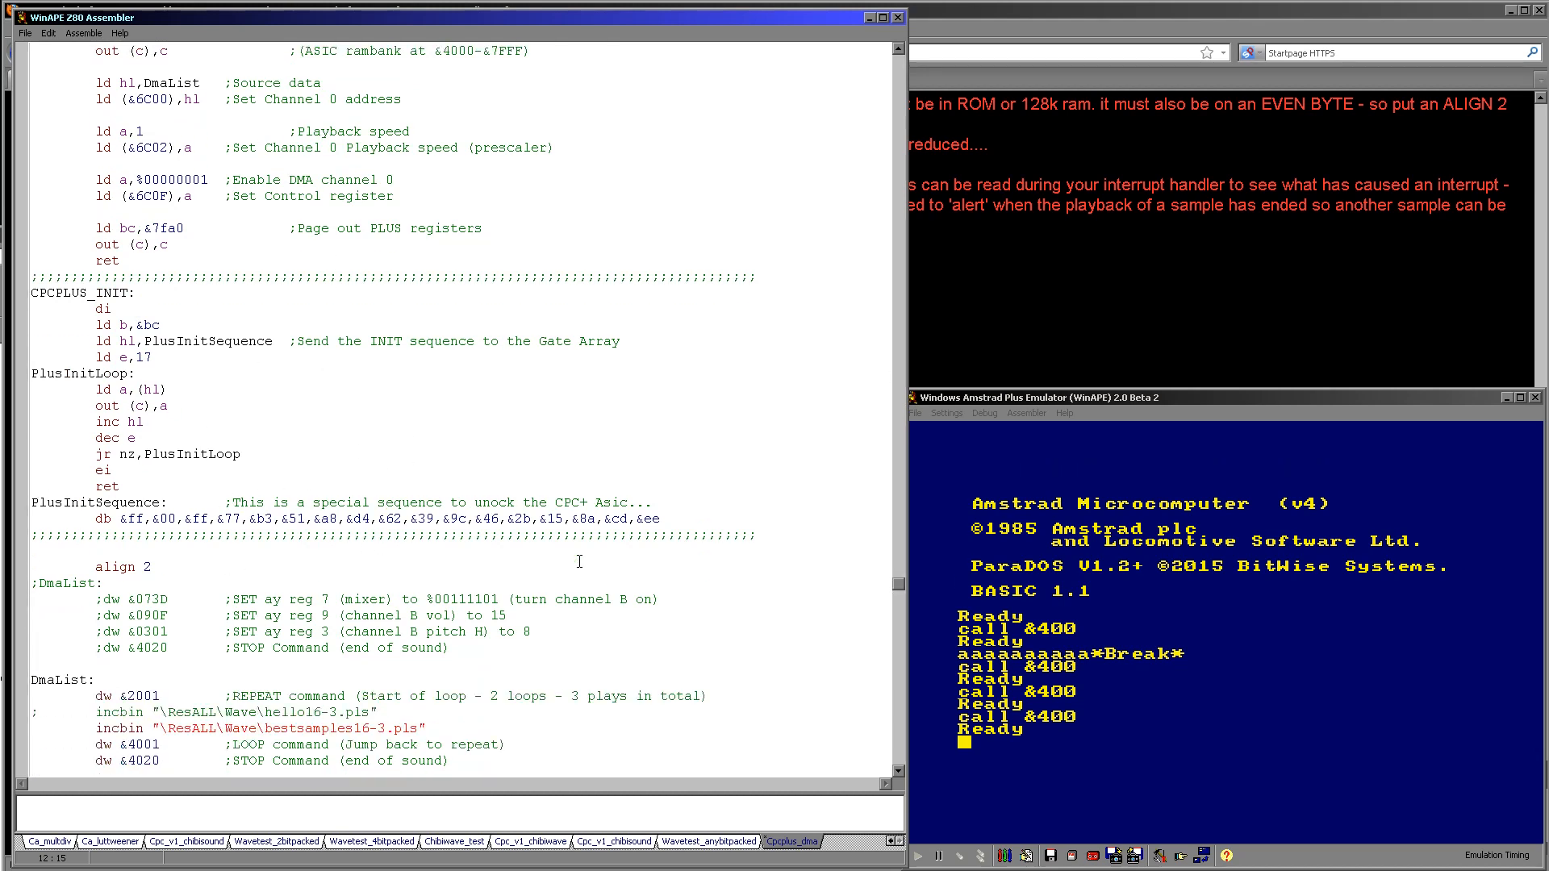
pyautogui.moveTo(686, 422)
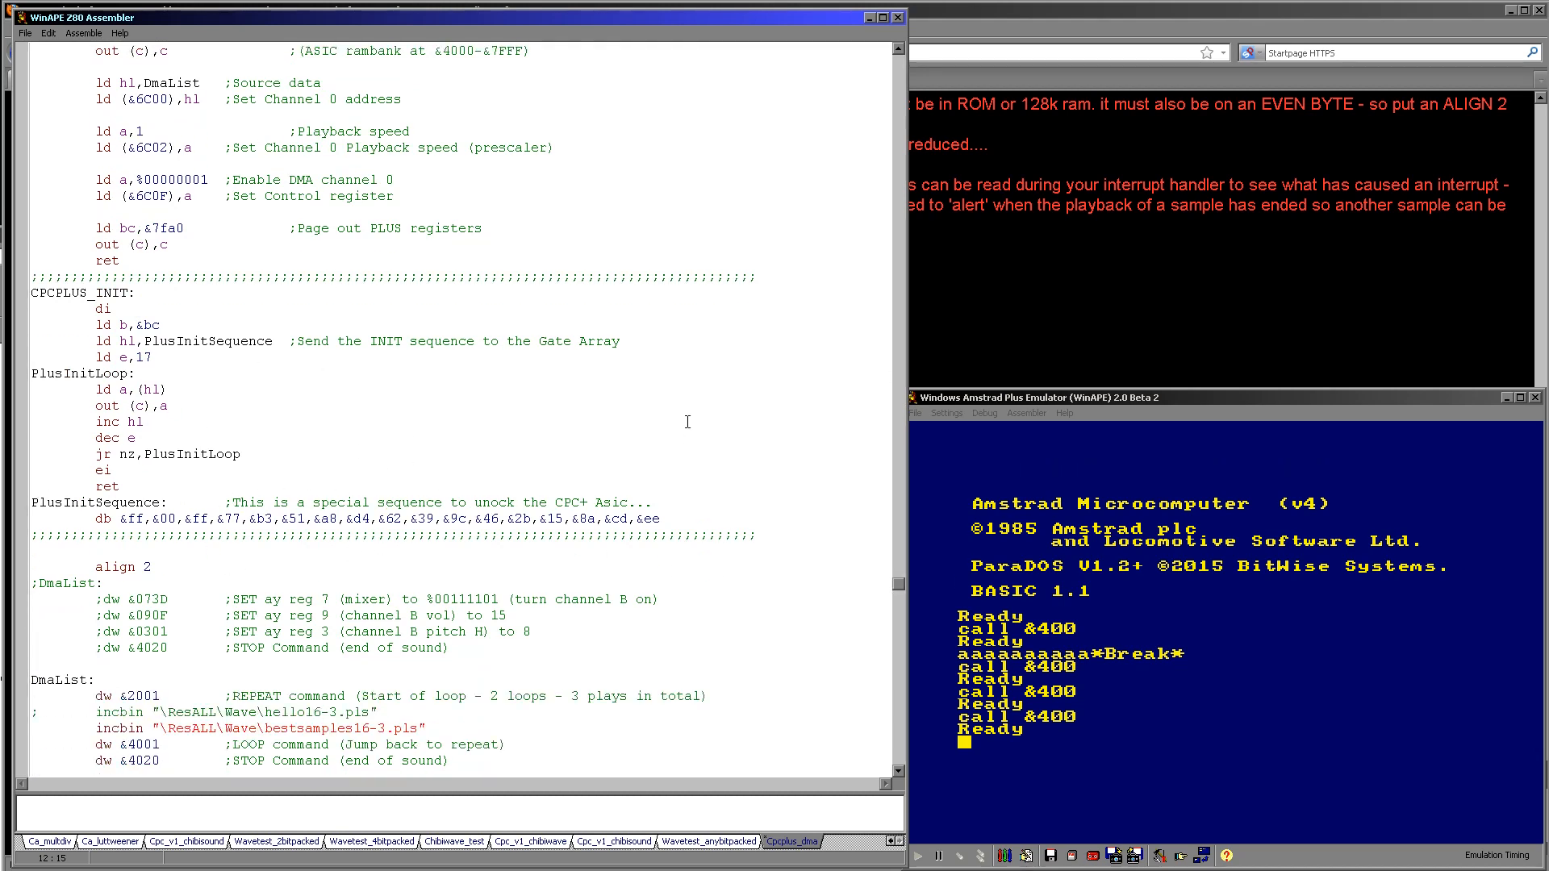